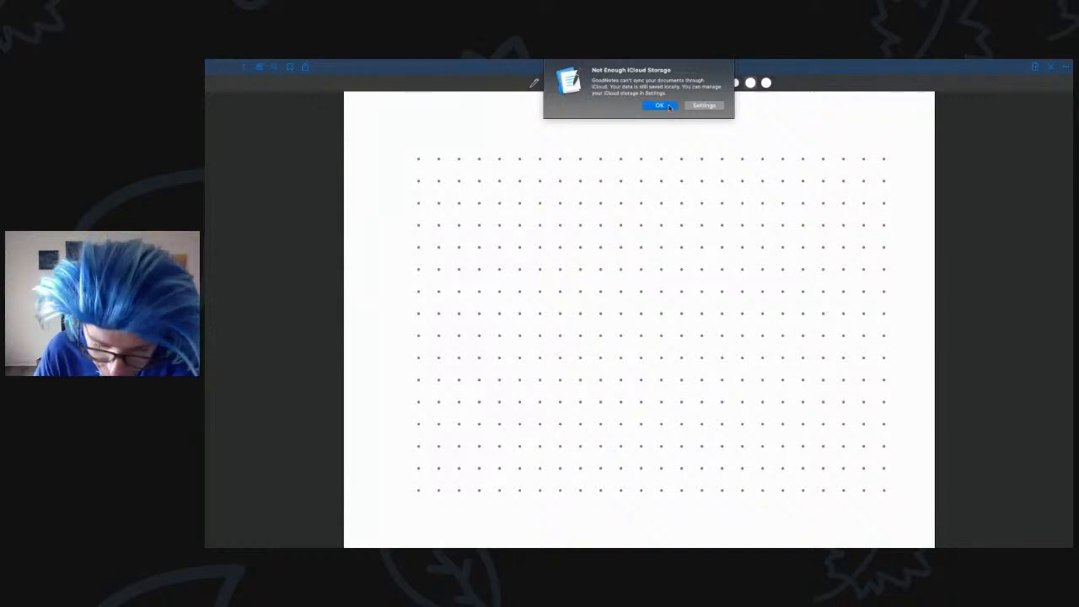
- Dismiss the 'Not Enough iCloud Storage' alert to clear the blank dot-grid page
left_click(660, 105)
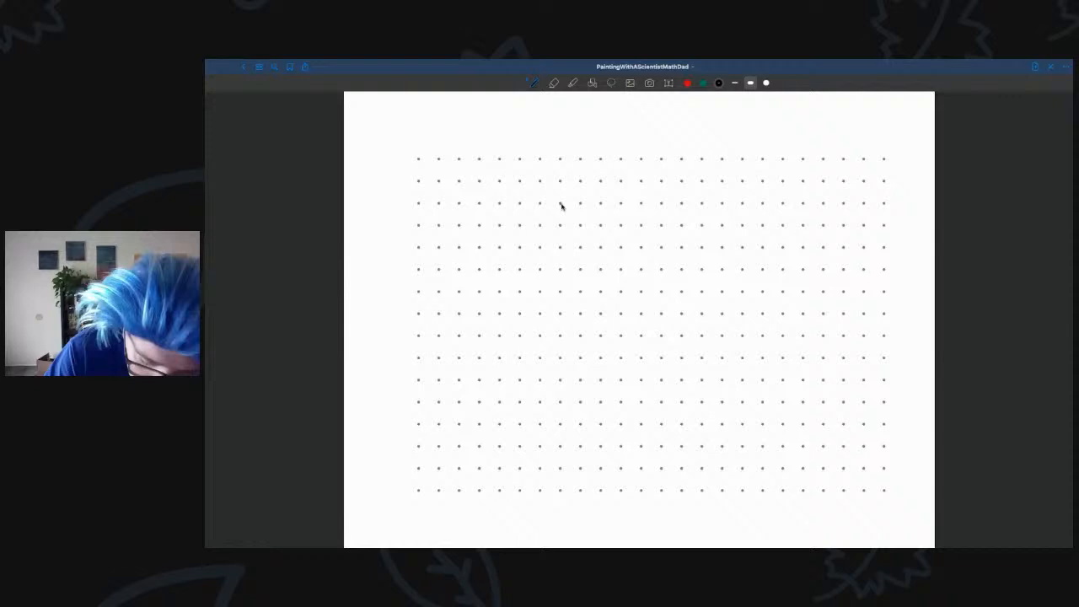
- Draw the bracket-like arcs of the first knot between the grid dots
left_click_drag(560, 199, 559, 223)
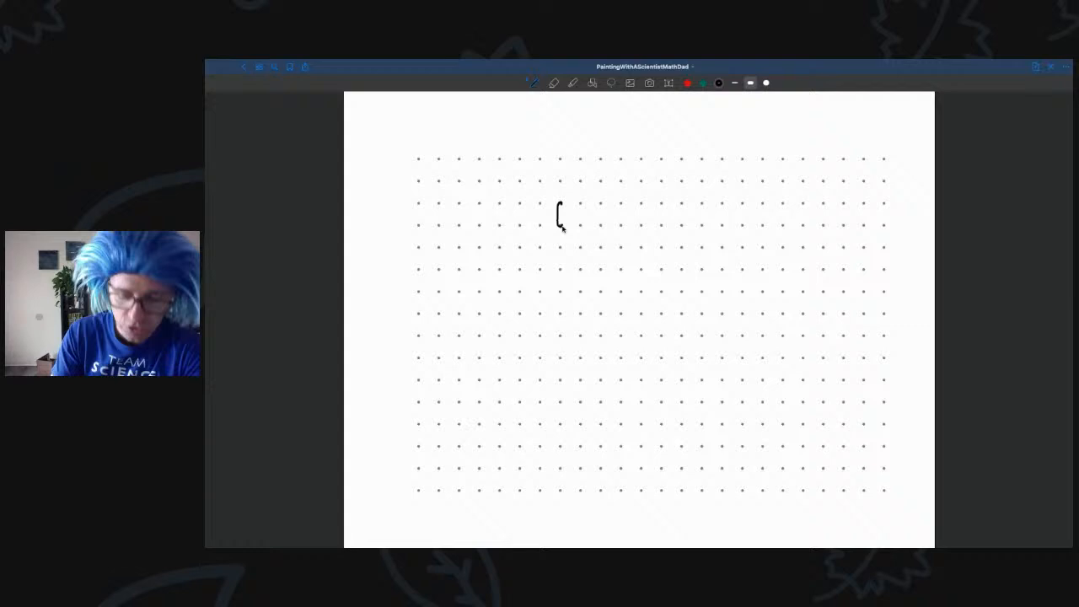
left_click_drag(582, 203, 577, 226)
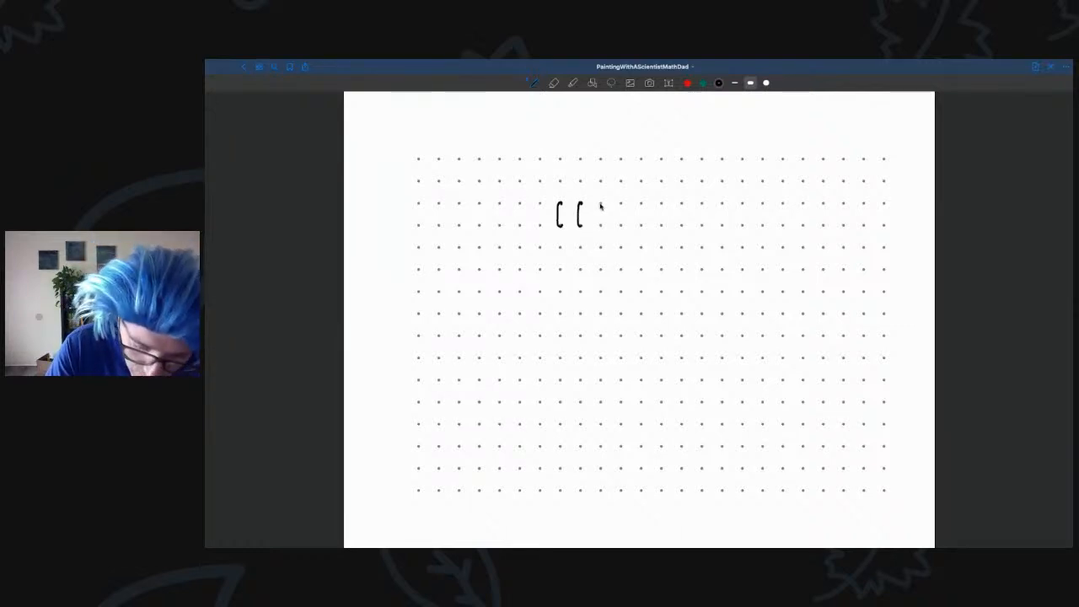
left_click_drag(601, 204, 601, 226)
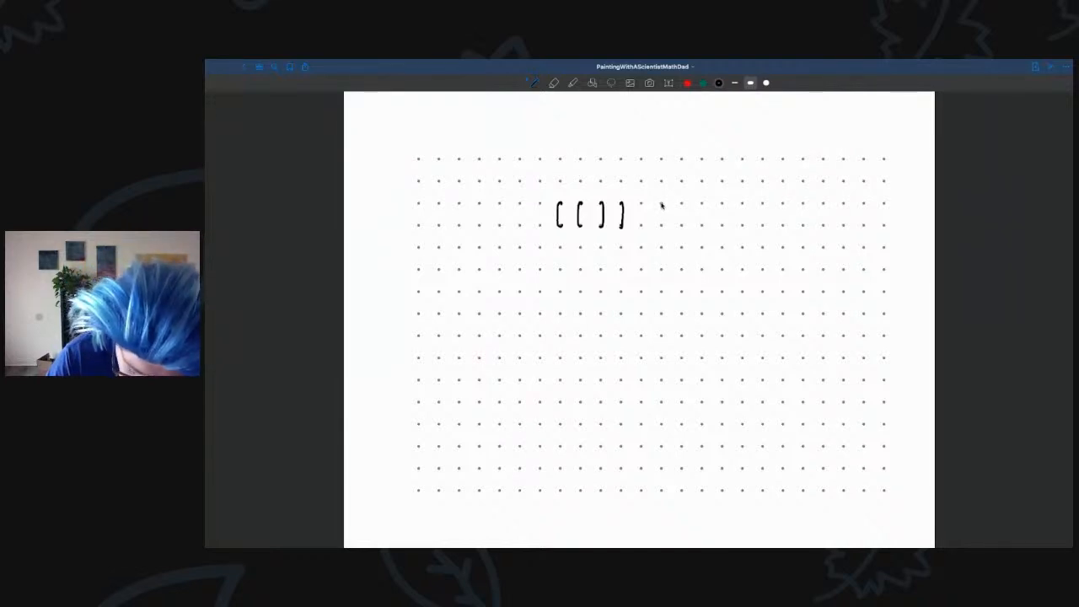
- Draw the S-shaped curves of the second knot to the right of the brackets
left_click_drag(658, 202, 664, 226)
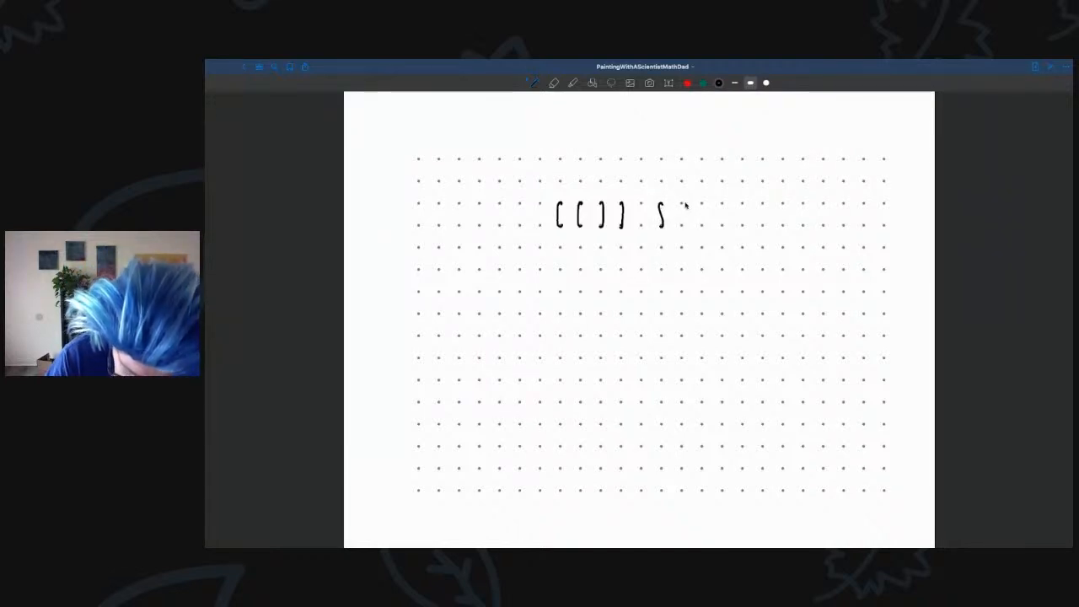
left_click_drag(681, 206, 684, 226)
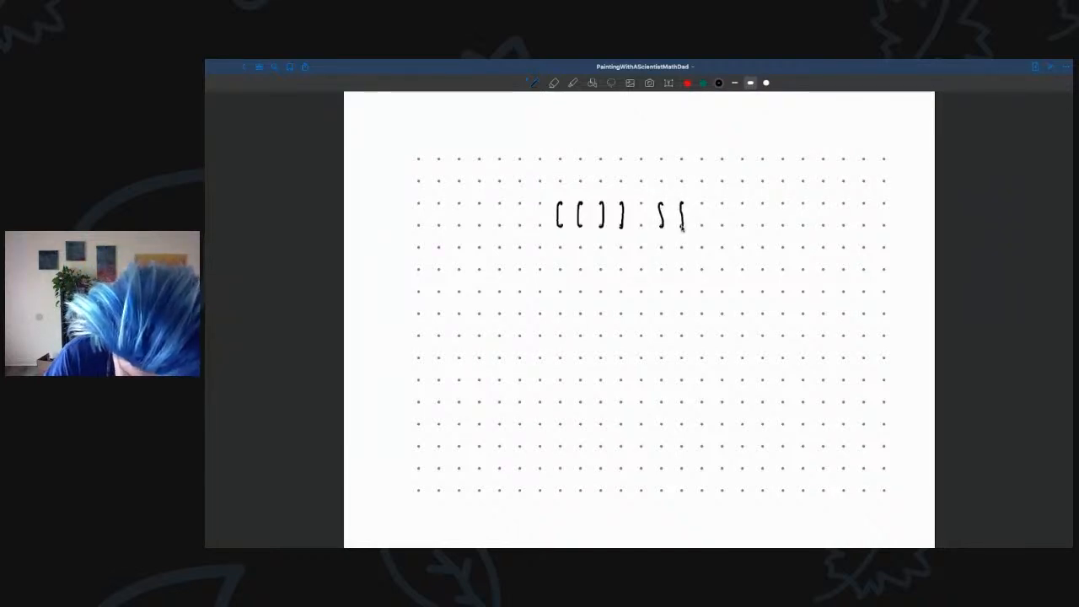
left_click_drag(691, 205, 705, 222)
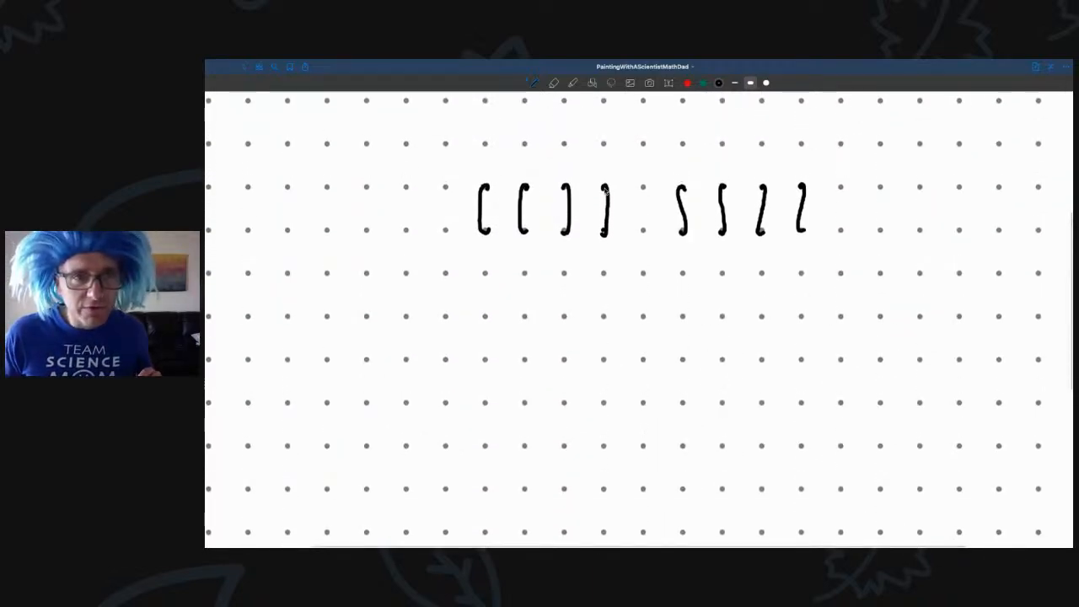
scroll("down", 3)
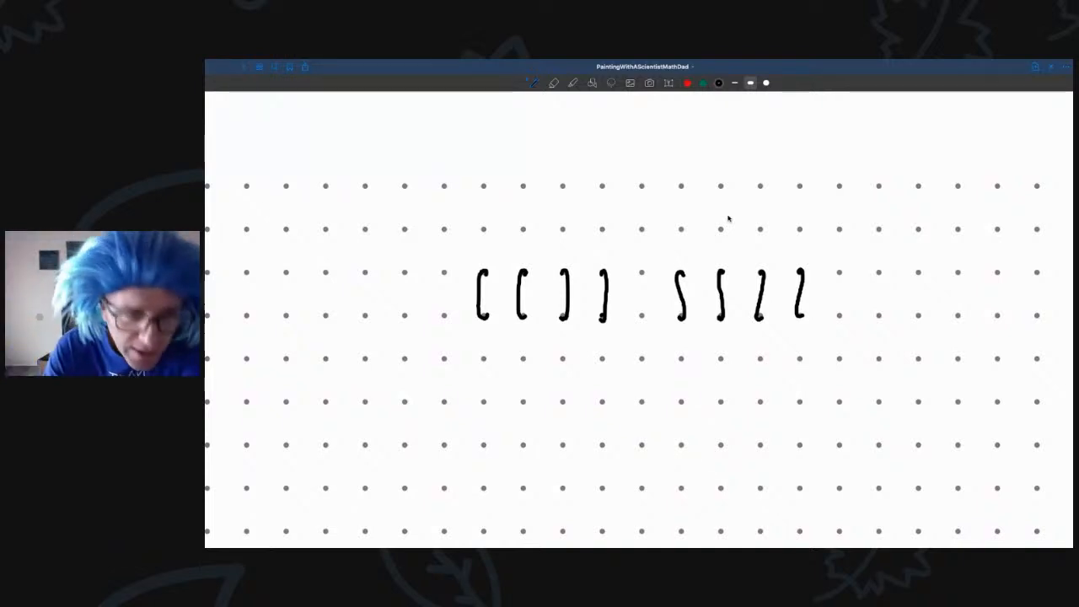
mouse_move(486, 272)
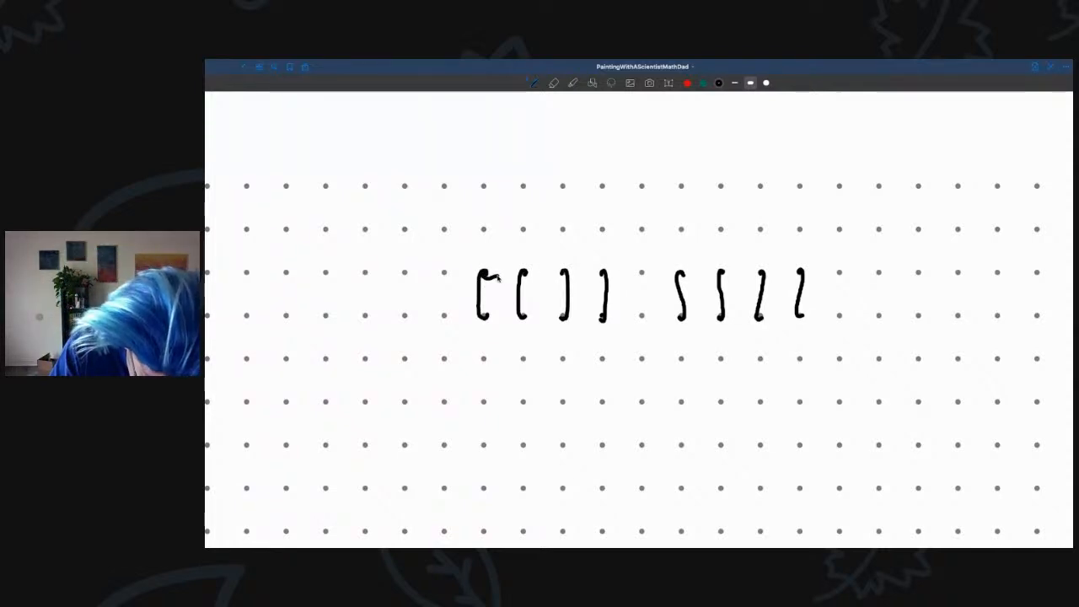
- Connect adjacent bracket ends at top and bottom into a chain of three cushion shapes
left_click_drag(486, 278, 531, 272)
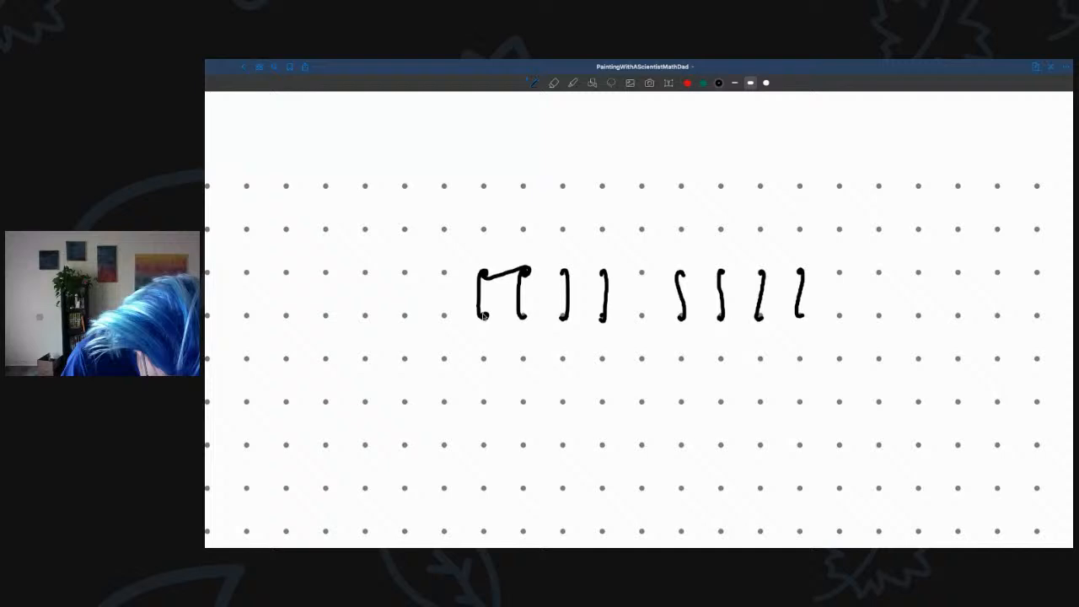
left_click_drag(481, 319, 523, 317)
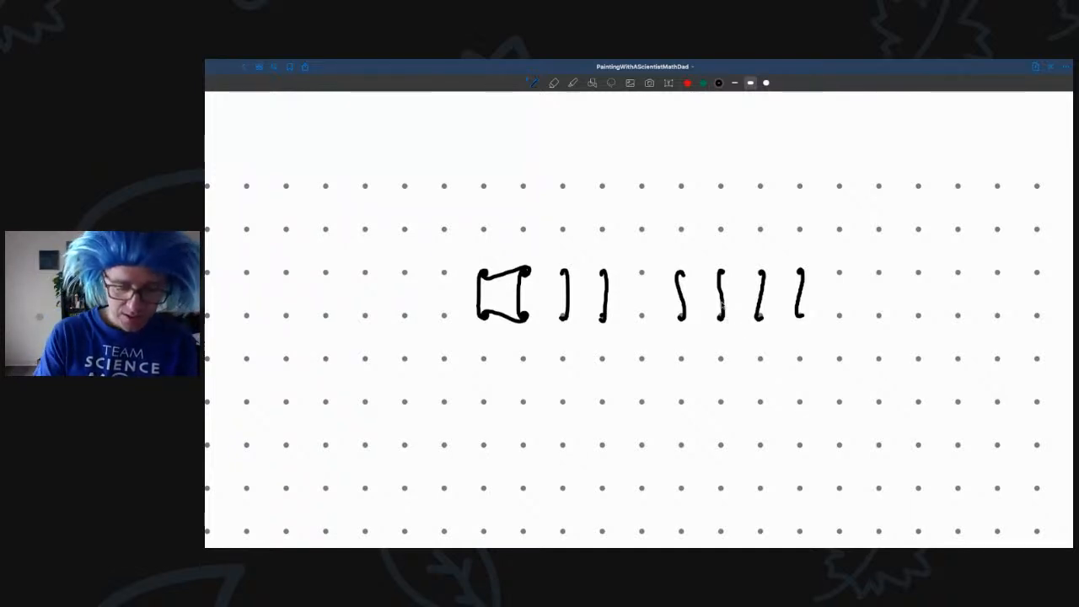
mouse_move(499, 285)
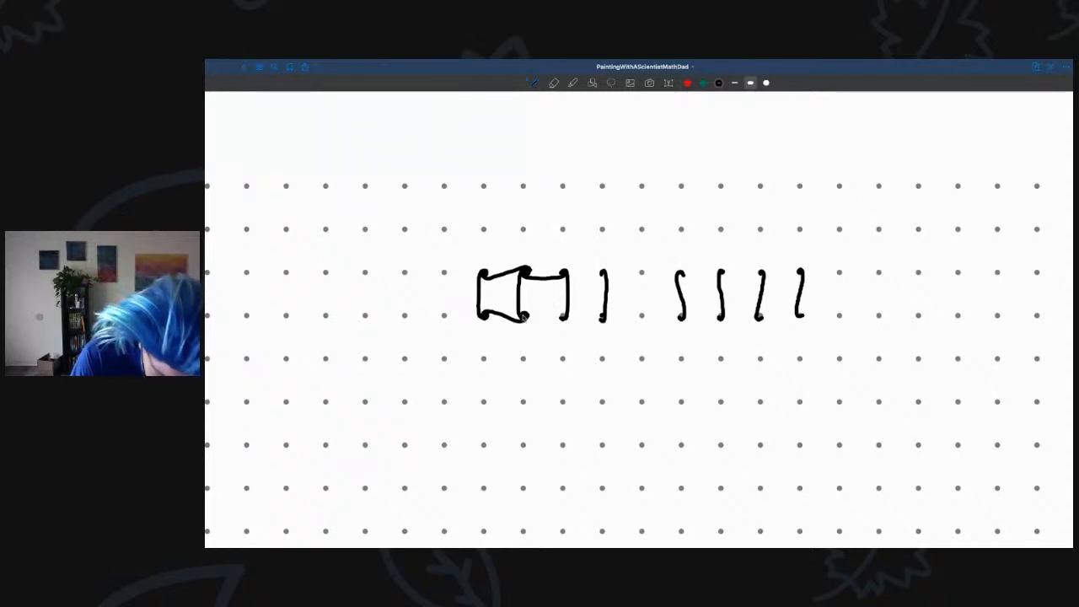
left_click_drag(523, 317, 565, 317)
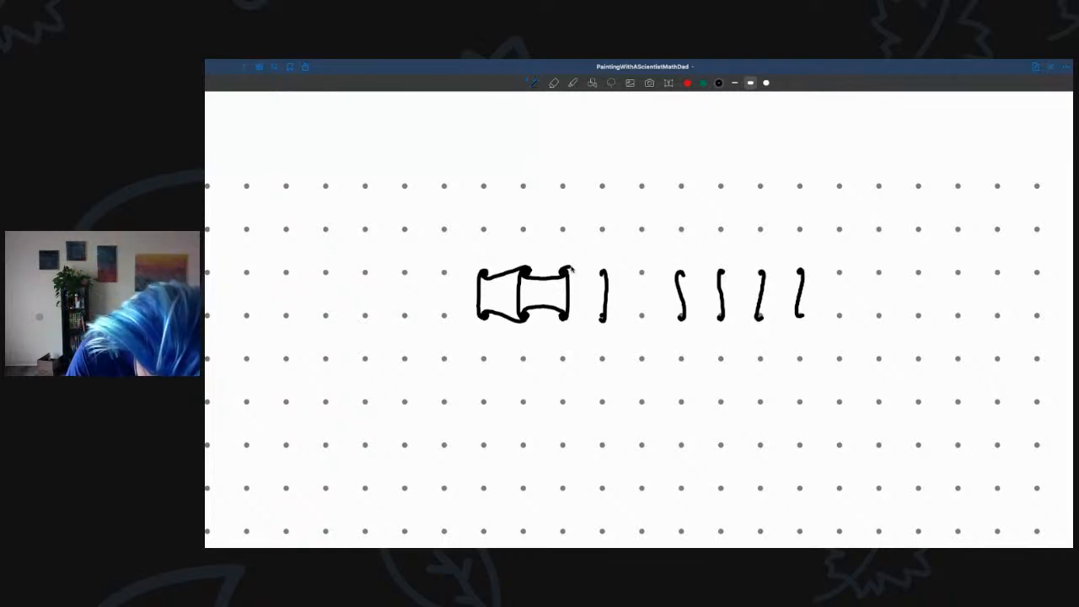
left_click_drag(571, 269, 604, 317)
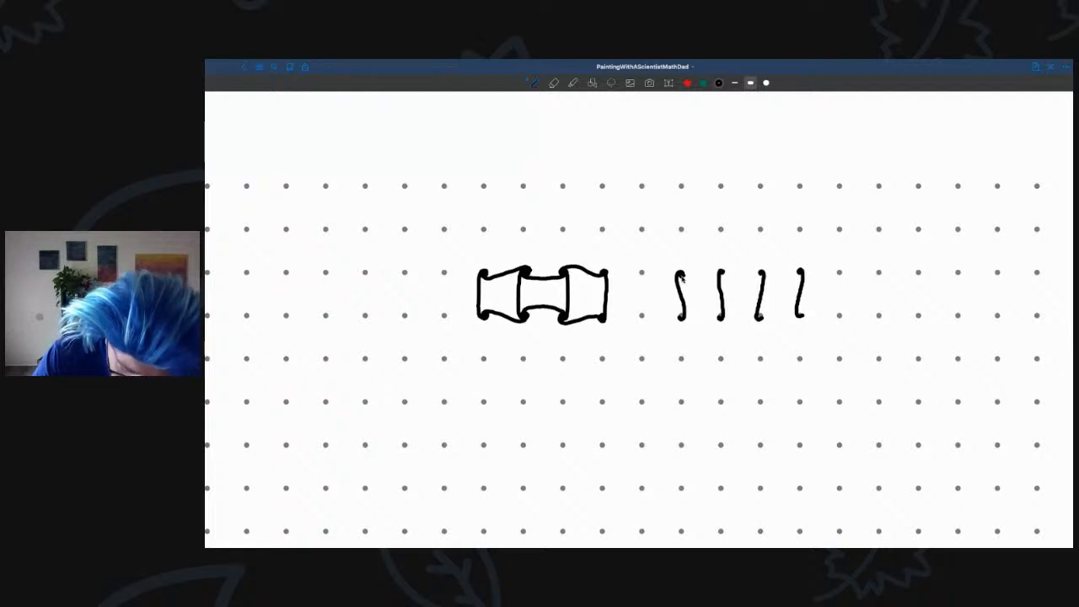
- Connect adjacent S-curve ends at top and bottom into a second chain of three linked shapes
left_click_drag(683, 278, 721, 271)
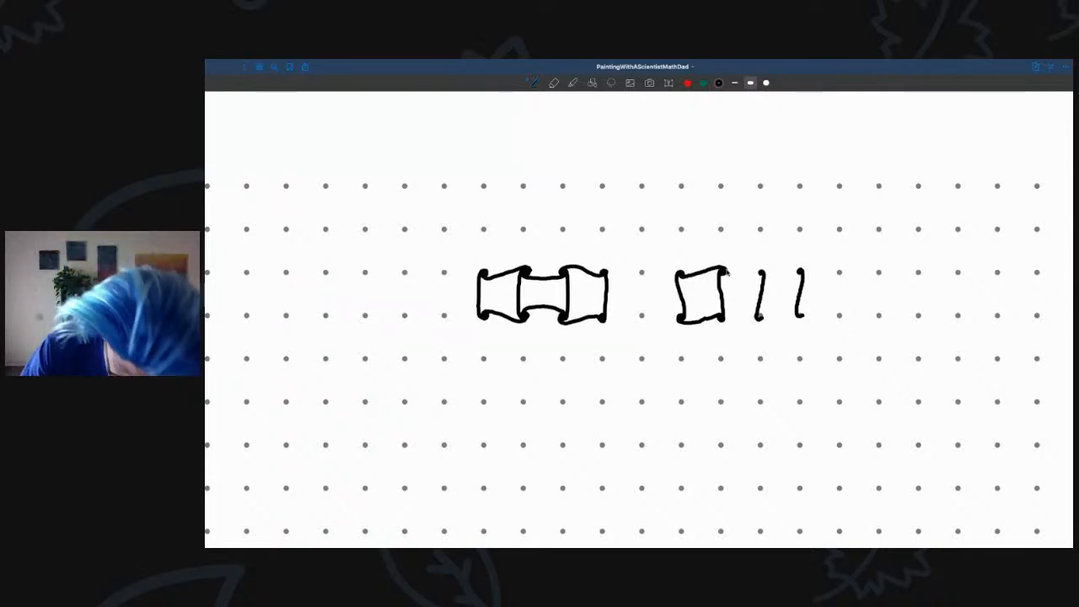
left_click_drag(755, 278, 728, 278)
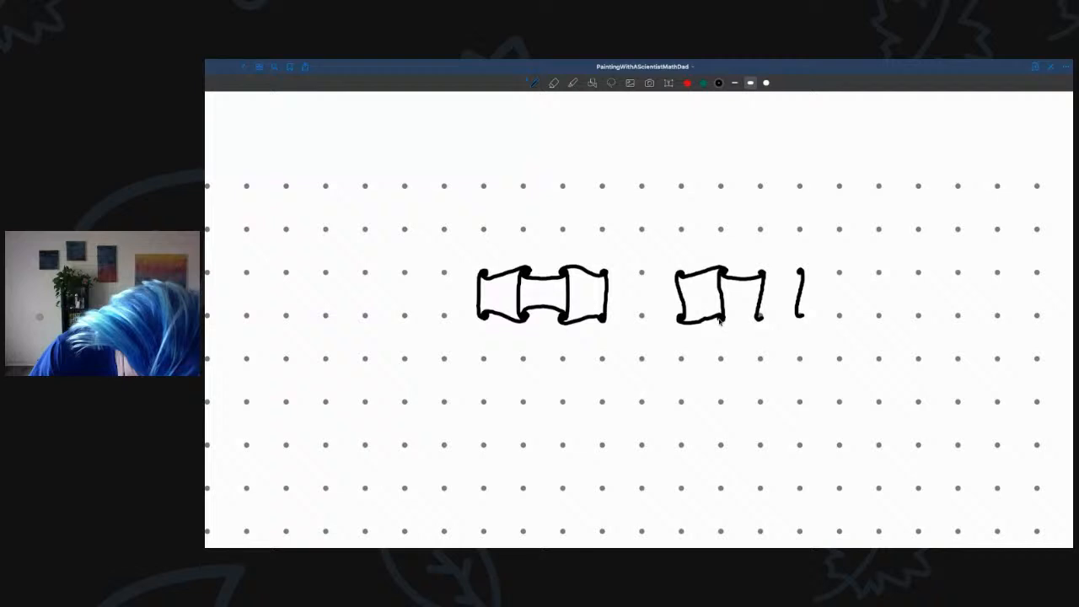
left_click_drag(716, 318, 762, 317)
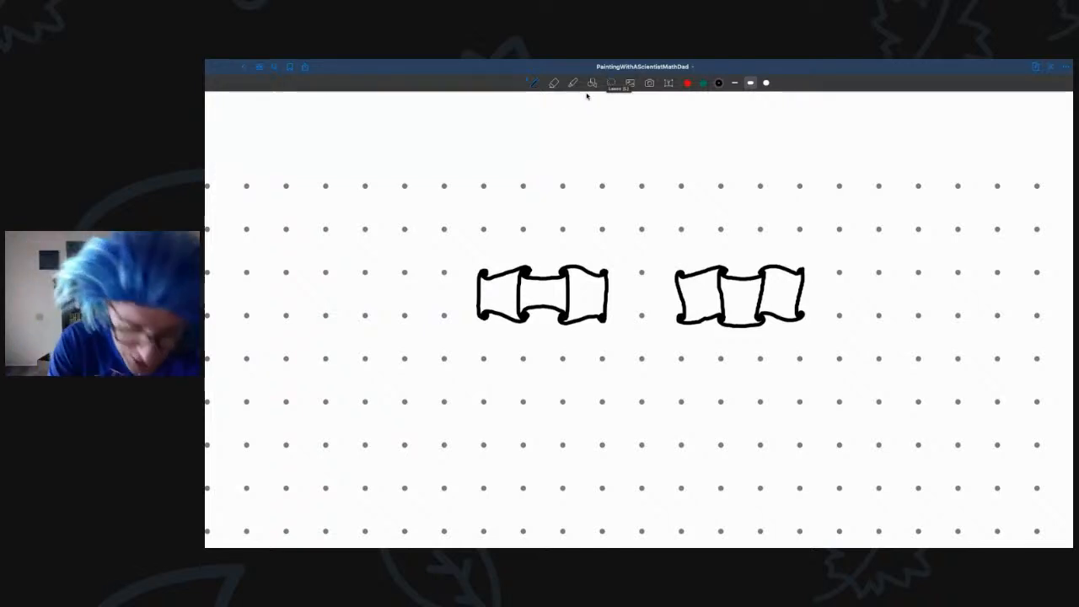
- Add a fresh blank dot-grid page and dismiss the iCloud storage alert
left_click(553, 83)
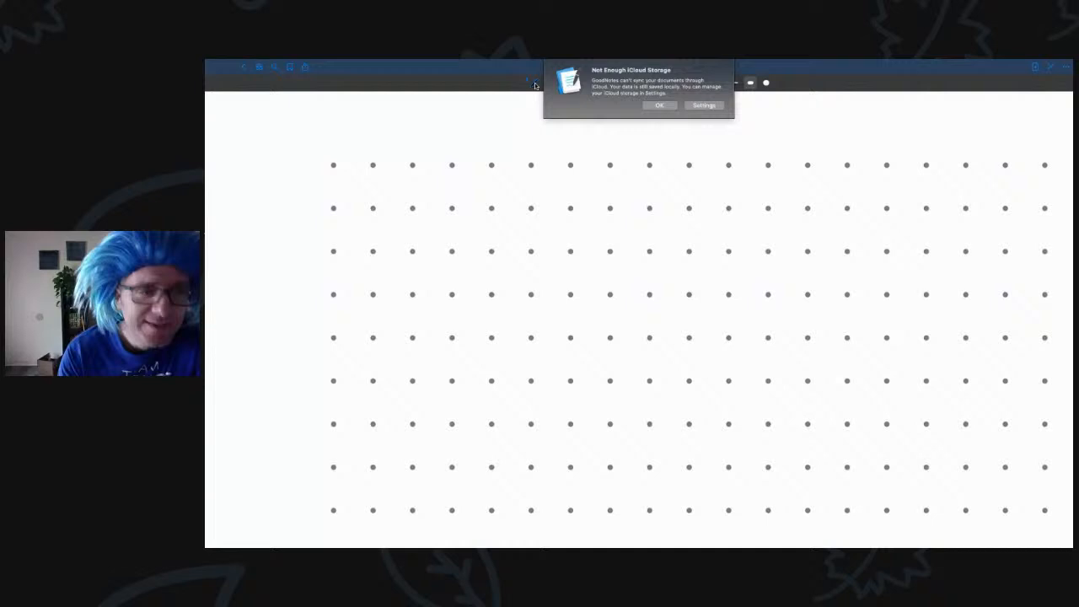
left_click(661, 104)
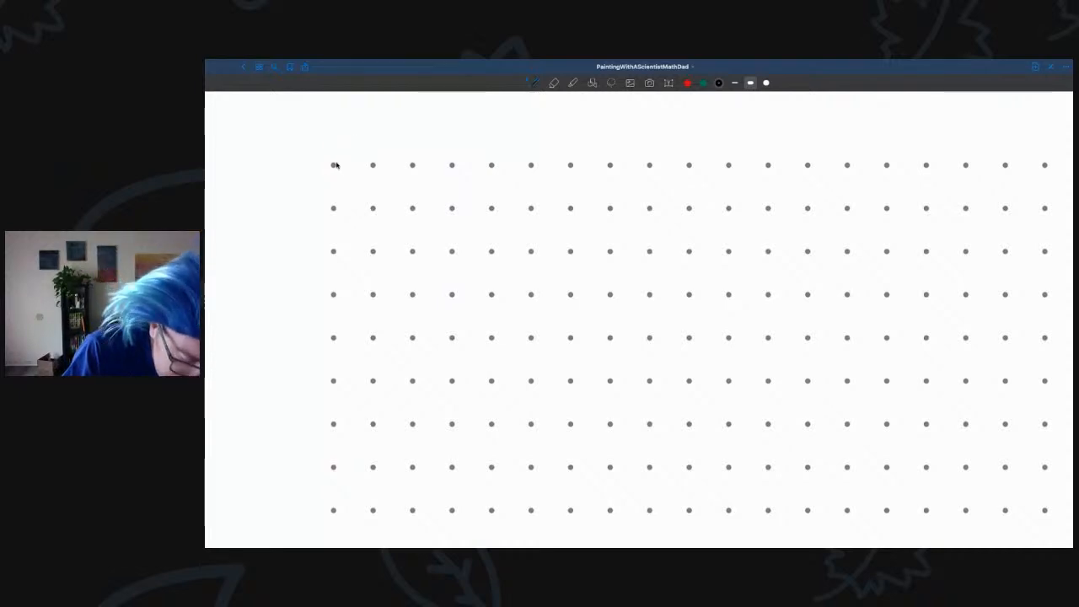
- Draw the first wavy vertical line down five dot rows at the page's top left
left_click_drag(336, 161, 331, 183)
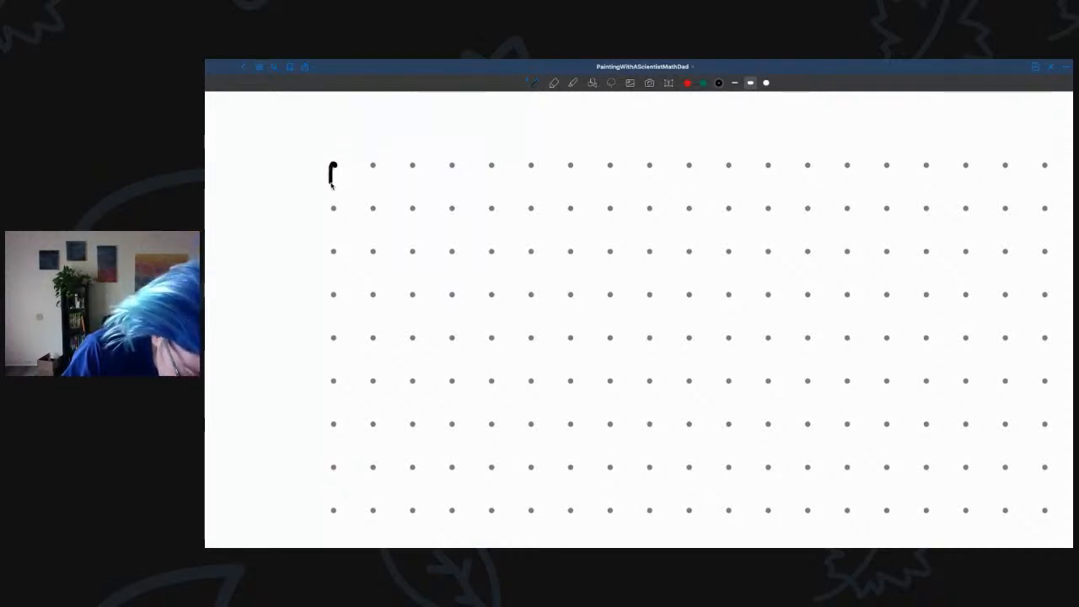
left_click_drag(332, 169, 334, 210)
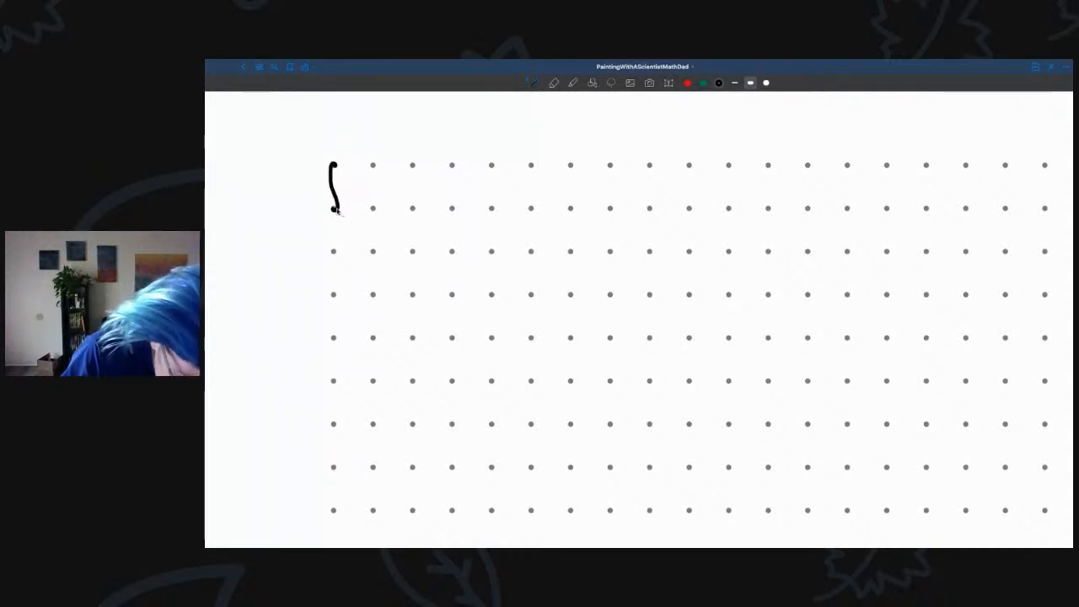
left_click_drag(334, 211, 336, 253)
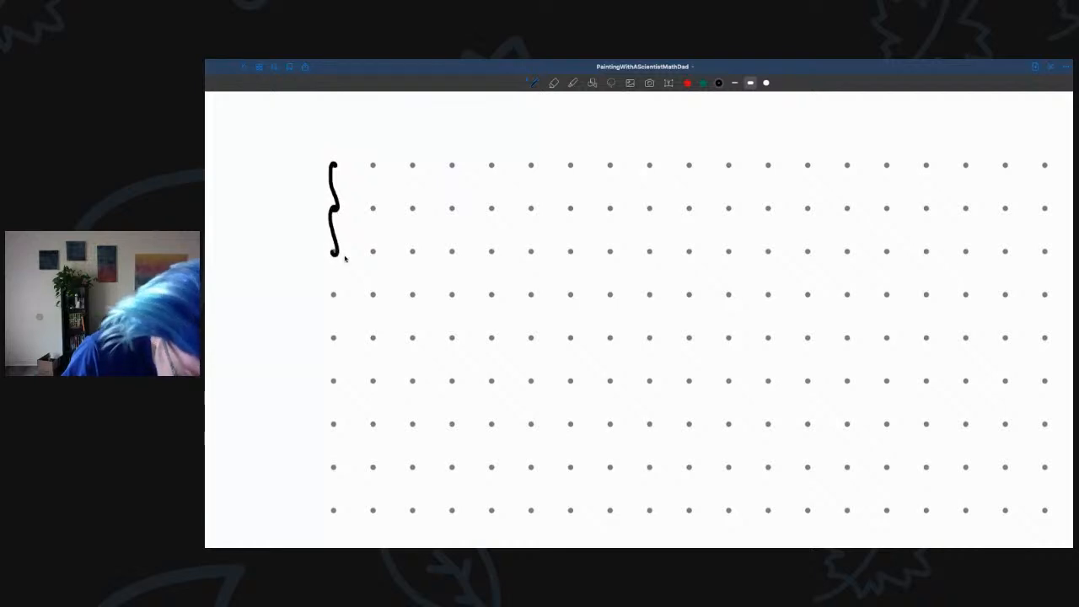
left_click_drag(334, 252, 334, 295)
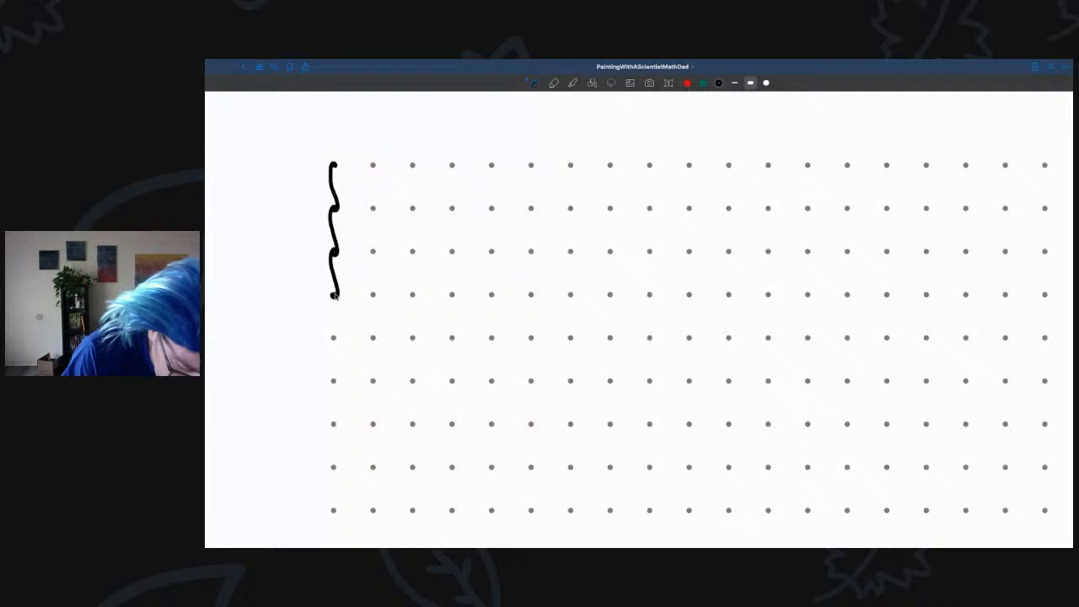
left_click_drag(334, 295, 333, 340)
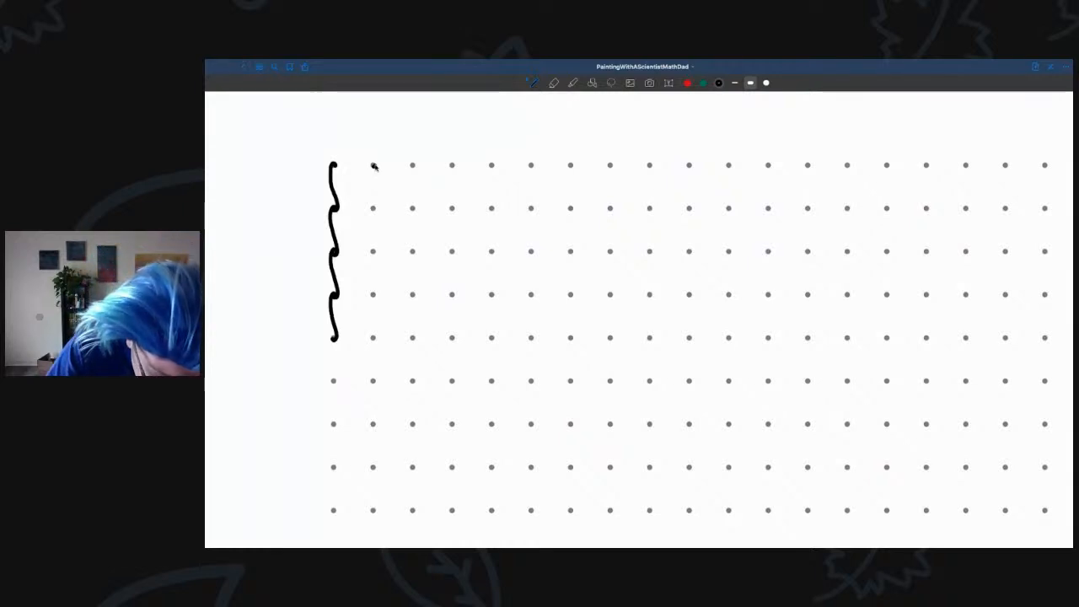
- Draw the second, third and fourth wavy vertical lines along the next dot columns
left_click_drag(374, 161, 374, 199)
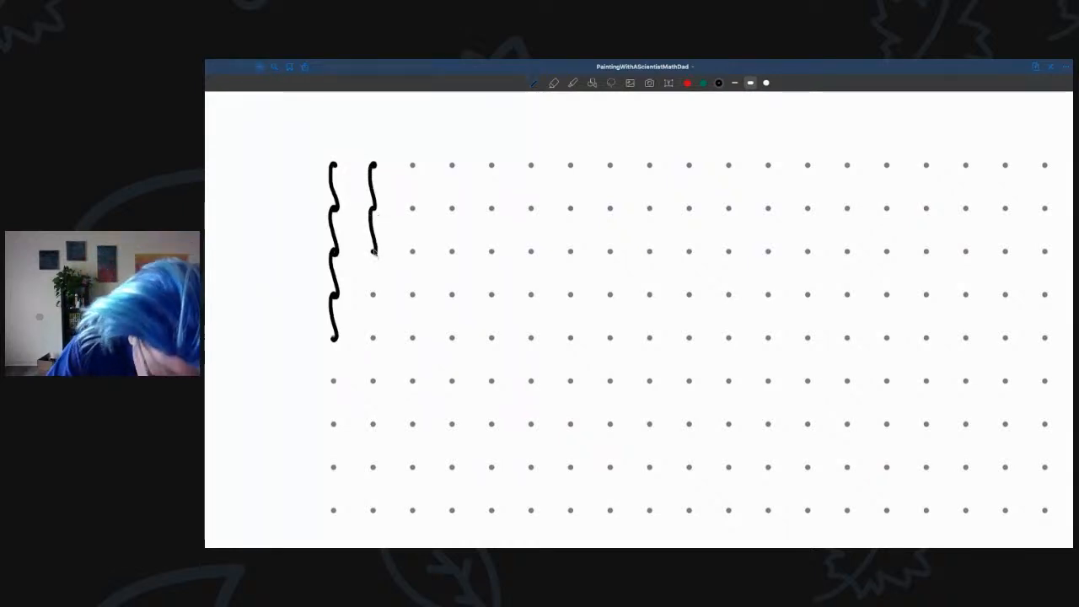
left_click_drag(374, 245, 374, 295)
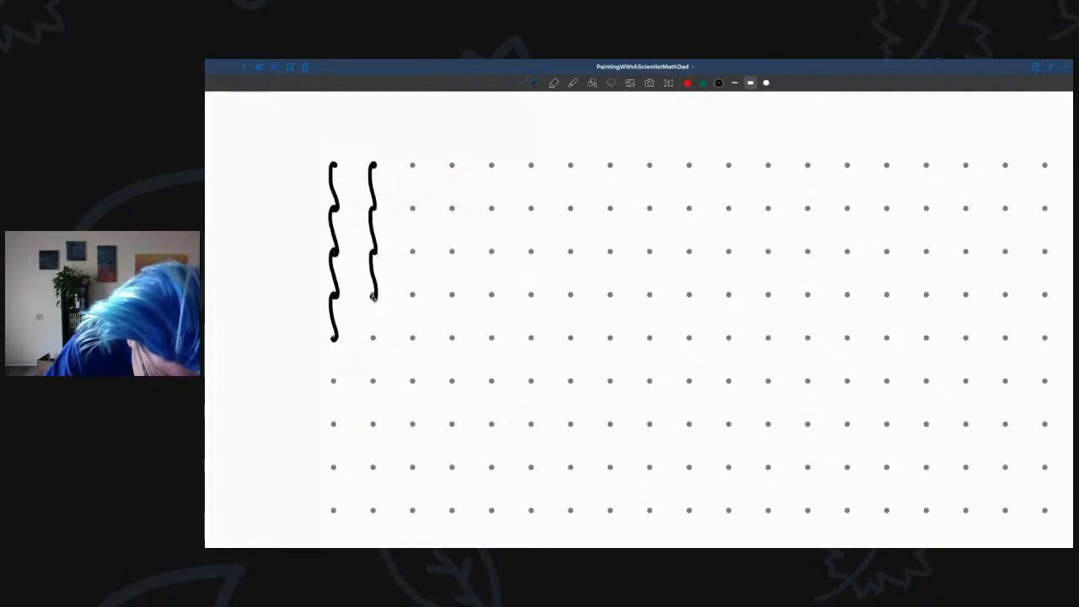
left_click_drag(375, 295, 374, 337)
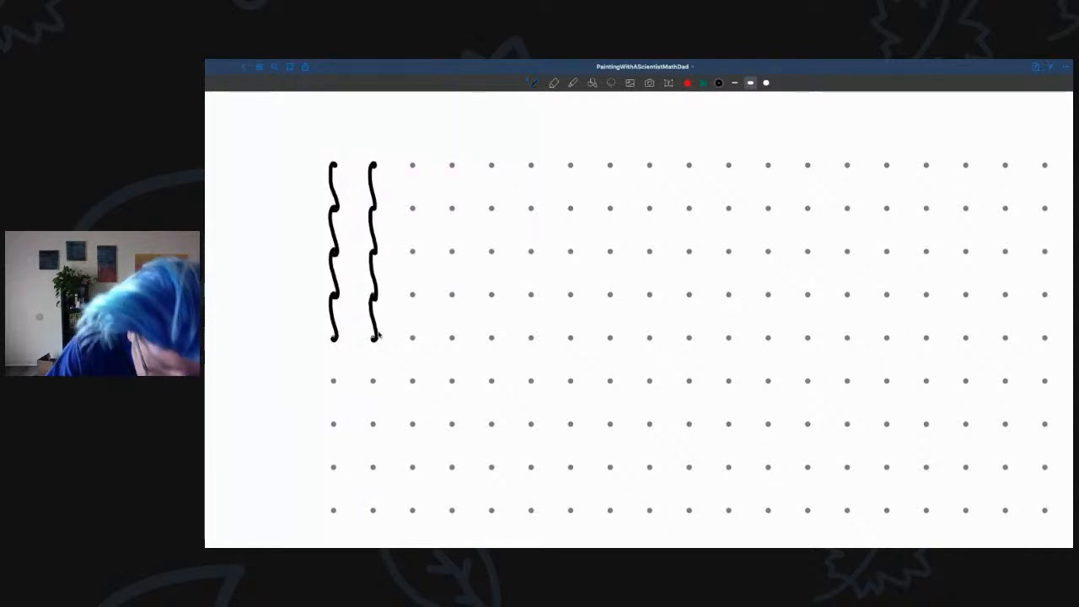
left_click_drag(411, 166, 411, 199)
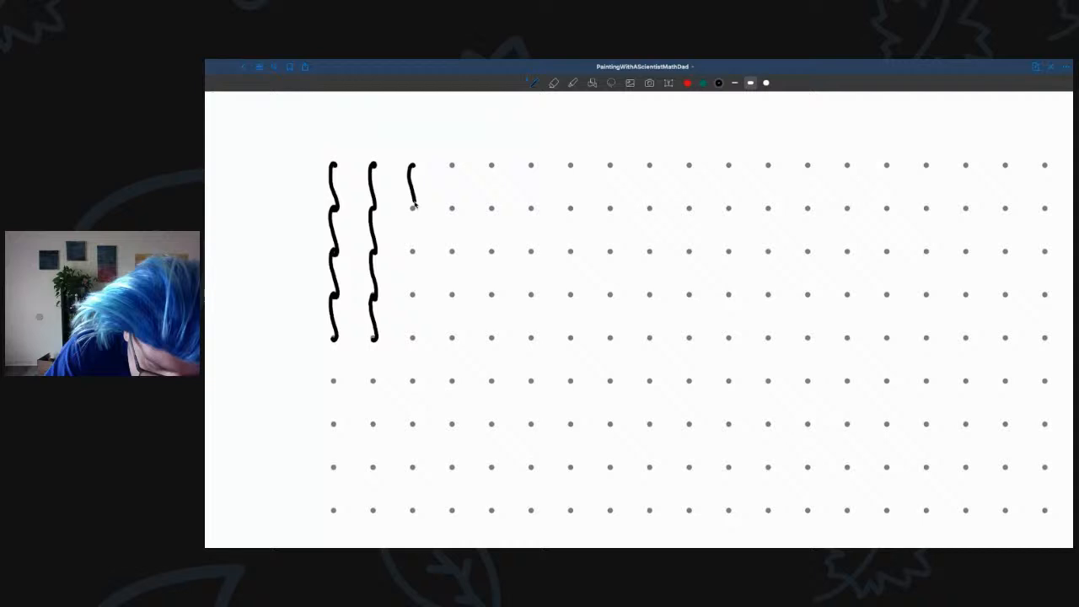
left_click_drag(452, 160, 448, 186)
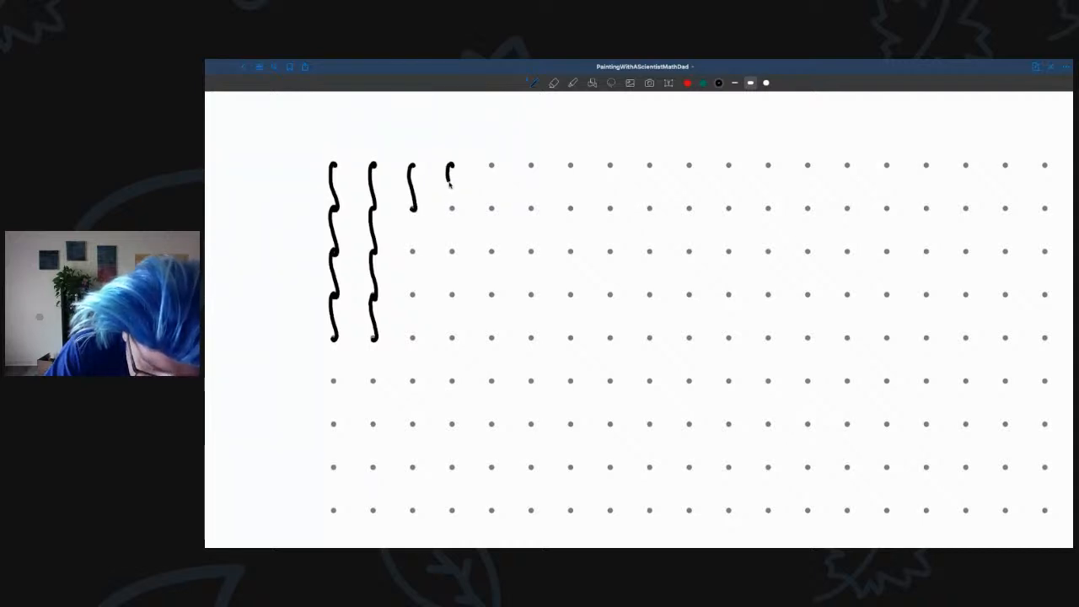
left_click_drag(448, 165, 454, 206)
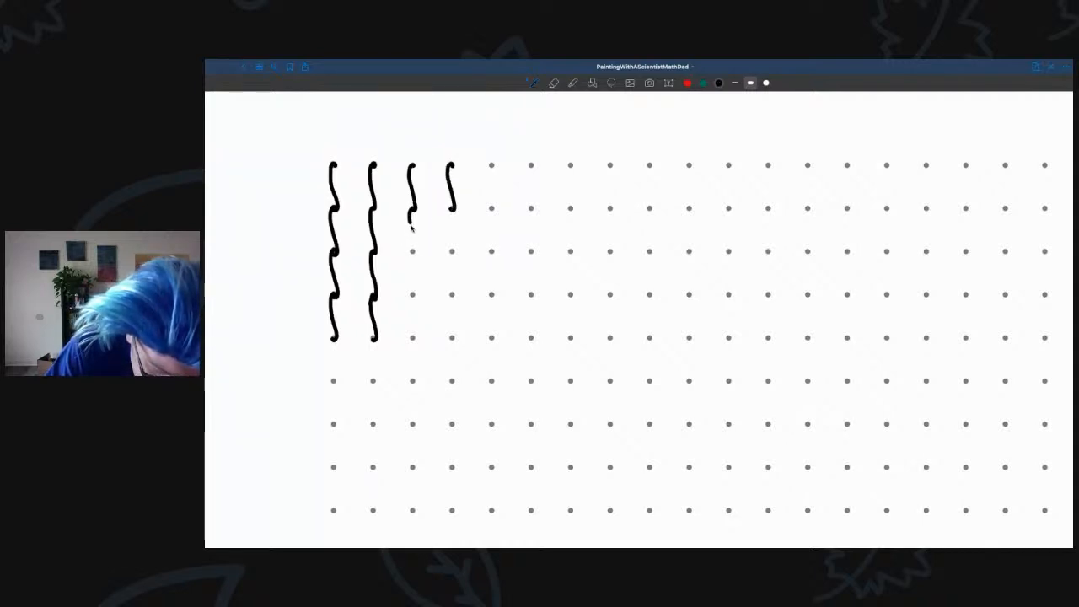
left_click_drag(452, 186, 452, 249)
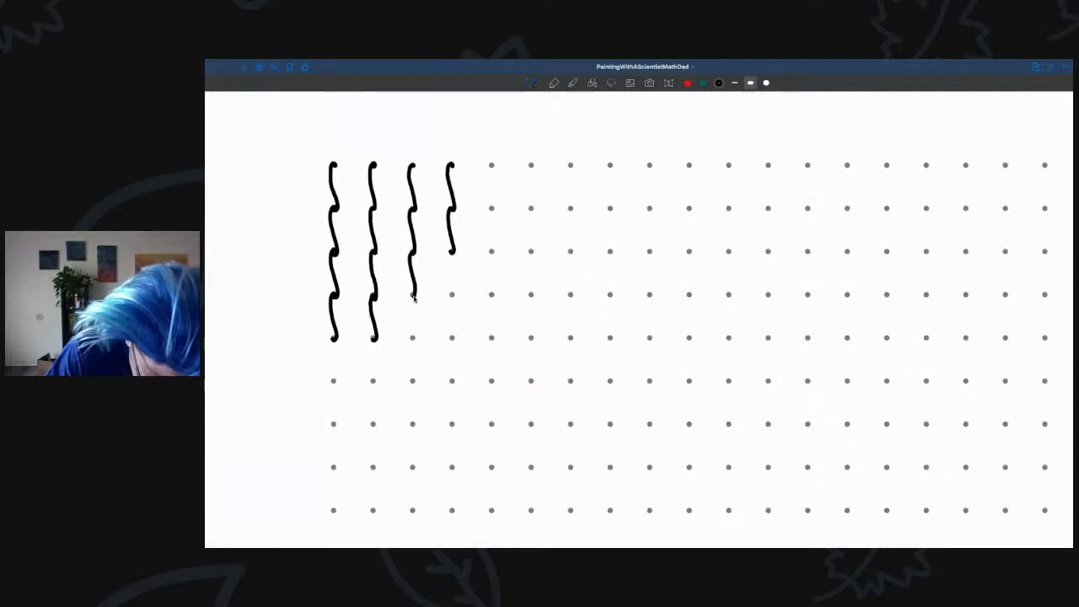
left_click_drag(411, 295, 412, 337)
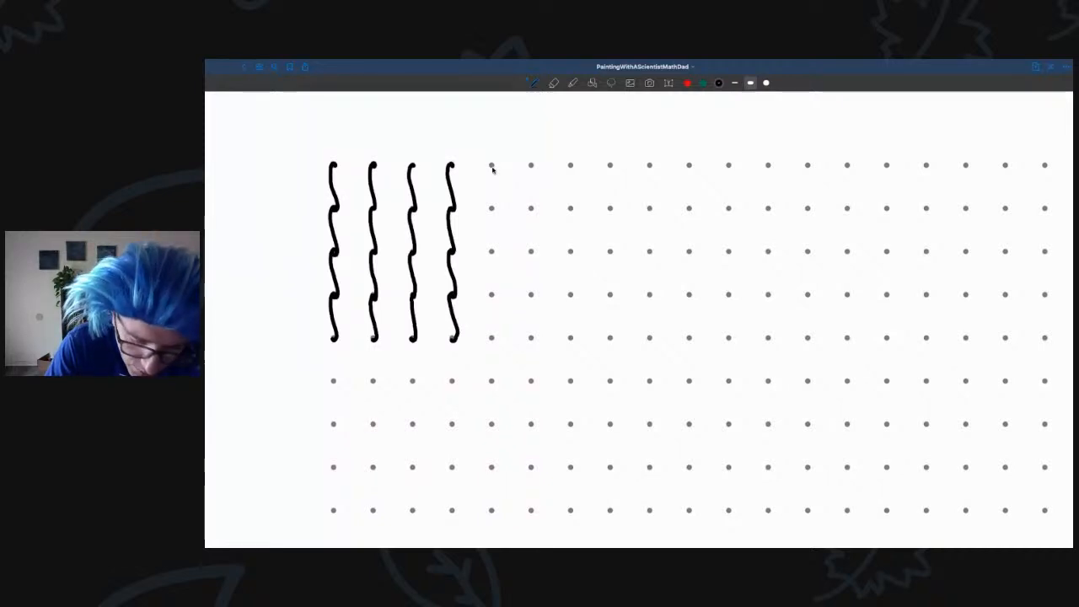
- Draw the fifth wavy vertical line down to the bottom dot row
left_click_drag(492, 165, 492, 216)
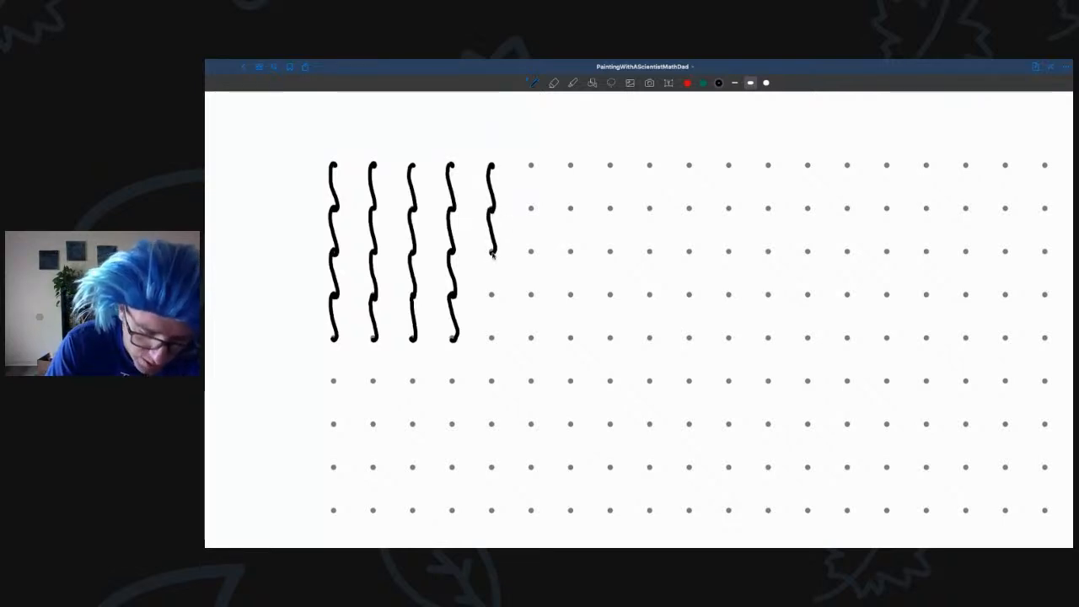
left_click_drag(492, 244, 491, 301)
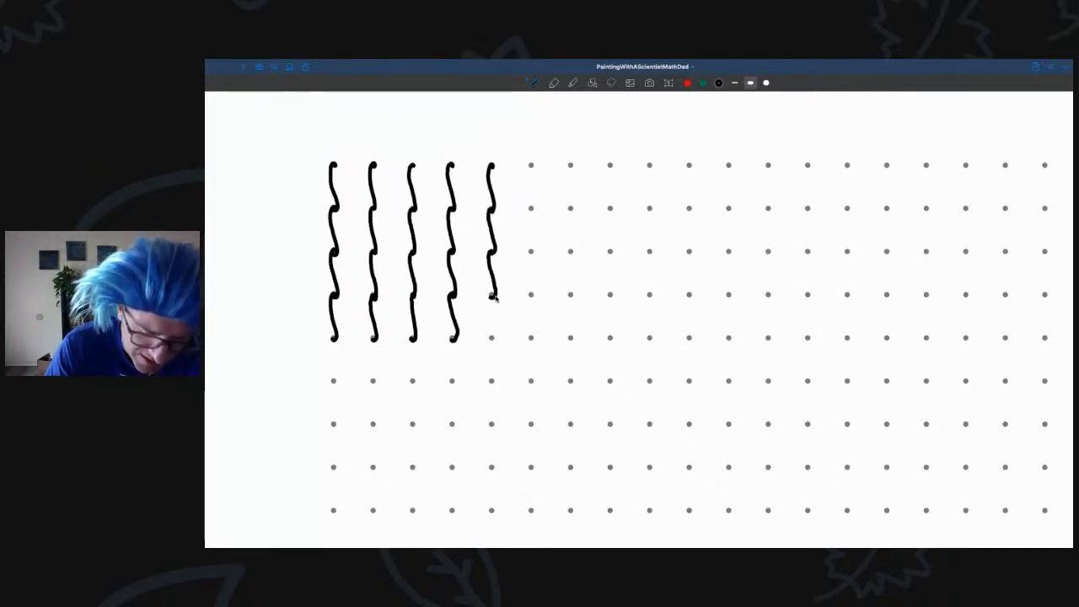
left_click_drag(491, 295, 490, 340)
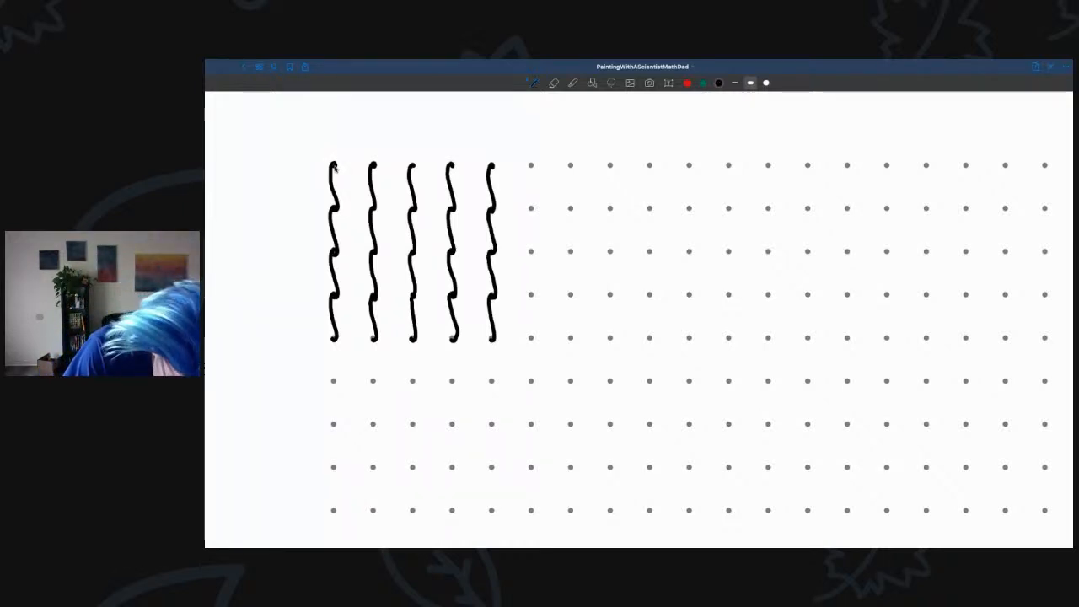
- Draw wavy horizontal crosslines over the five verticals to close a 4x4 grid of cushion squares
left_click_drag(334, 167, 377, 167)
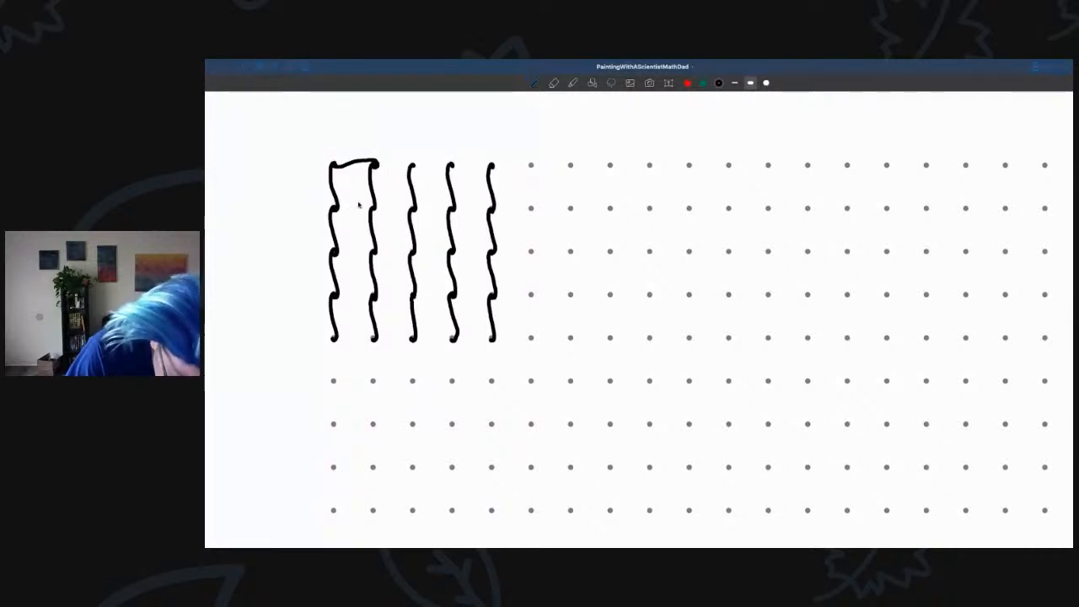
left_click_drag(335, 211, 363, 209)
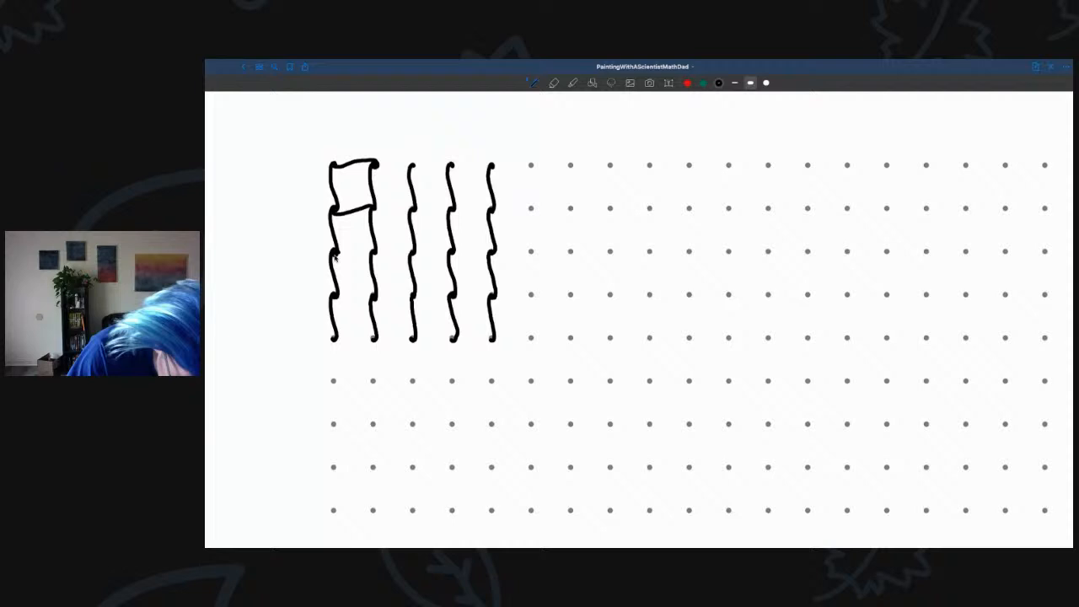
left_click_drag(335, 253, 371, 253)
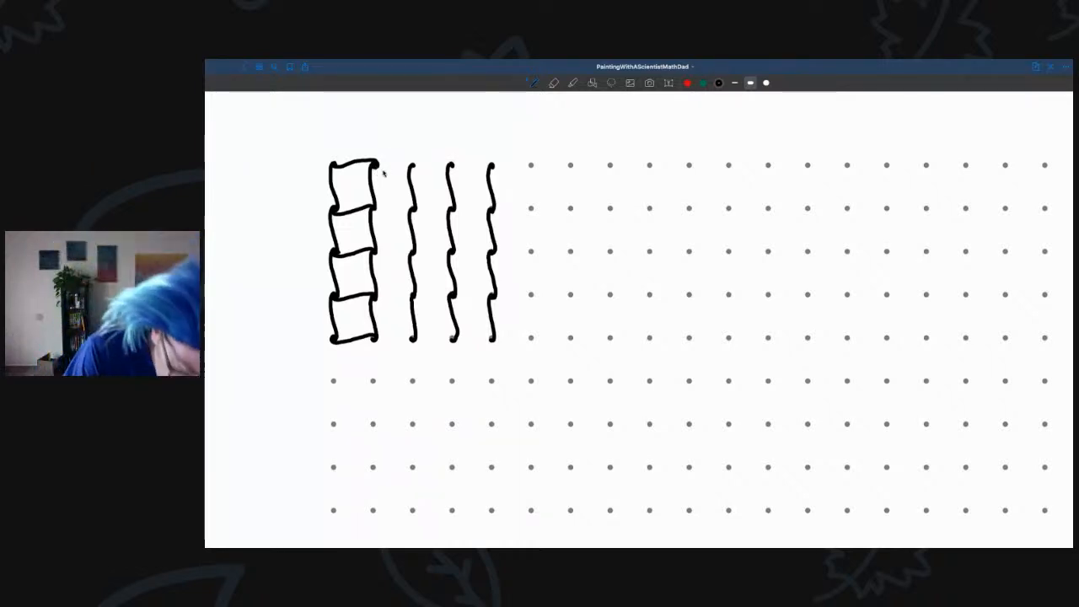
left_click_drag(384, 168, 413, 165)
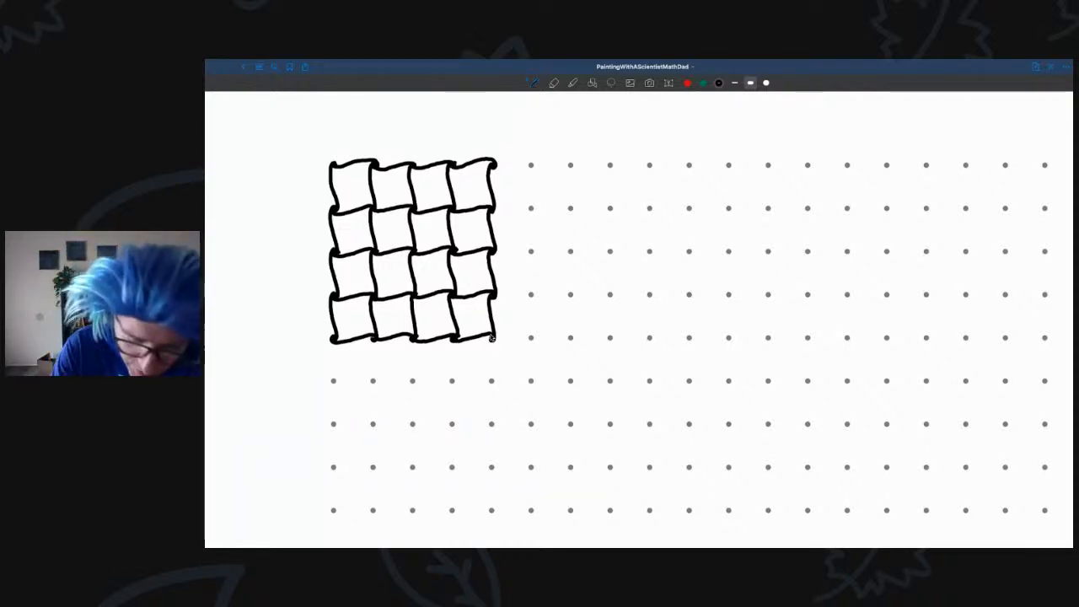
mouse_move(570, 167)
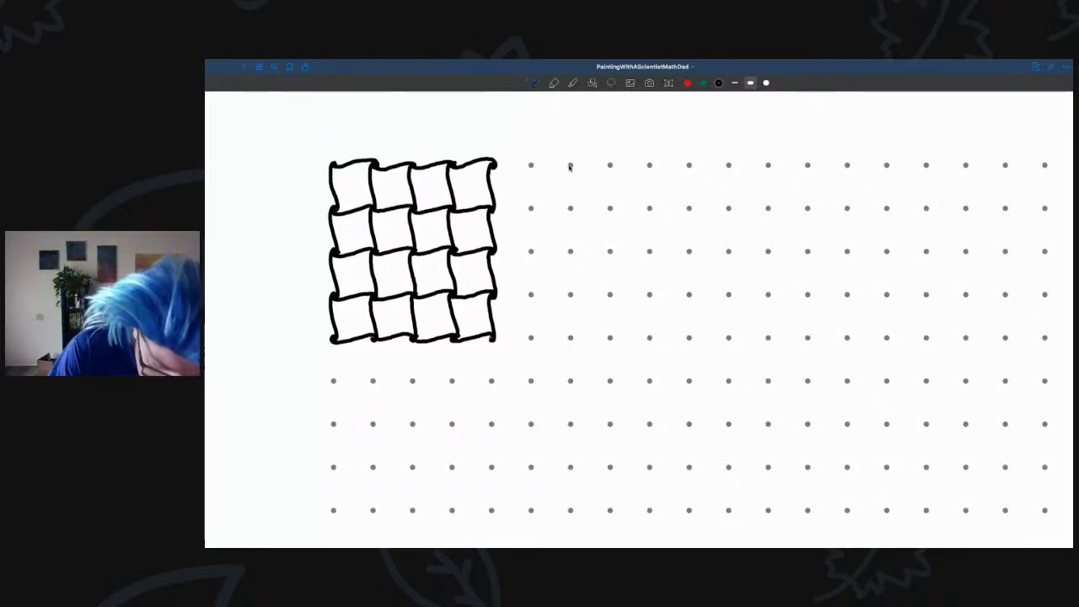
- Draw the first two wavy vertical strands to the right of the finished grid
type("blob:https://business.facebook.com/bc832737-0b95-44b9-b8b3-feee6c1eed12")
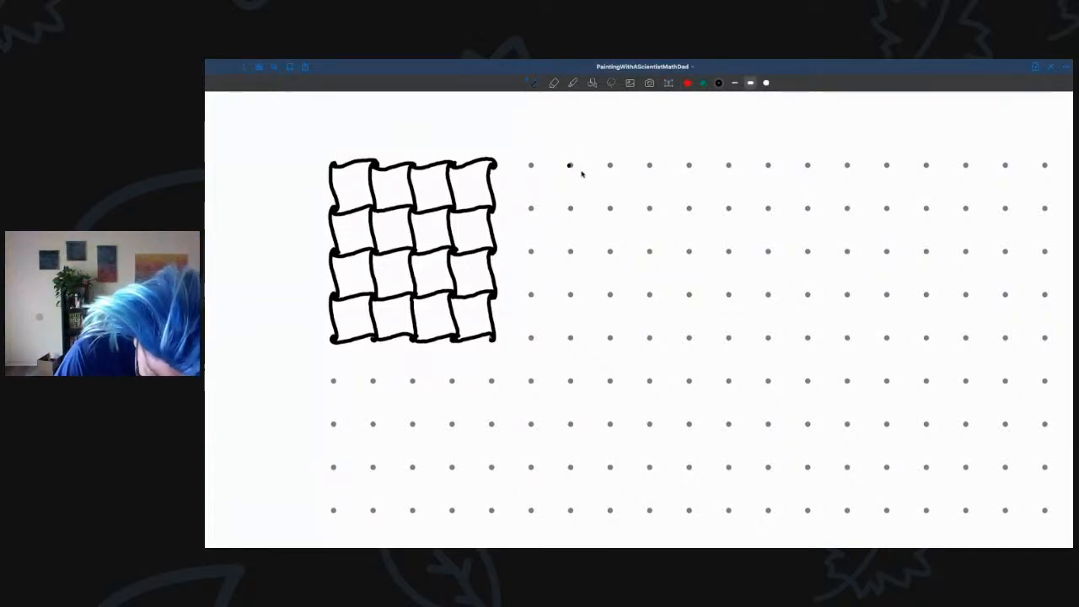
left_click_drag(576, 162, 572, 206)
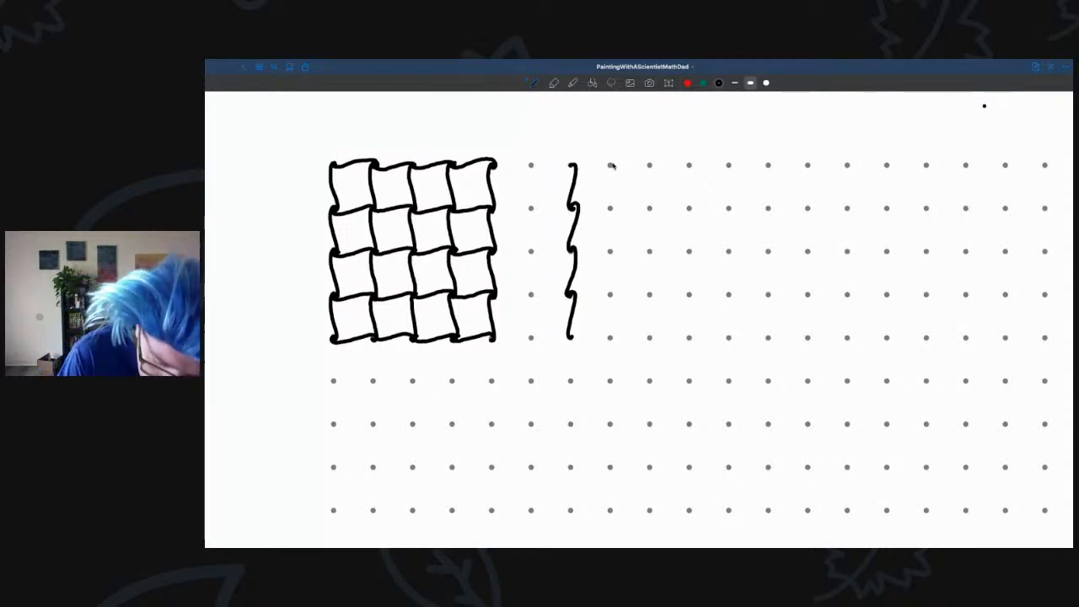
left_click_drag(615, 165, 607, 216)
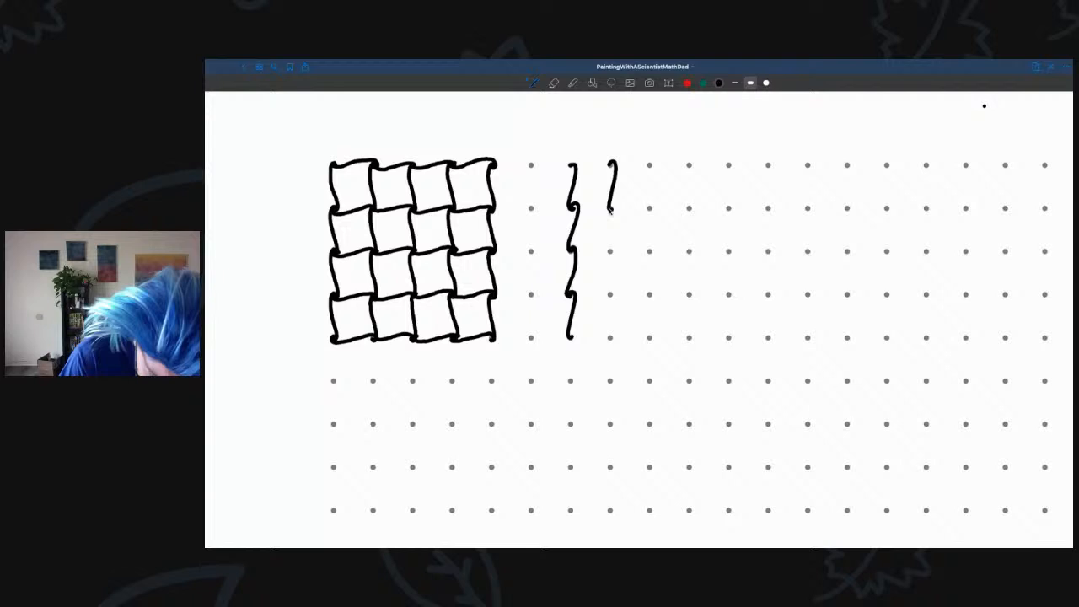
left_click_drag(612, 202, 607, 253)
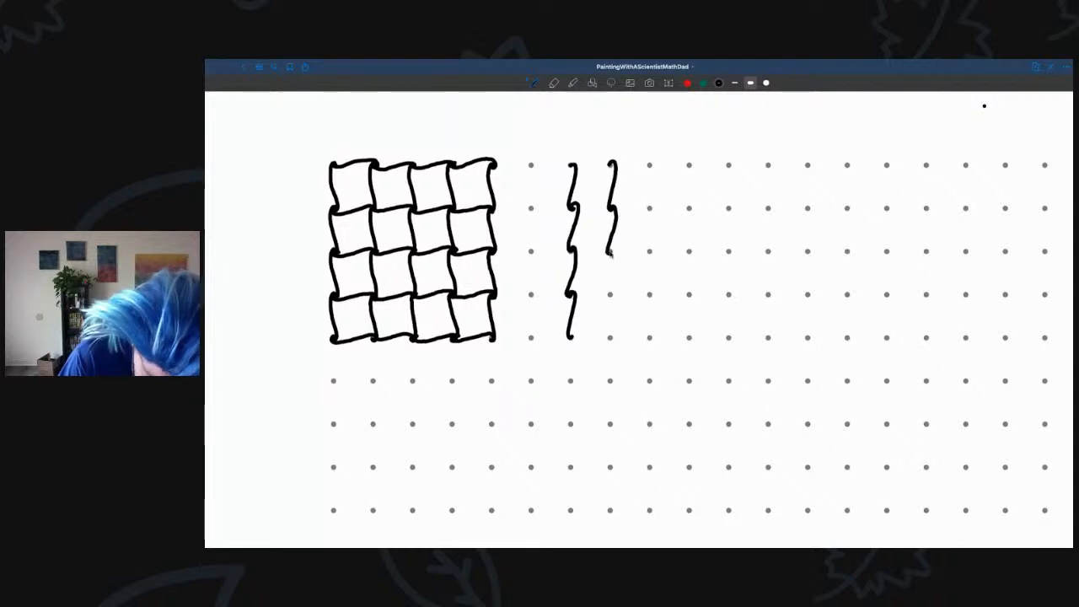
left_click_drag(607, 253, 609, 297)
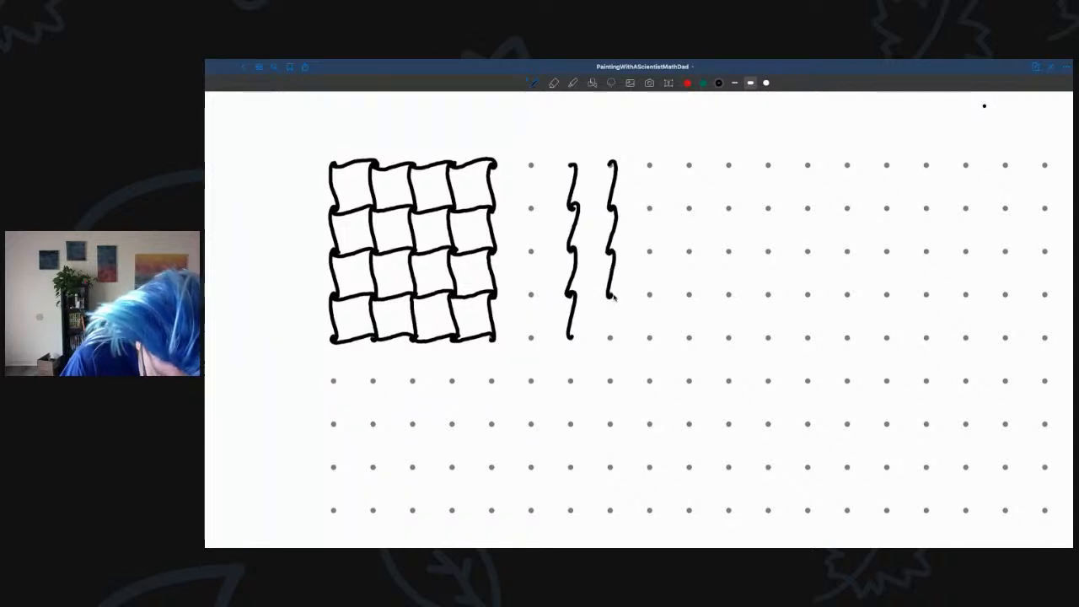
left_click_drag(609, 301, 610, 340)
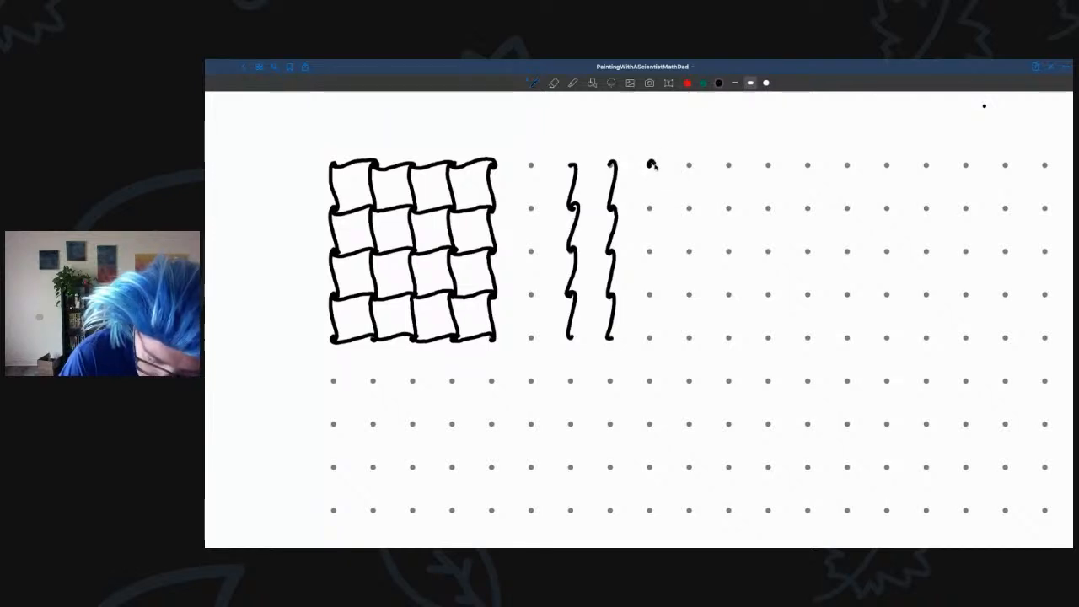
- Draw the third wavy vertical strand from top to bottom of the grid height
left_click_drag(654, 166, 649, 205)
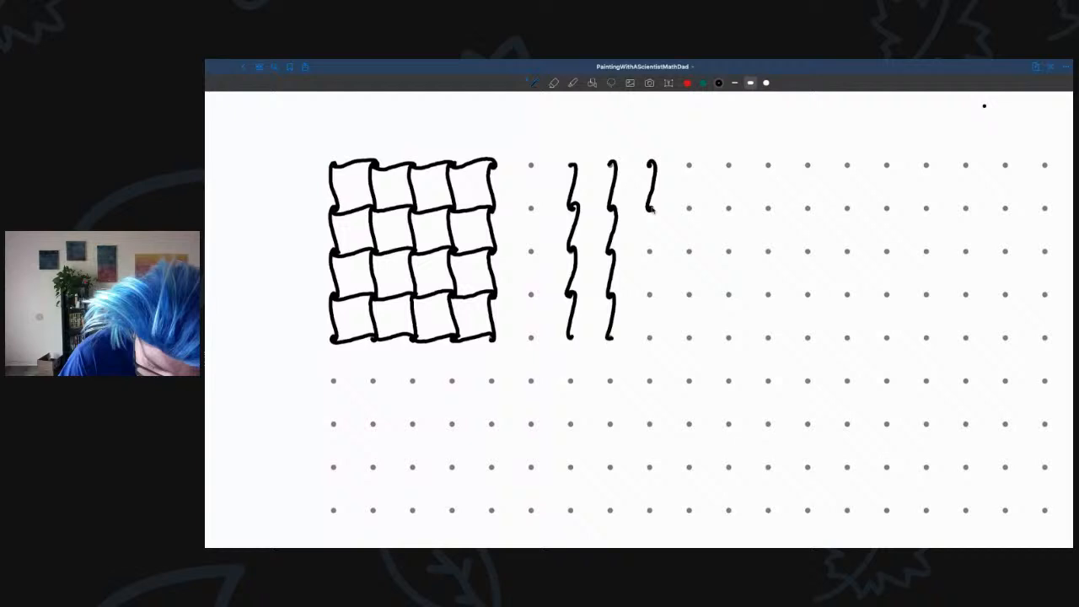
left_click_drag(651, 210, 650, 253)
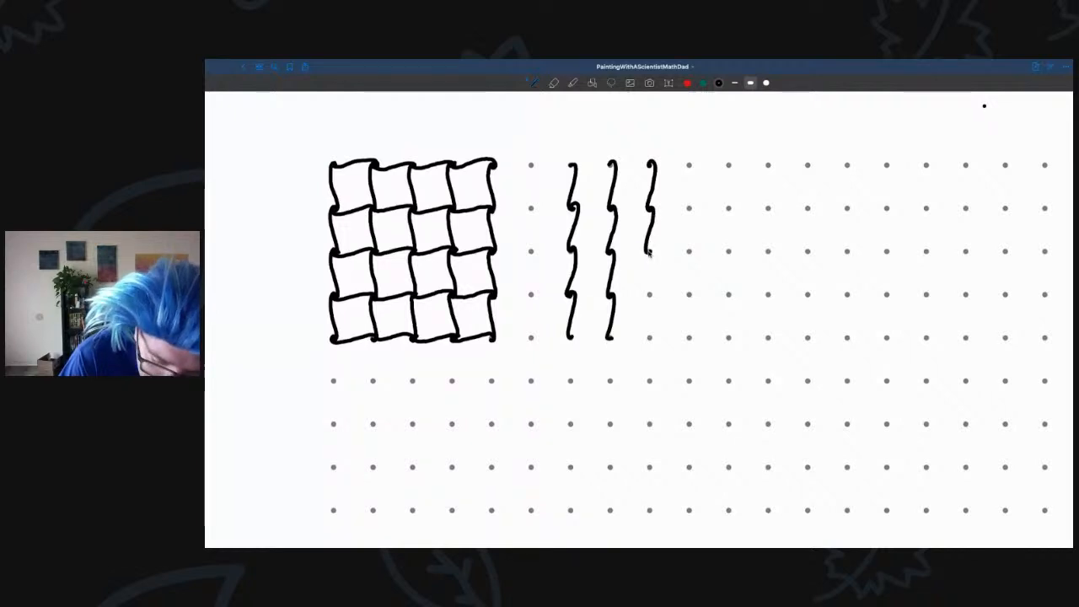
left_click_drag(649, 253, 651, 300)
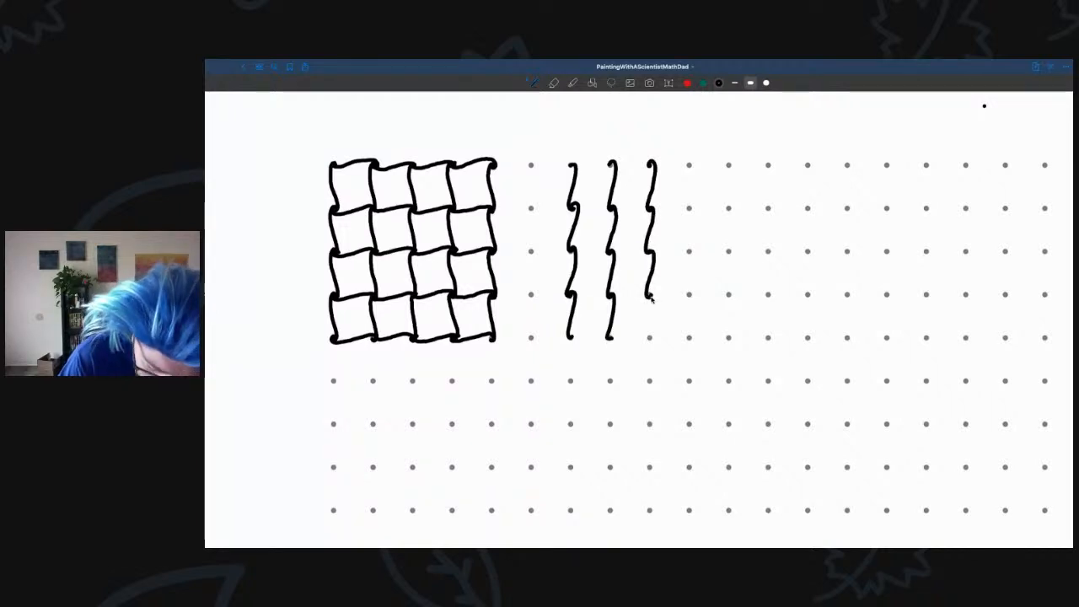
left_click_drag(649, 295, 649, 345)
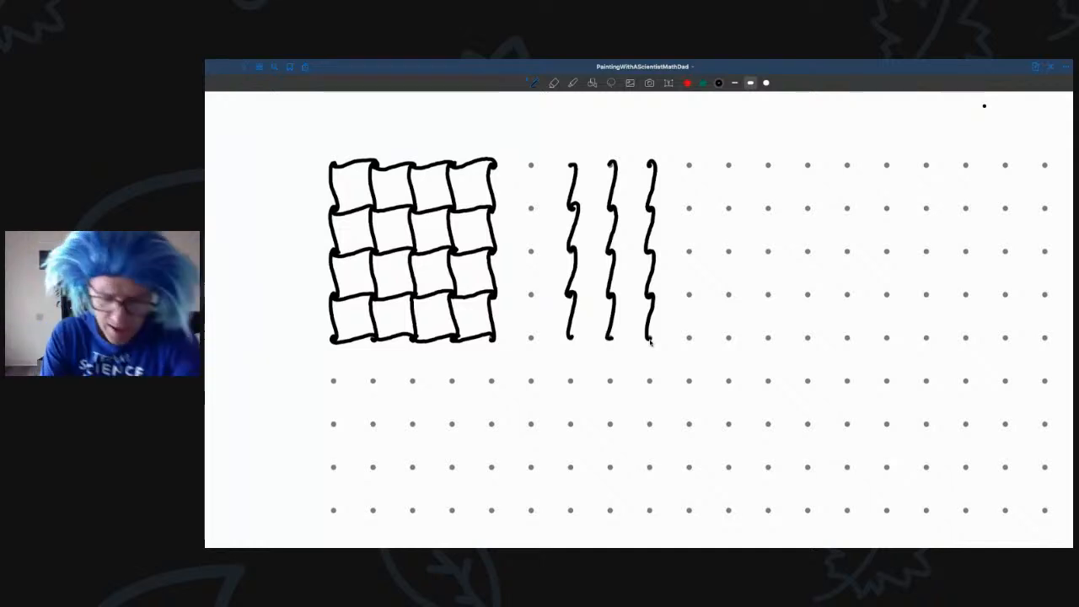
- Draw the fourth and fifth wavy vertical strands along the next dot columns
left_click_drag(689, 165, 689, 194)
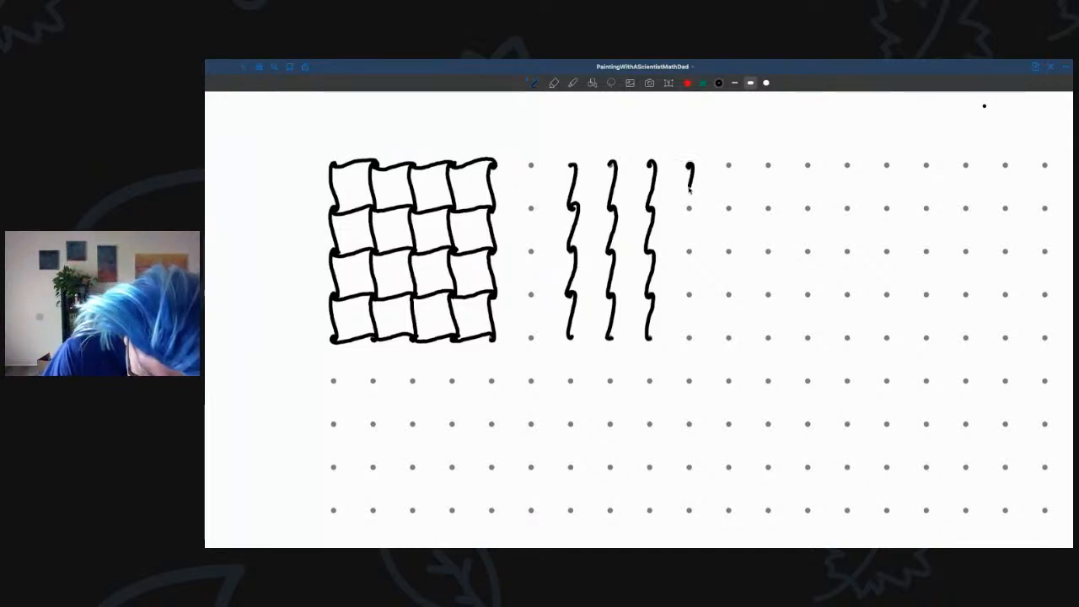
left_click_drag(688, 168, 688, 202)
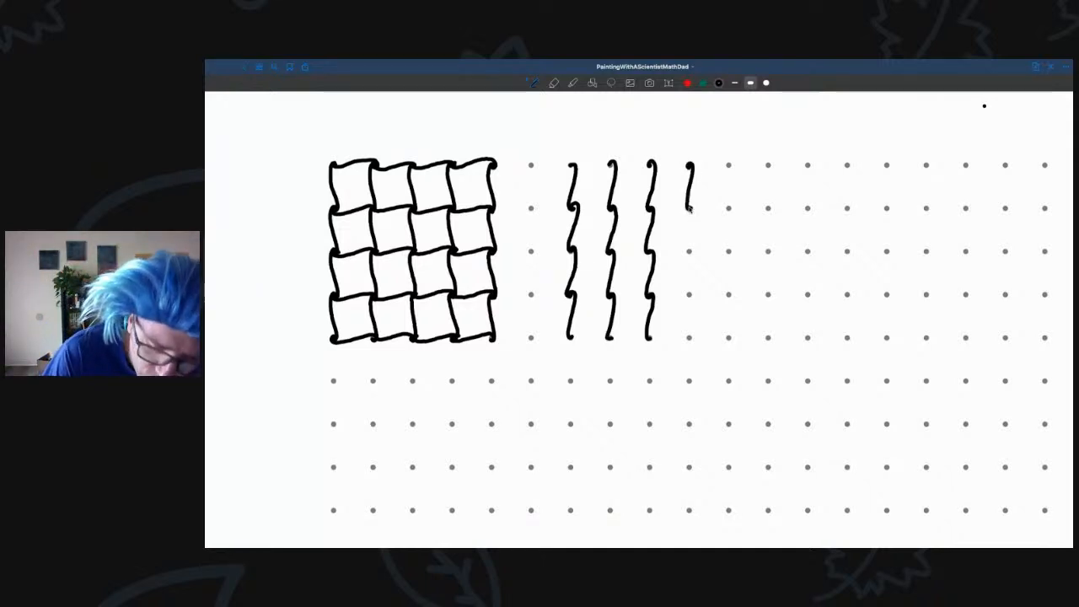
left_click_drag(688, 203, 689, 253)
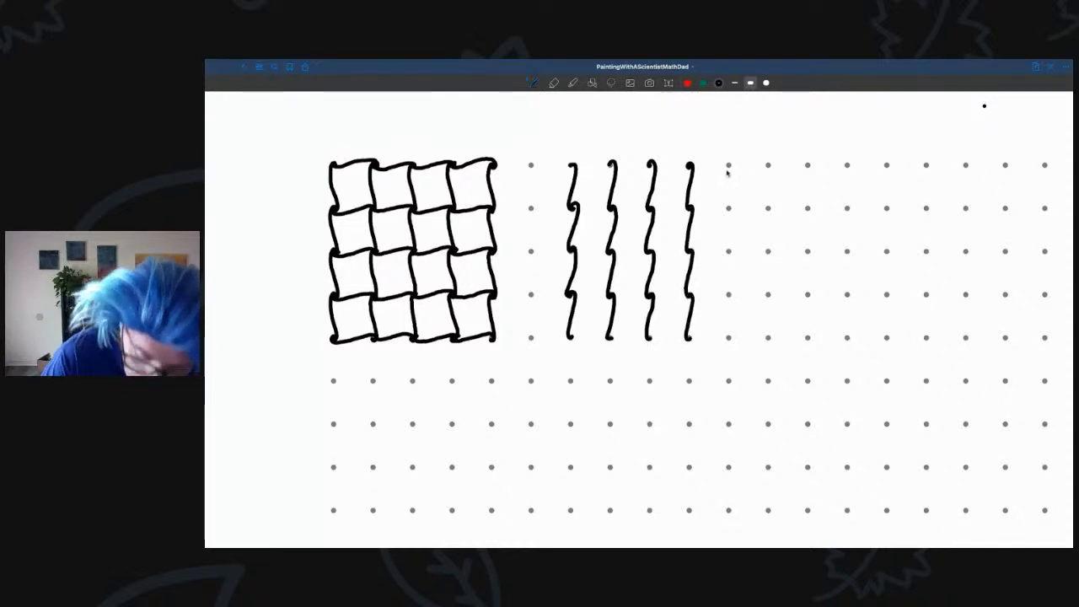
left_click_drag(729, 168, 728, 210)
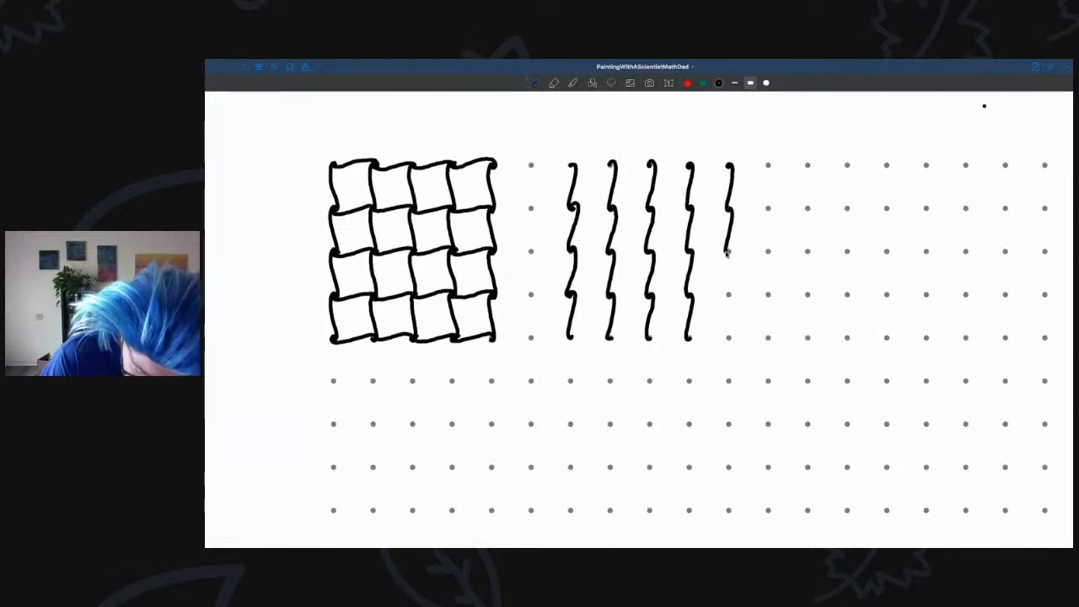
left_click_drag(728, 253, 729, 295)
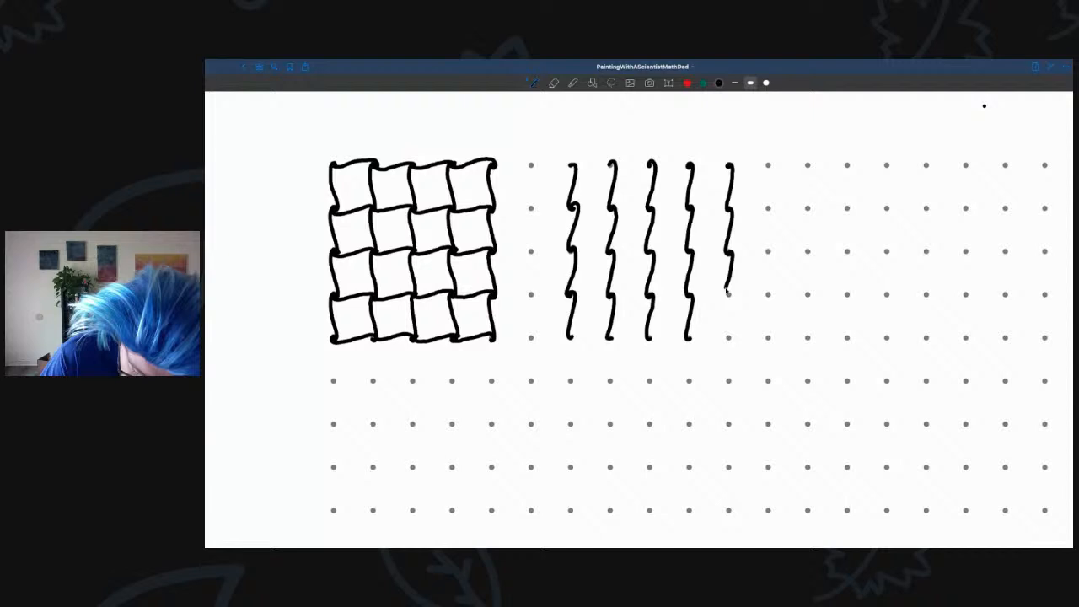
- Finish the fifth strand and weave wavy horizontal strands into a second 4x4 cushion grid
left_click_drag(728, 290, 729, 337)
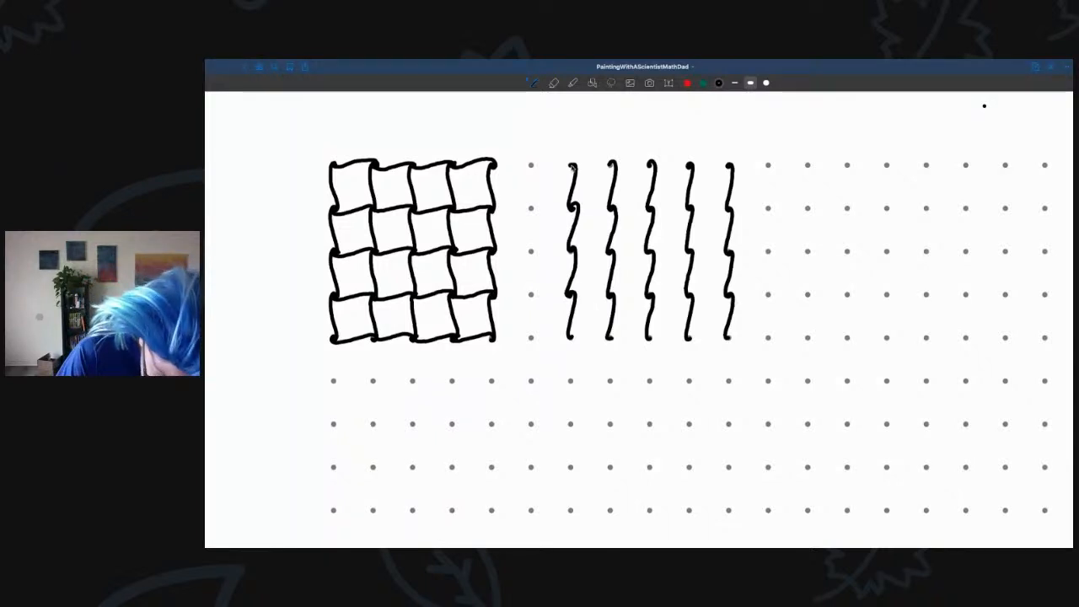
left_click_drag(573, 169, 590, 165)
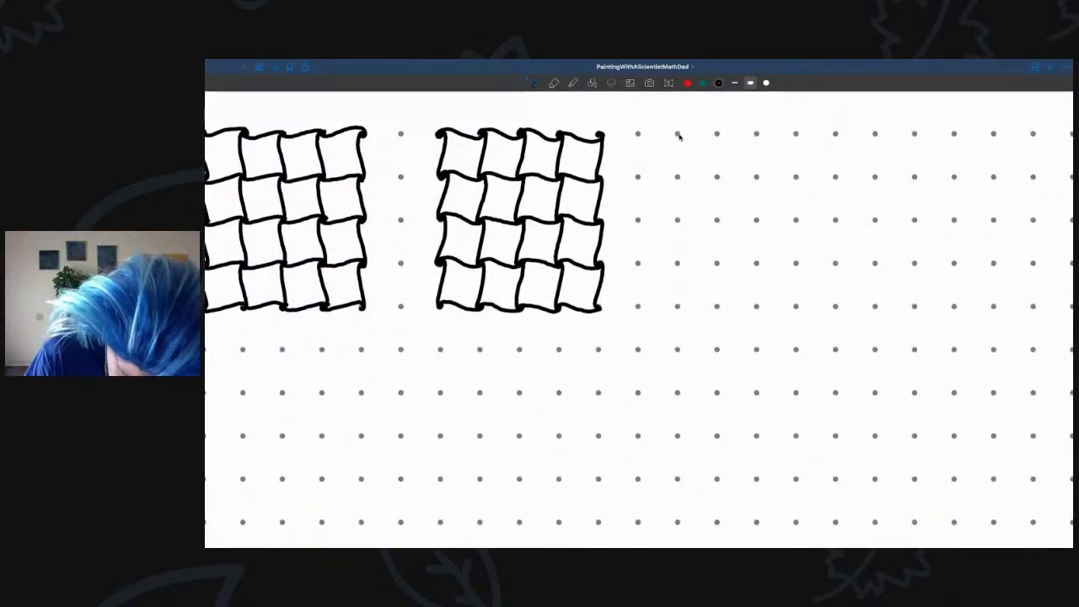
- Draw the first wavy vertical strand of a third knot right of the second grid
left_click_drag(678, 135, 677, 178)
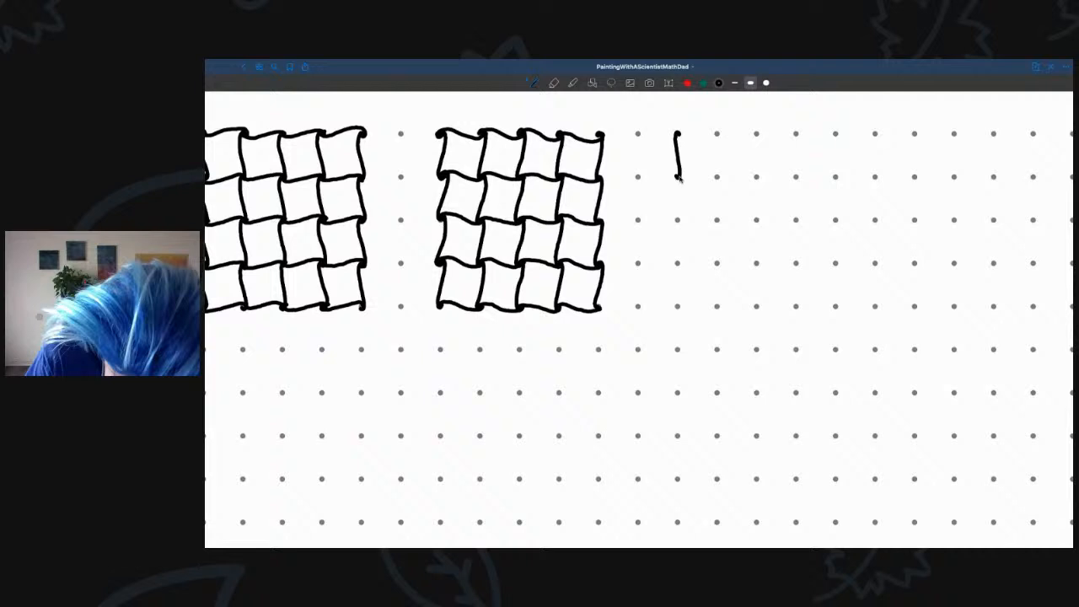
left_click_drag(677, 177, 678, 226)
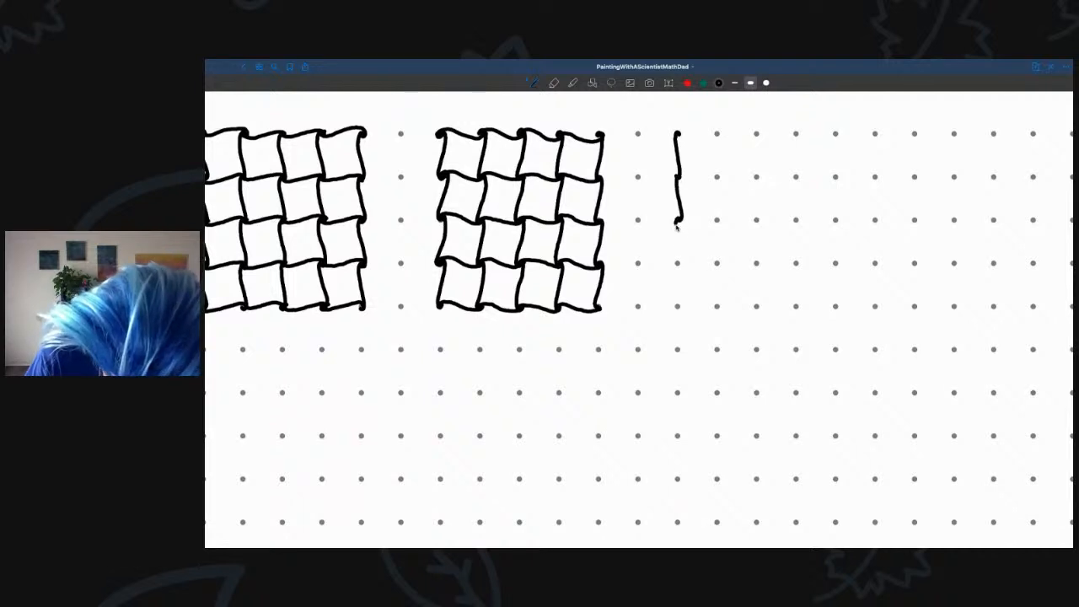
left_click_drag(678, 211, 681, 307)
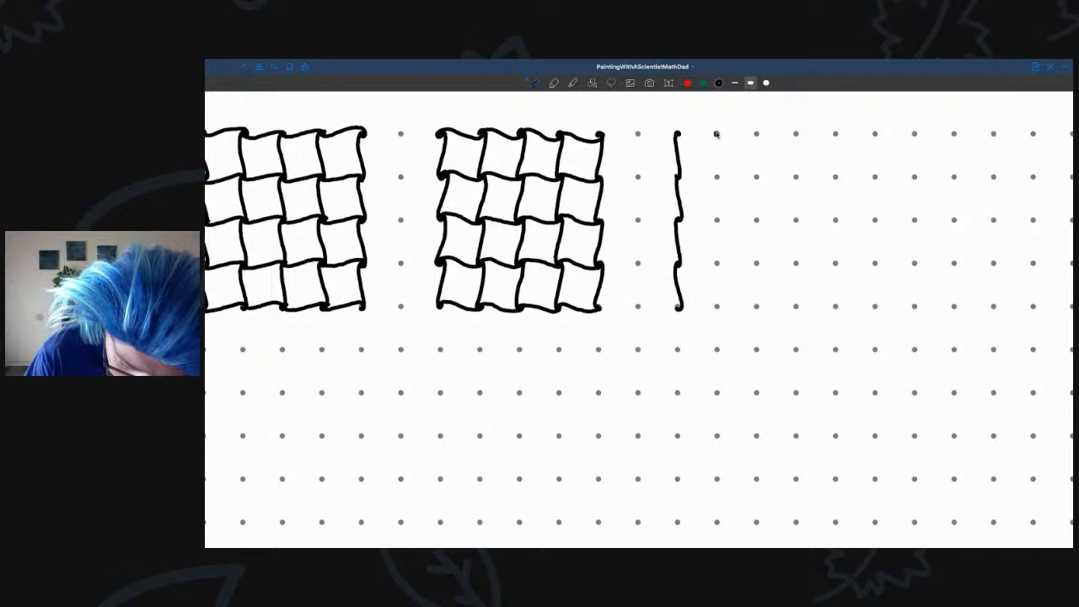
- Draw four more wavy vertical strands along the following dot columns of the third knot
left_click_drag(715, 135, 718, 182)
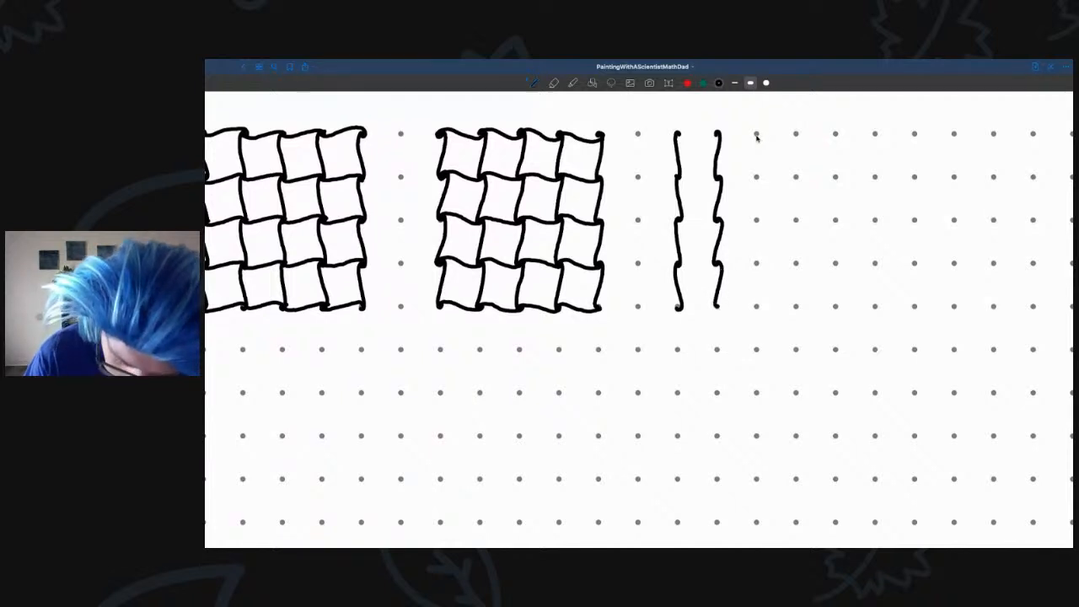
left_click_drag(756, 139, 756, 177)
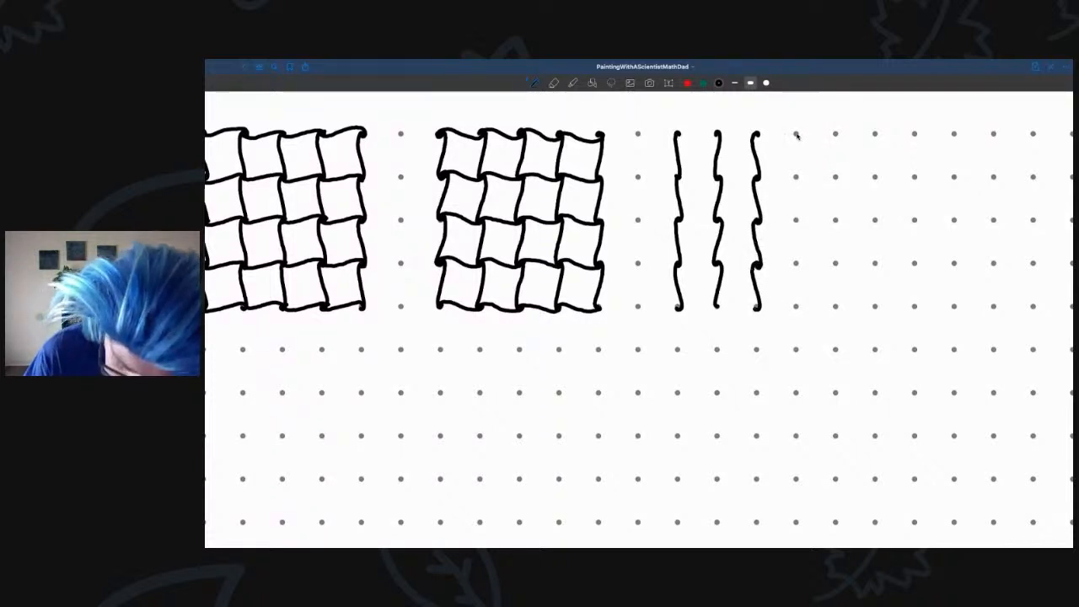
left_click_drag(796, 135, 799, 177)
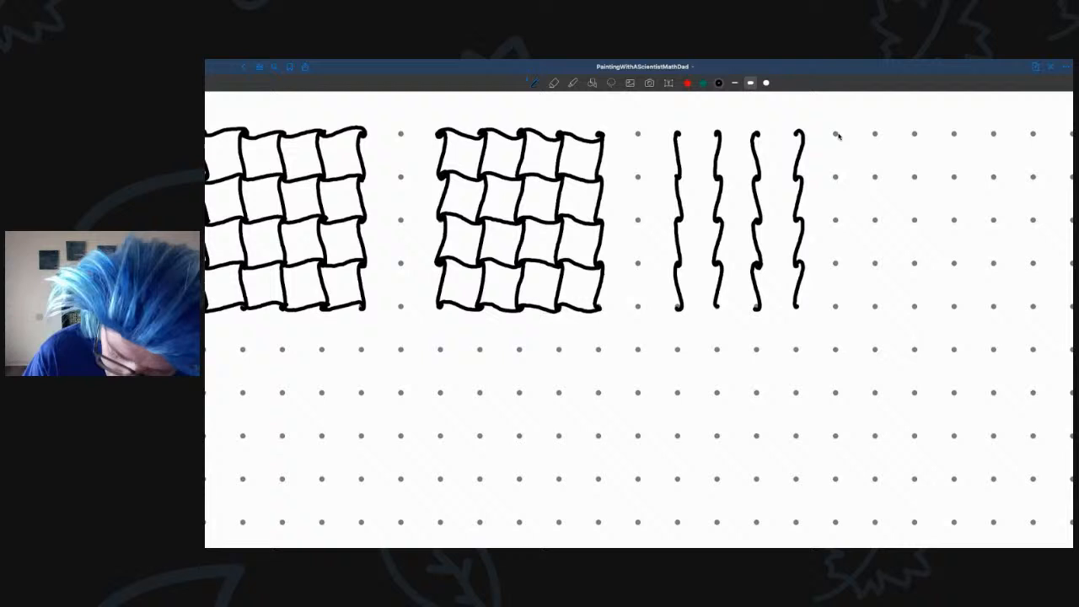
left_click_drag(834, 131, 835, 182)
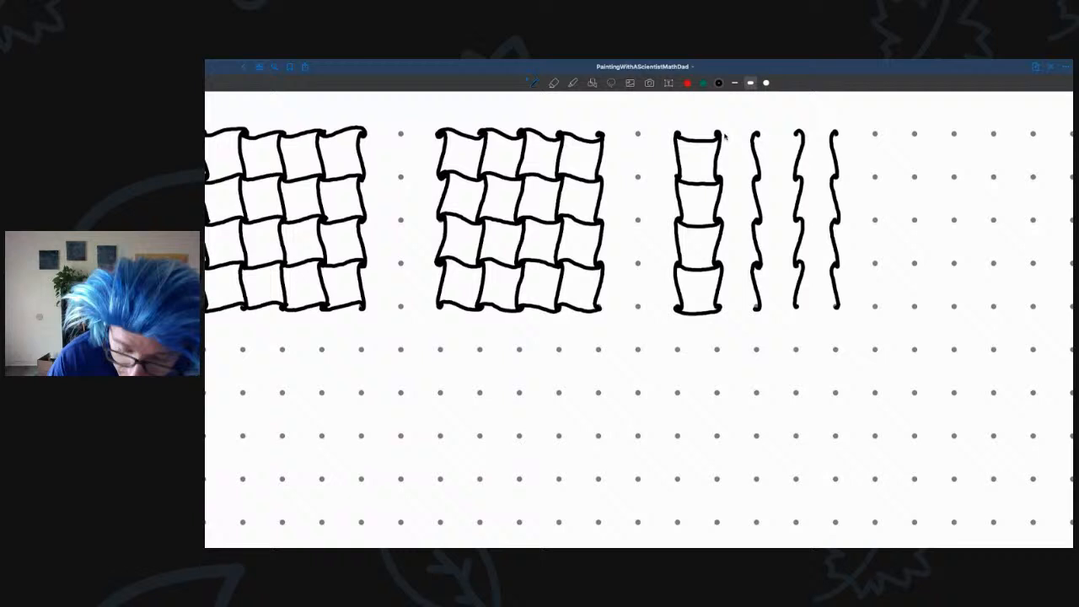
mouse_move(722, 135)
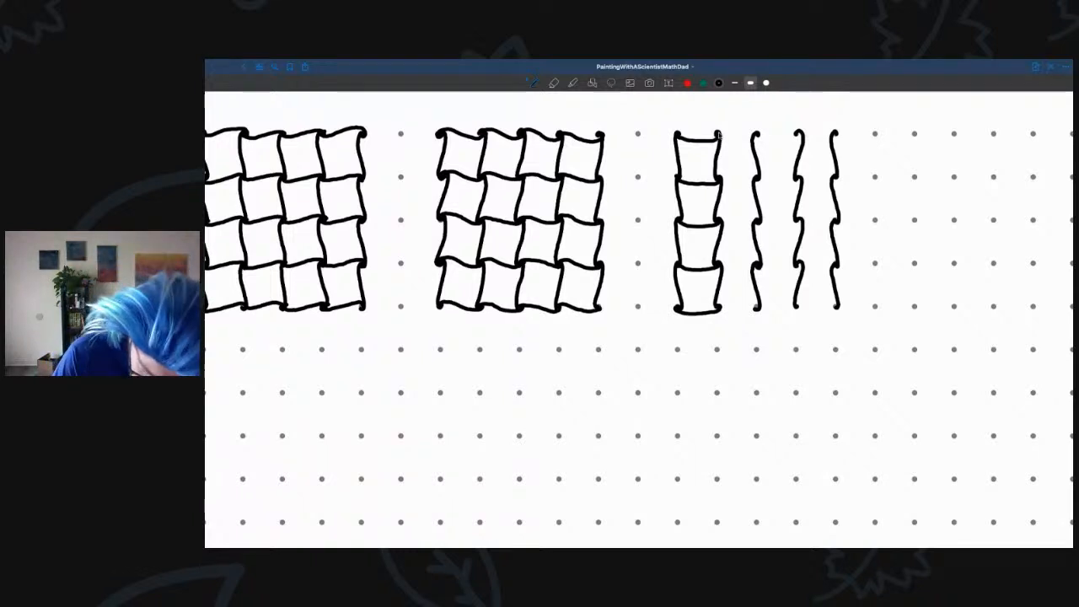
- Draw the remaining wavy crossing strokes that complete the third 4x4 woven grid
left_click_drag(722, 135, 758, 135)
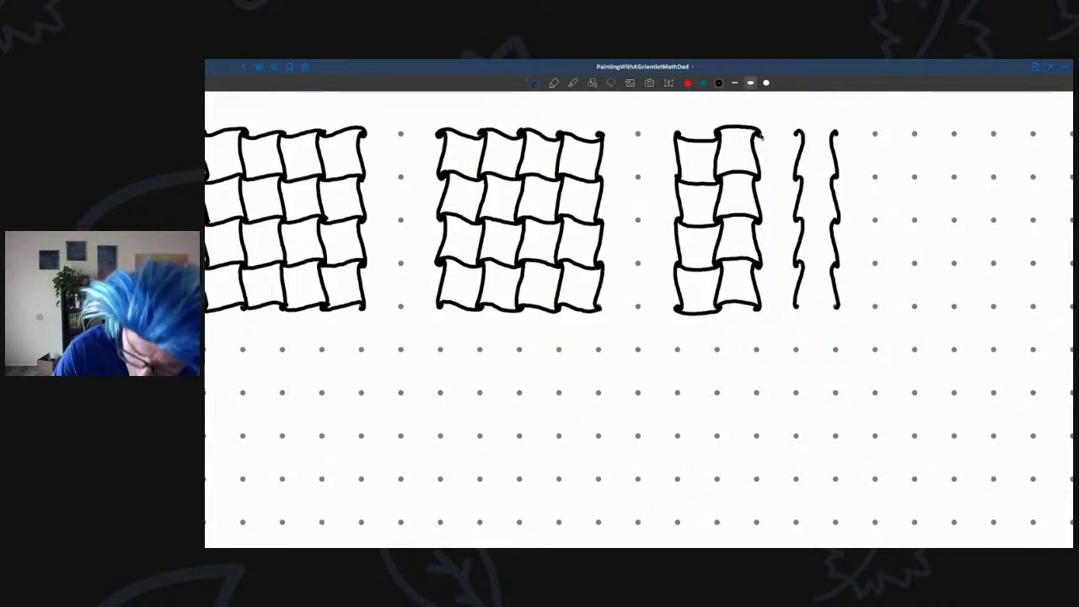
left_click_drag(768, 135, 800, 138)
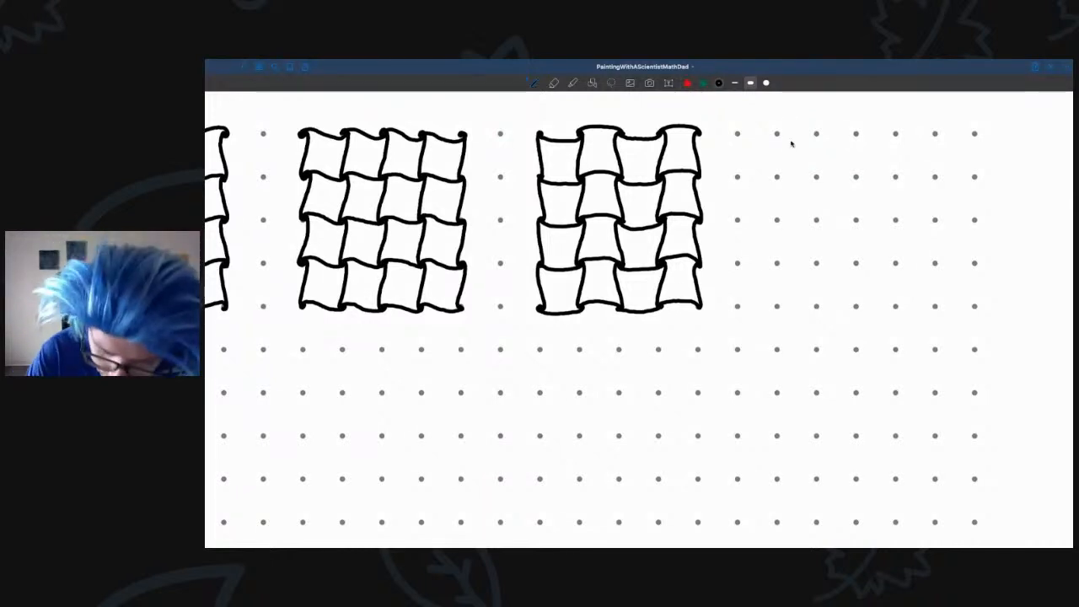
mouse_move(777, 135)
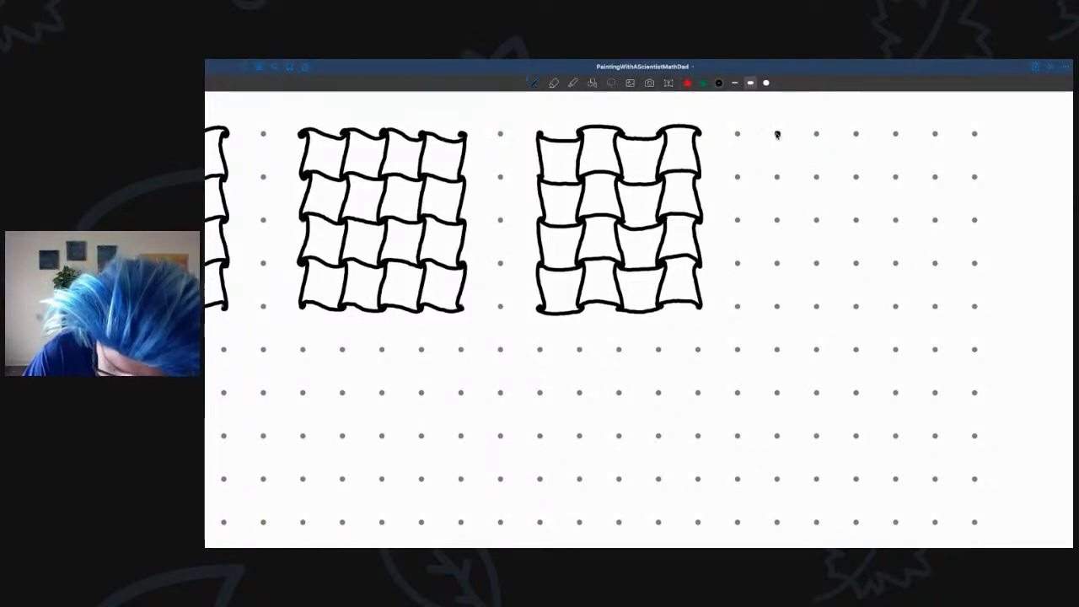
- Draw the first wavy vertical strand down the dot column right of the third grid
left_click_drag(777, 138, 778, 182)
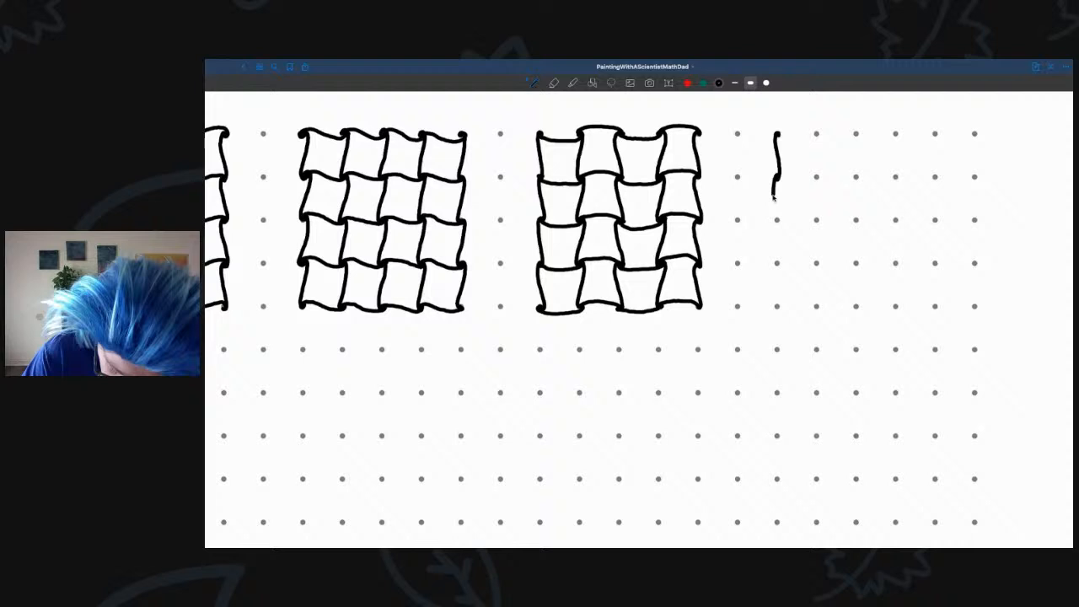
left_click_drag(776, 189, 776, 223)
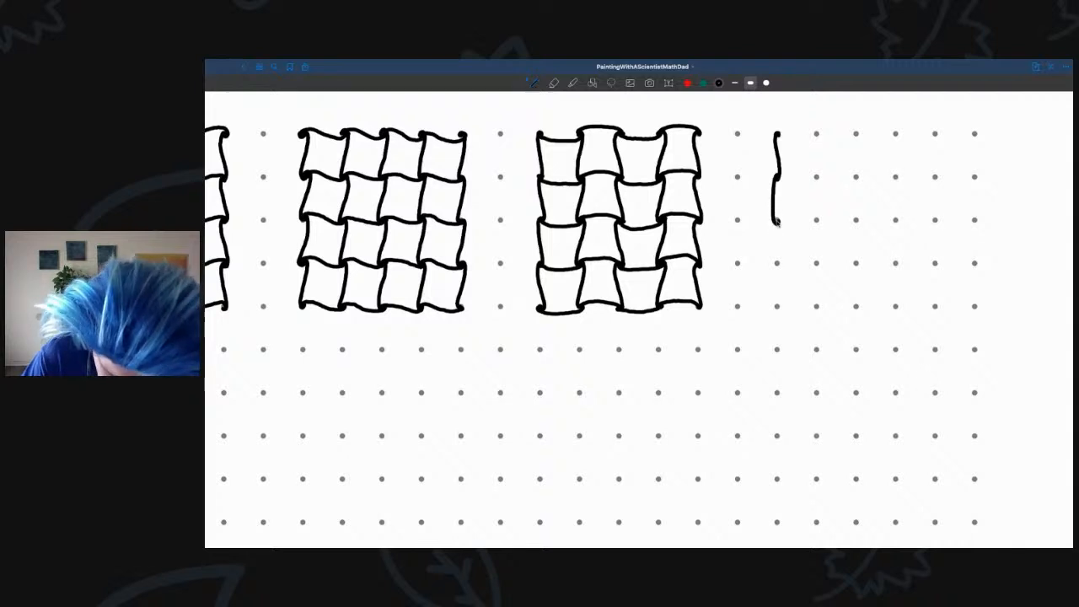
left_click_drag(776, 216, 778, 267)
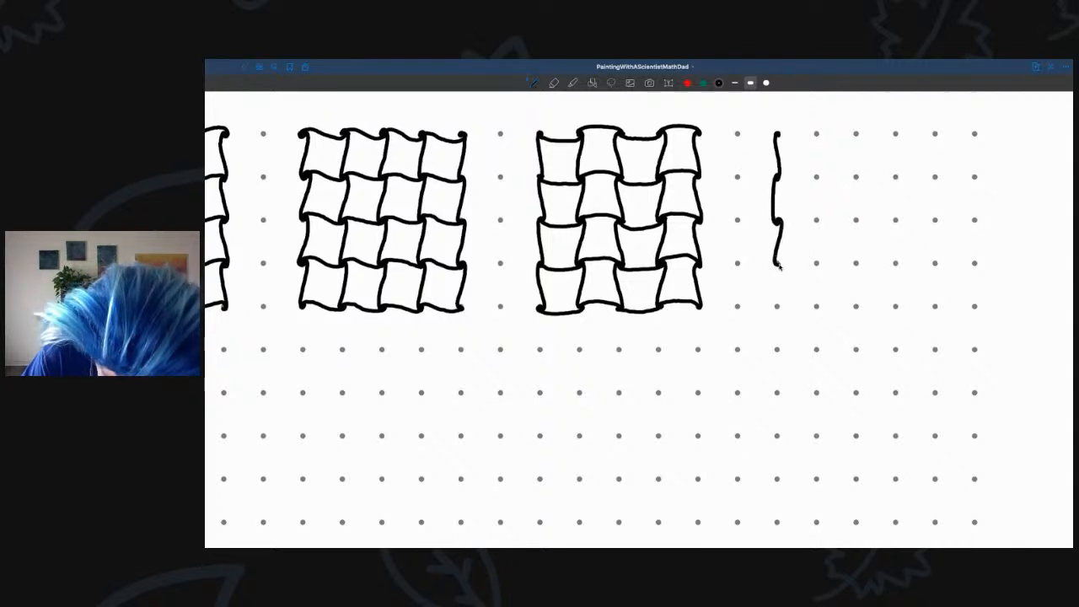
left_click_drag(776, 266, 779, 303)
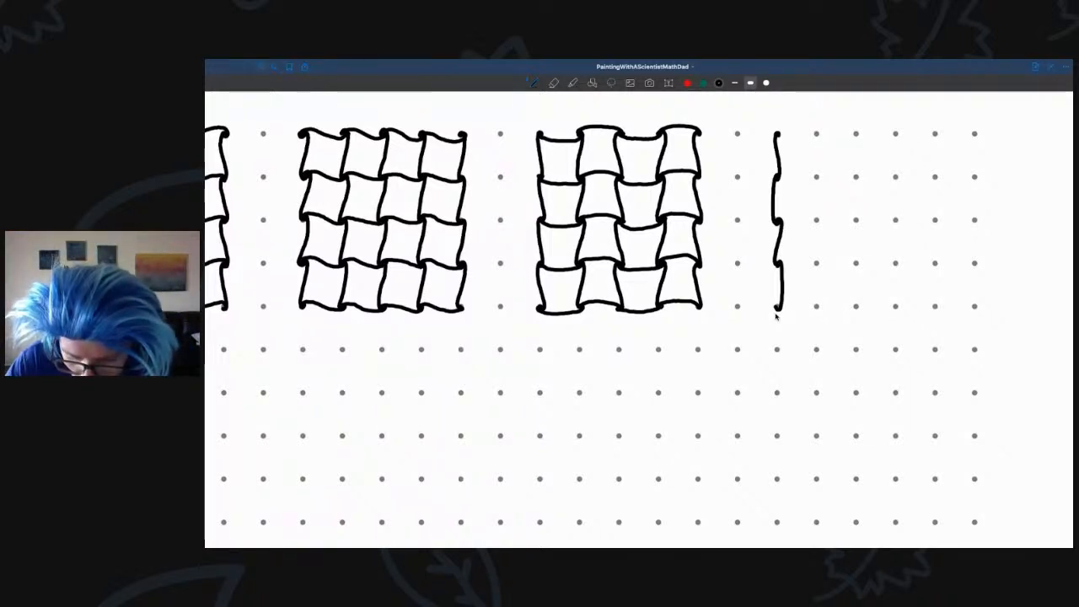
mouse_move(829, 158)
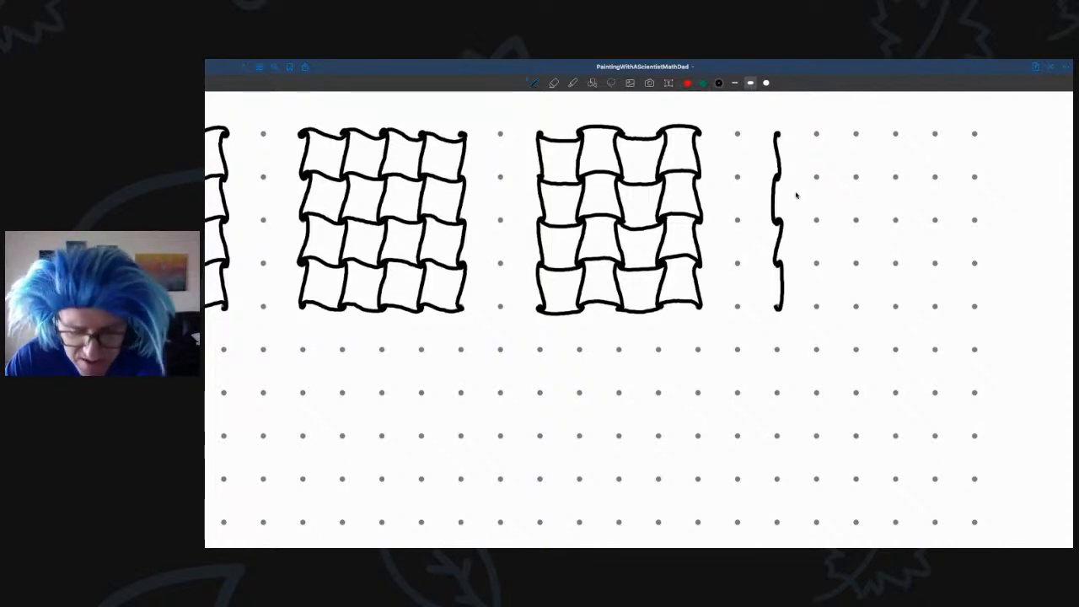
mouse_move(830, 212)
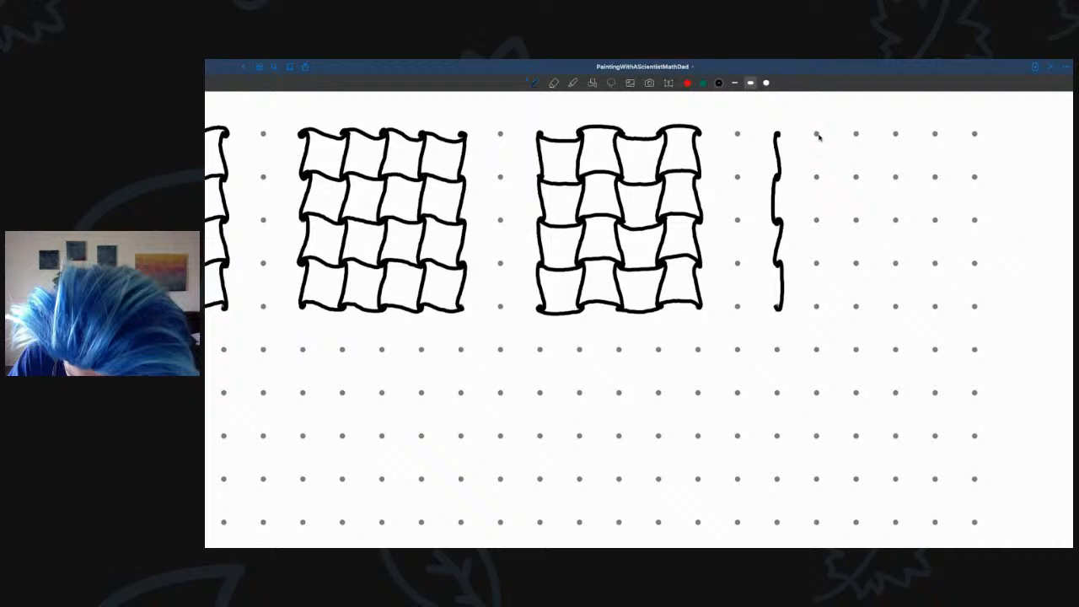
- Add the remaining wavy vertical strands to complete the new row of five
left_click_drag(813, 135, 818, 182)
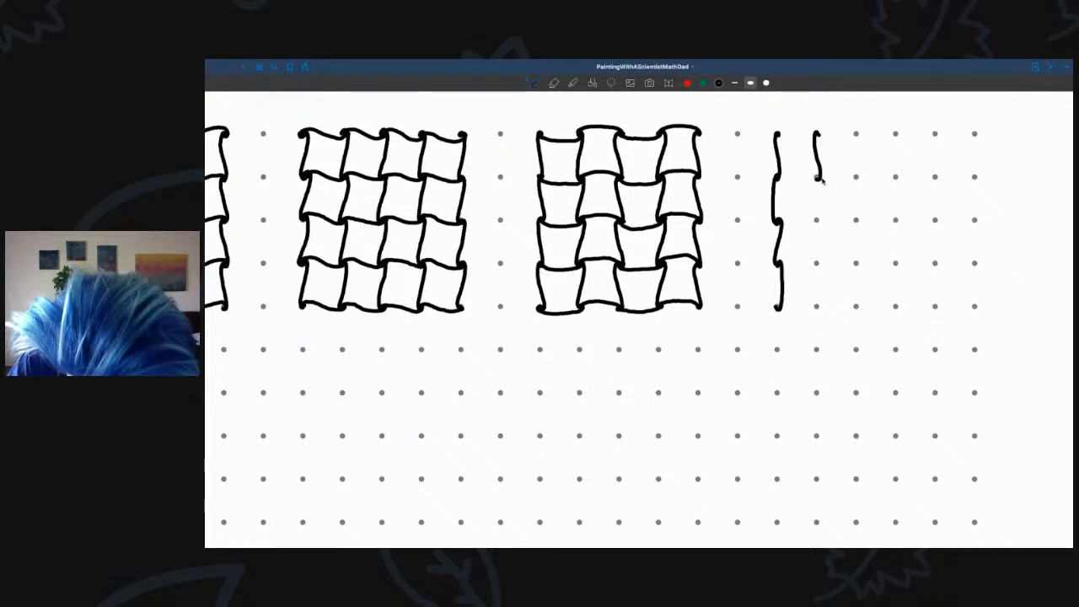
left_click_drag(818, 155, 813, 215)
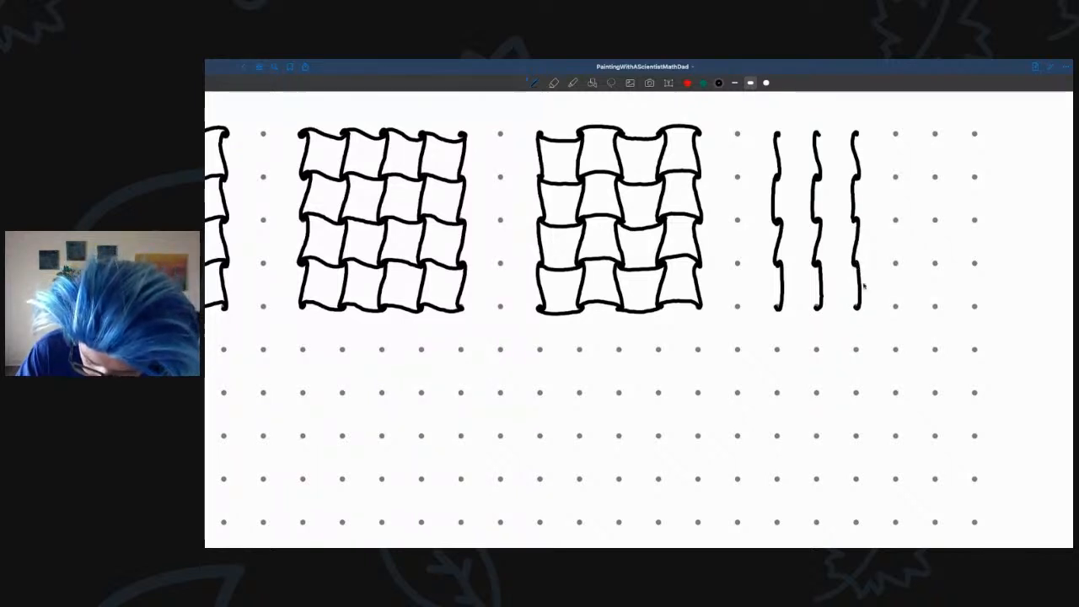
left_click_drag(895, 135, 892, 169)
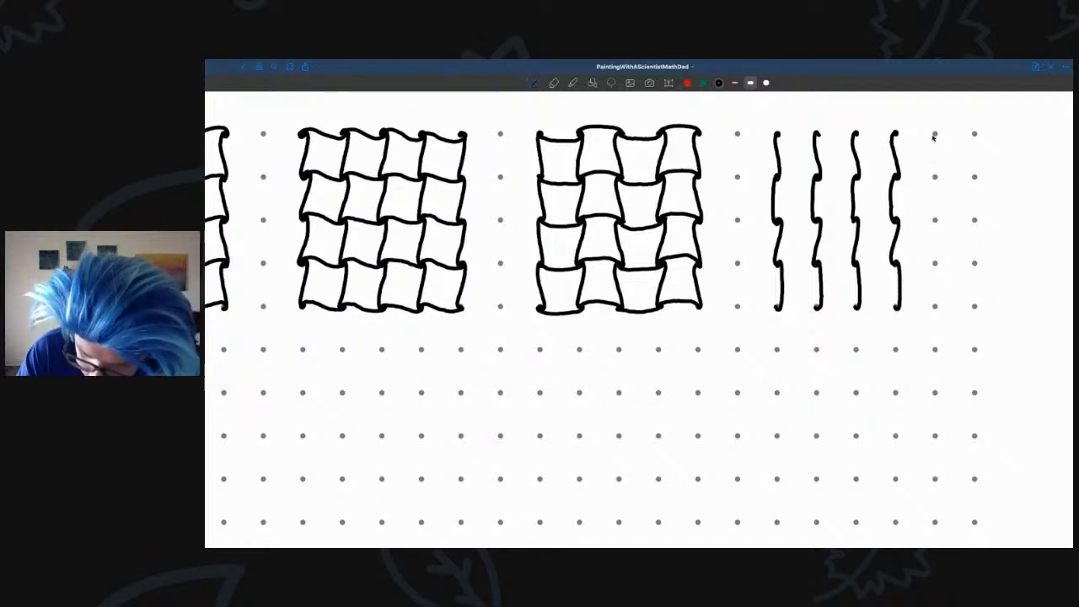
left_click_drag(934, 135, 936, 182)
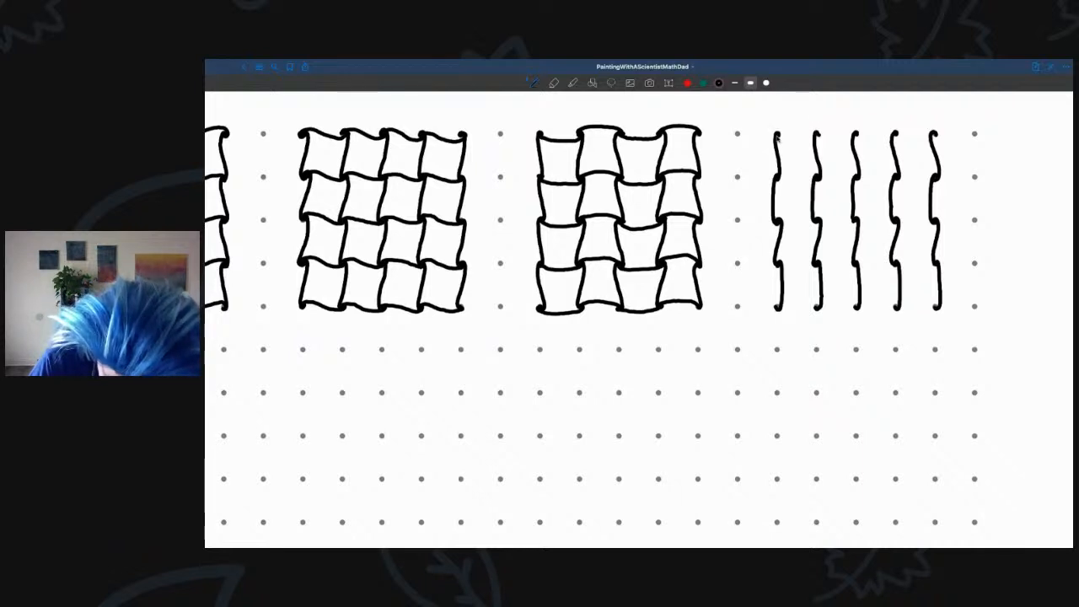
- Draw connecting horizontal curves across the strands to complete the fourth 4x4 grid
left_click_drag(776, 144, 826, 135)
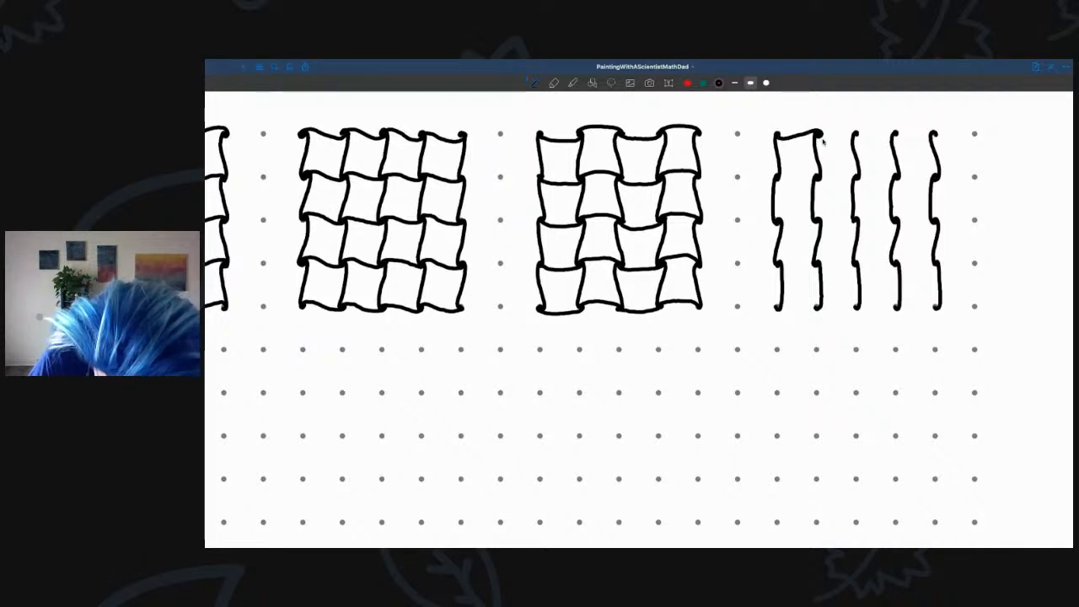
left_click_drag(826, 135, 860, 133)
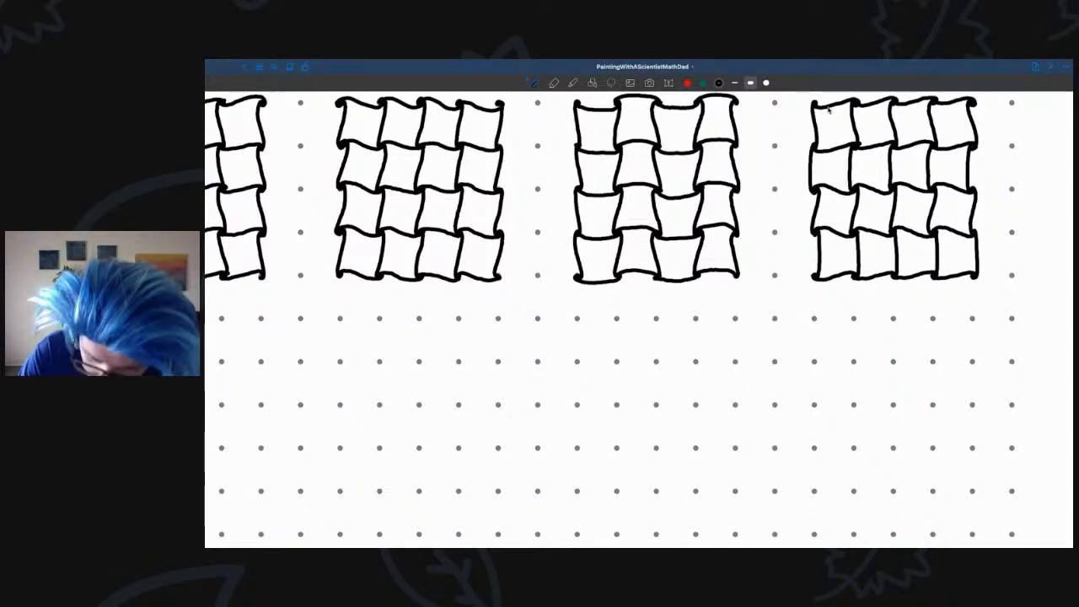
mouse_move(816, 322)
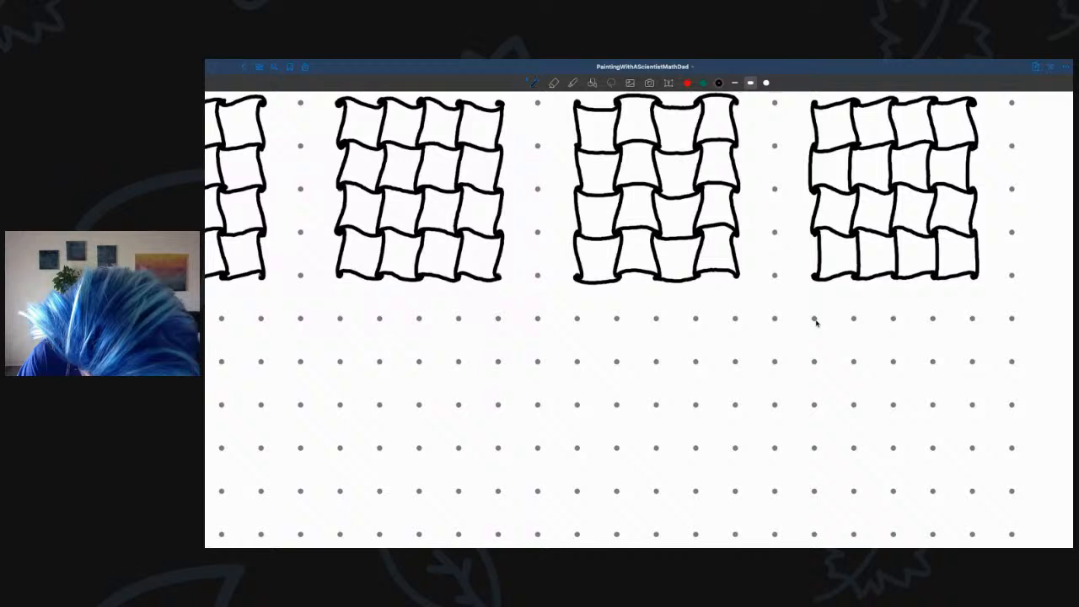
- Draw the first two wavy vertical strands below the fourth grid
left_click_drag(816, 319, 816, 362)
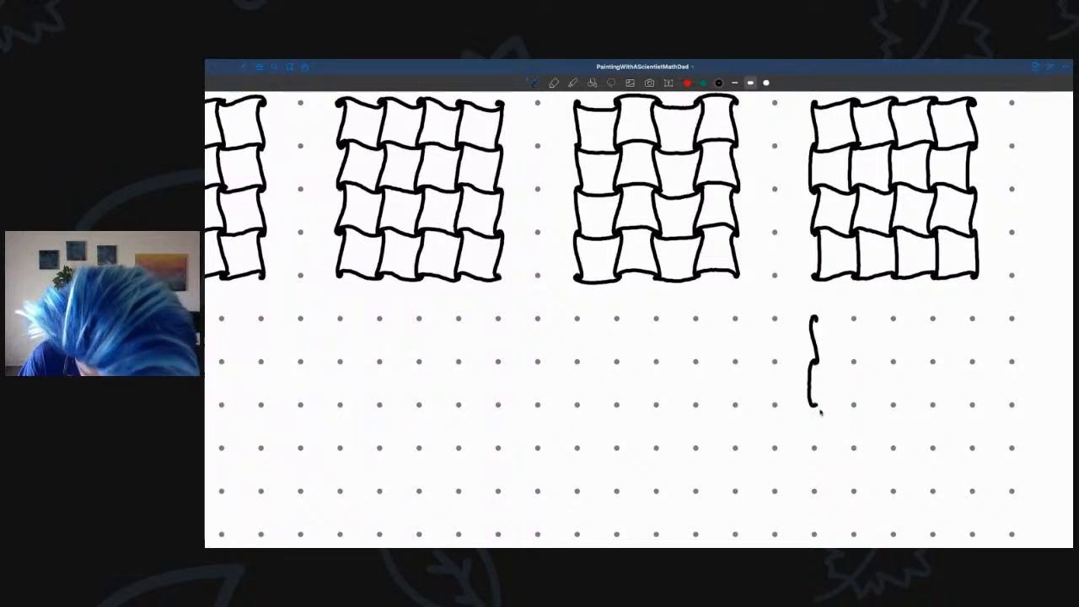
left_click_drag(813, 405, 811, 442)
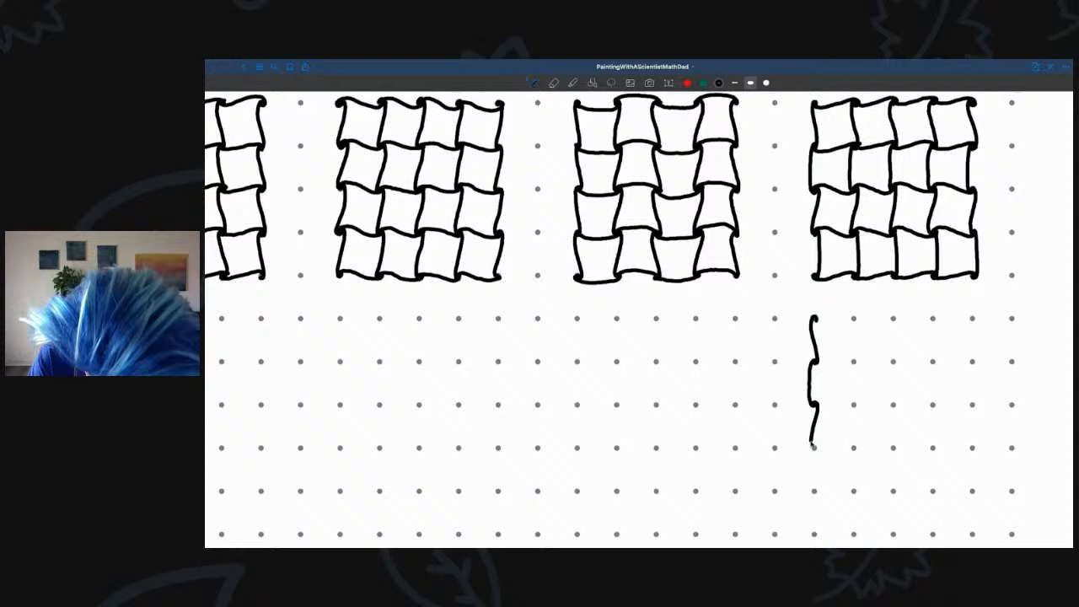
left_click_drag(813, 439, 817, 487)
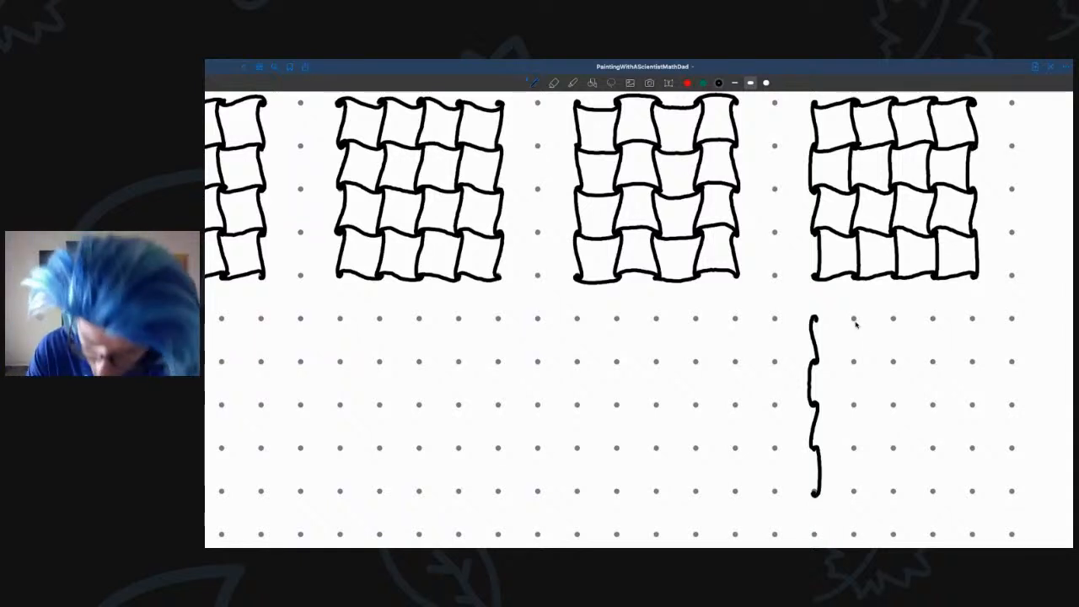
left_click_drag(855, 319, 851, 363)
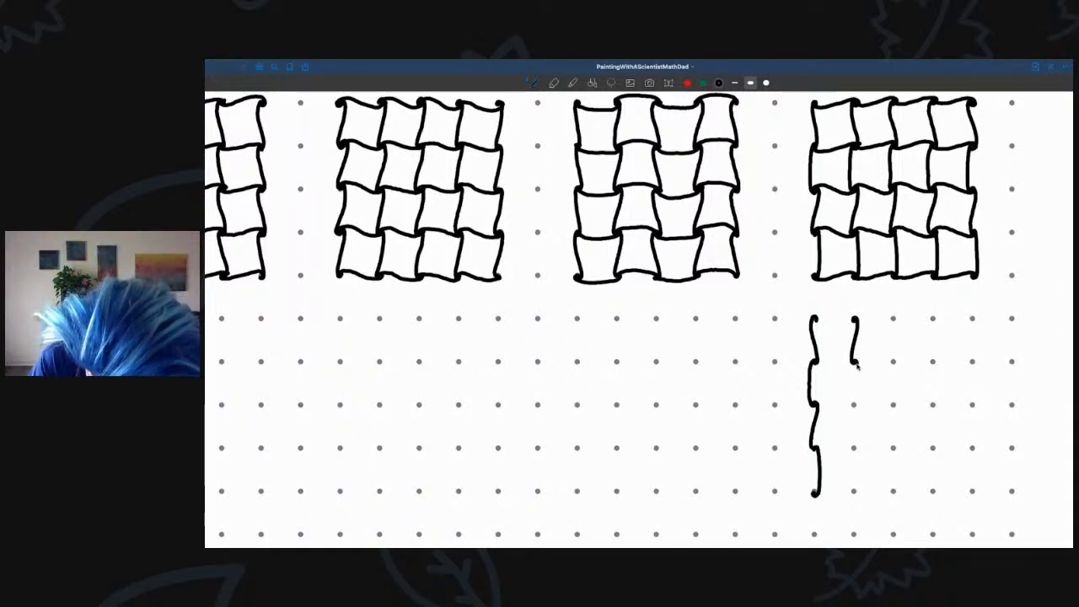
left_click_drag(853, 363, 851, 413)
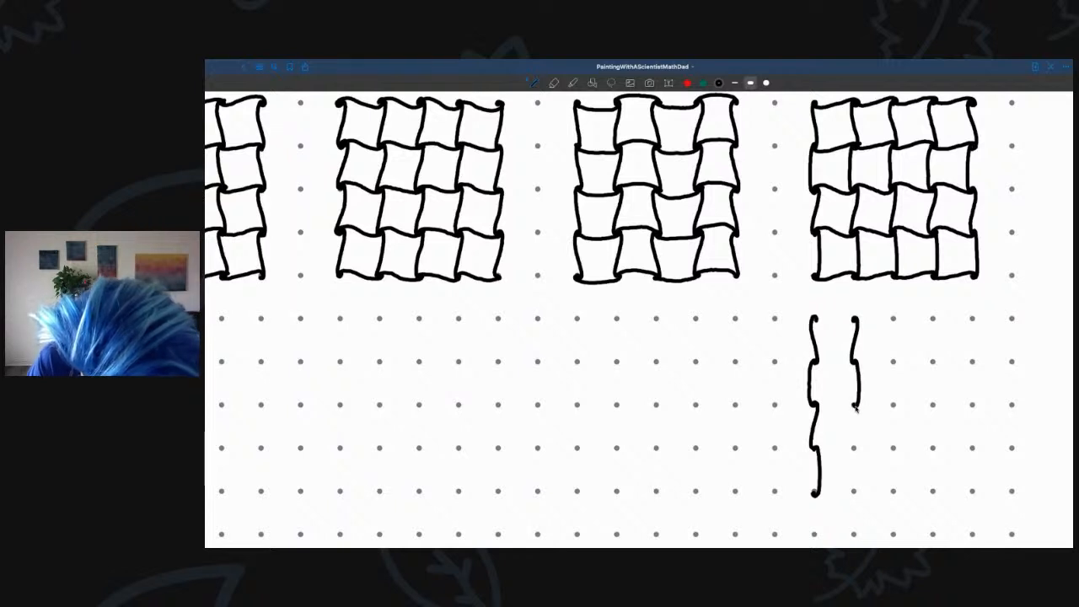
left_click_drag(852, 396, 852, 452)
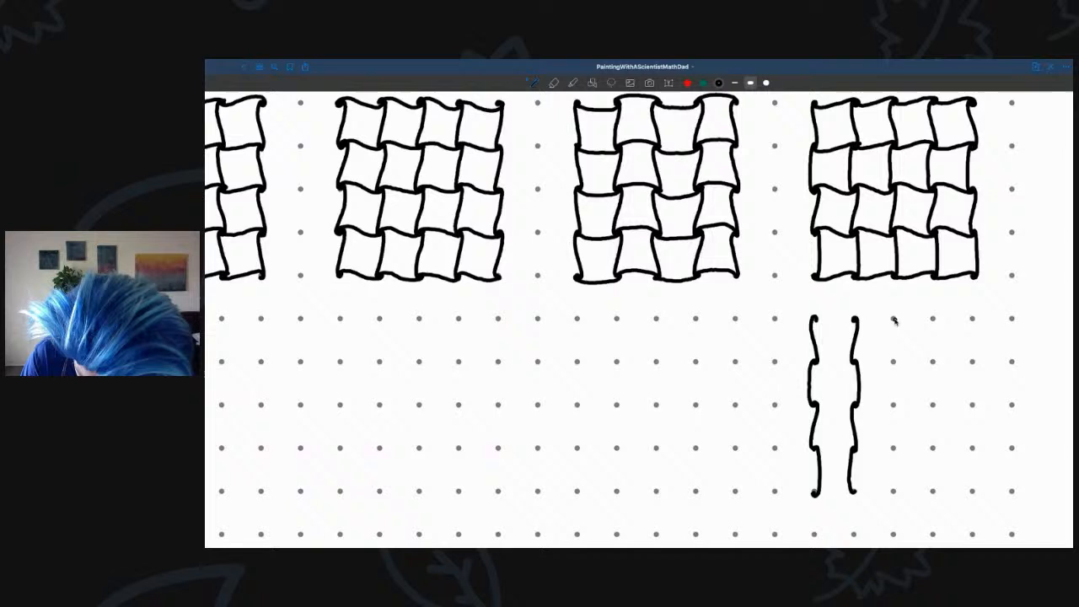
- Draw the third, fourth and fifth wavy vertical strands to finish the row of five
left_click_drag(892, 319, 890, 362)
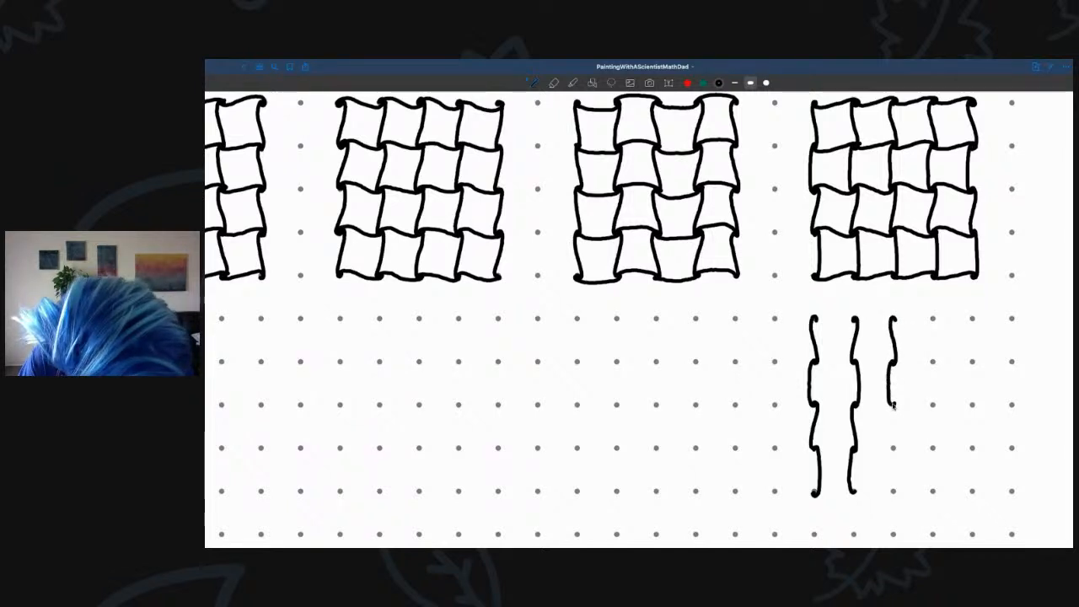
left_click_drag(885, 405, 897, 456)
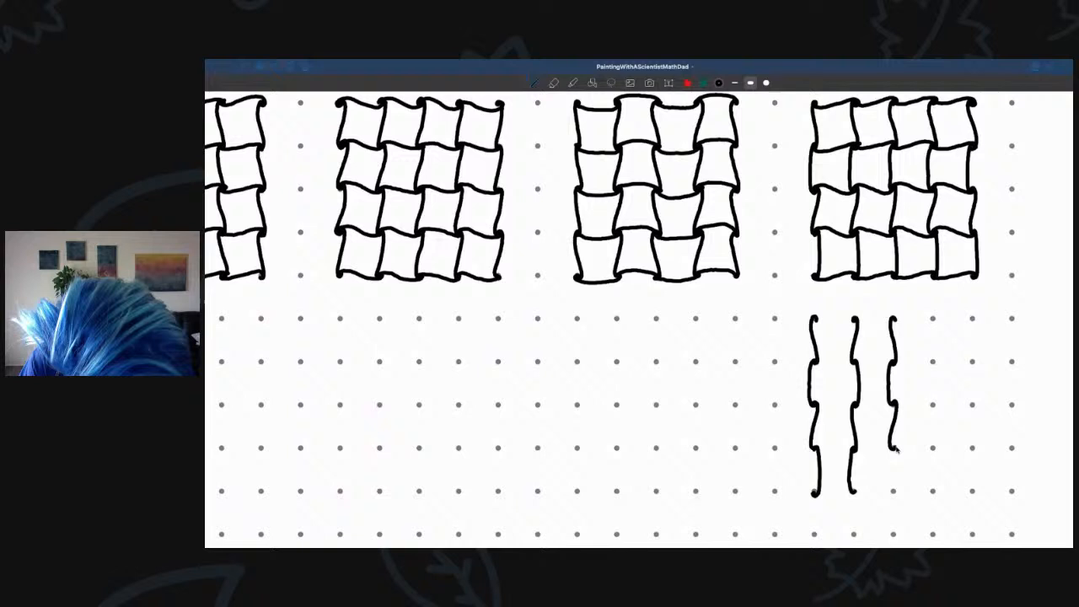
left_click_drag(890, 451, 890, 492)
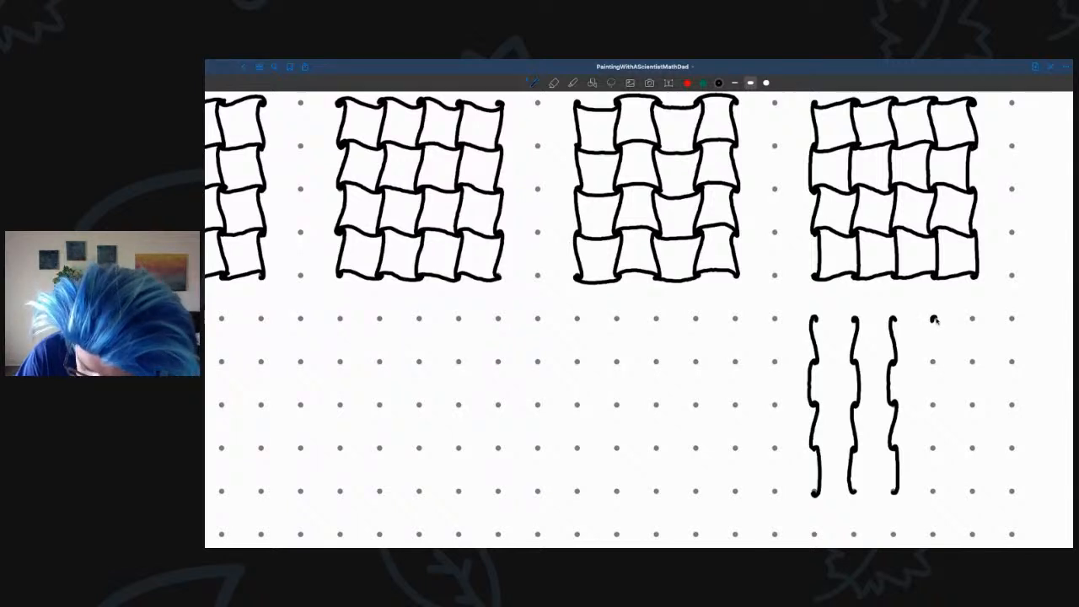
left_click_drag(931, 321, 930, 371)
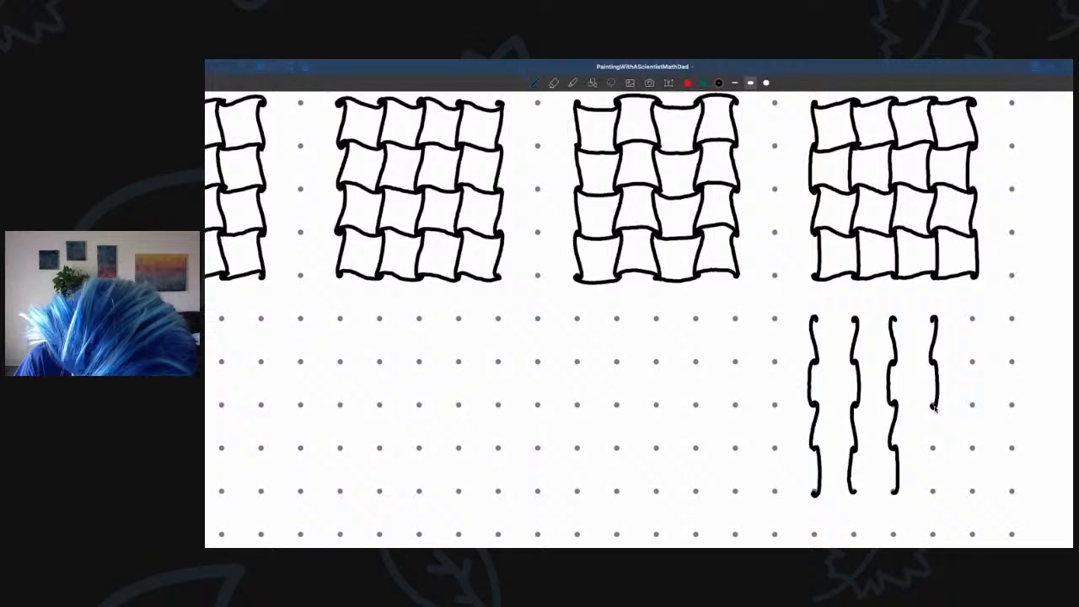
left_click_drag(931, 405, 931, 455)
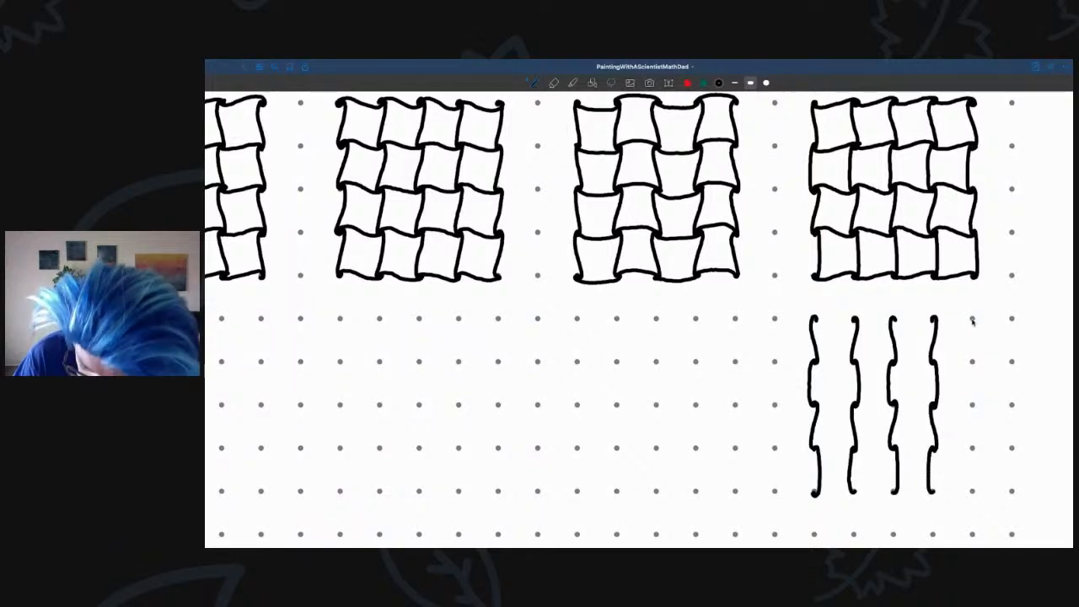
left_click_drag(970, 321, 970, 375)
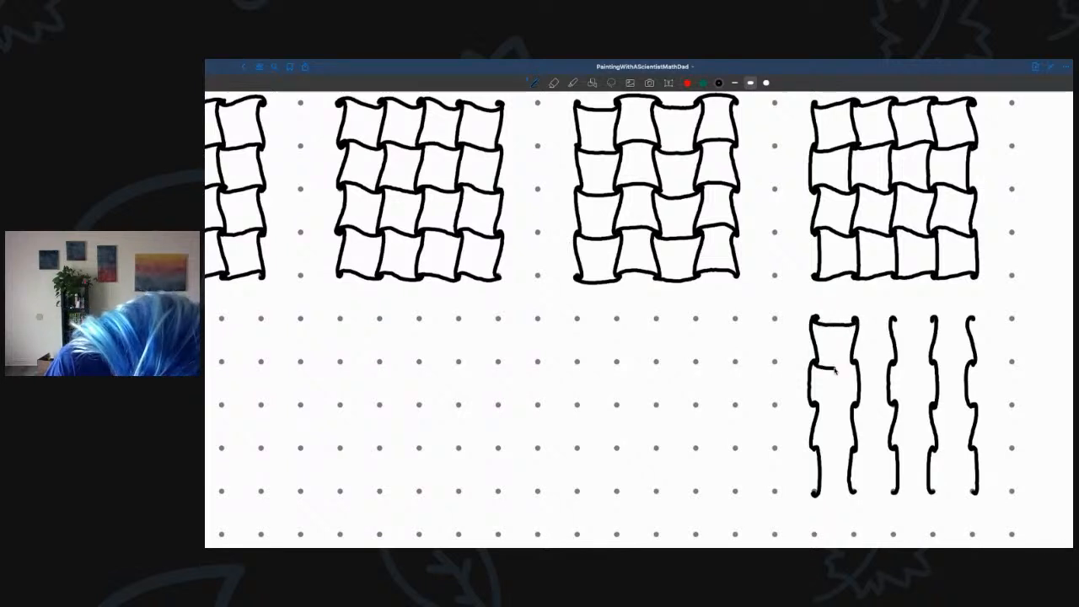
- Weave horizontal wavy strokes across the five strands to form the fifth 4x4 grid
left_click_drag(816, 371, 851, 368)
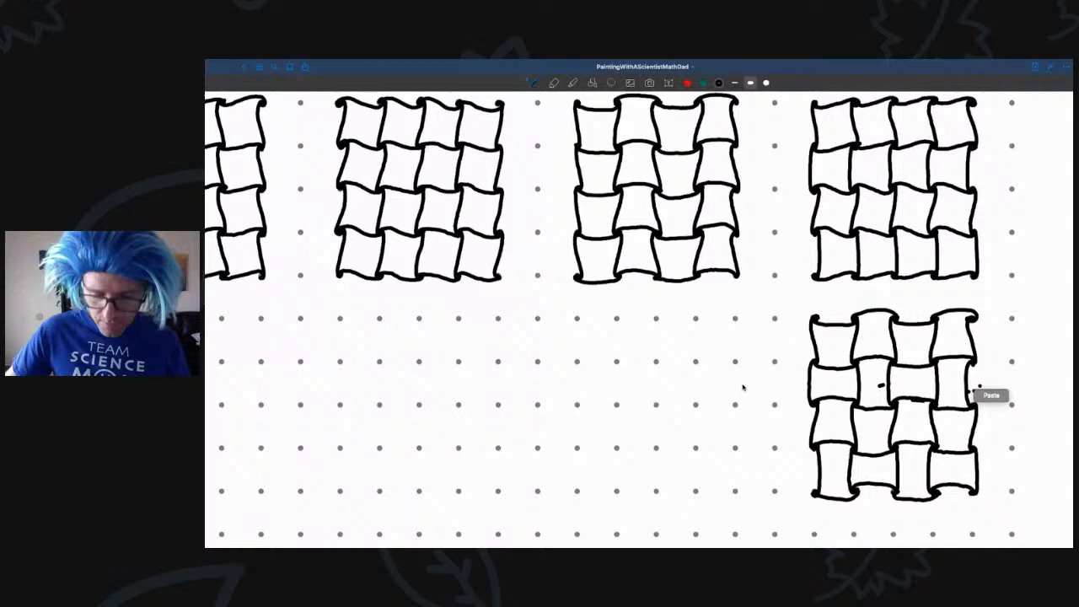
mouse_move(803, 418)
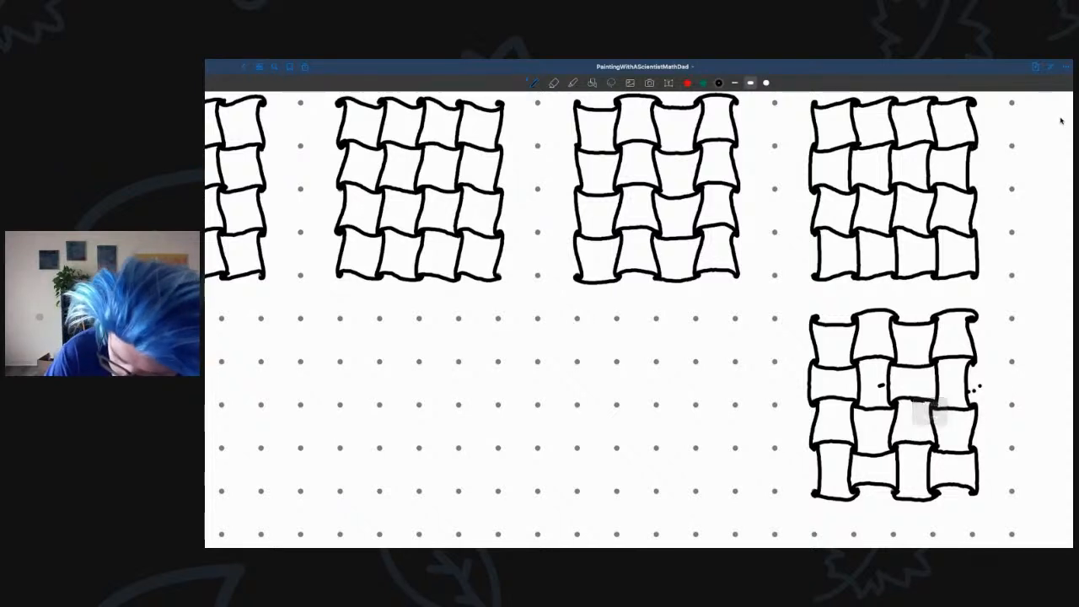
- Draw the first two wavy vertical strands below the third grid
left_click_drag(577, 317, 573, 363)
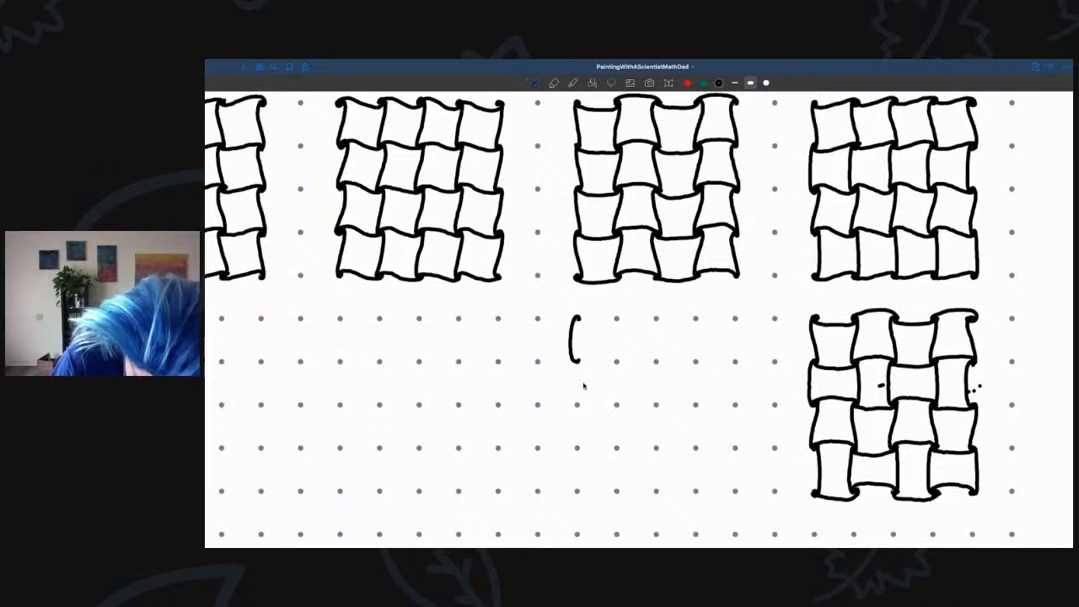
mouse_move(580, 407)
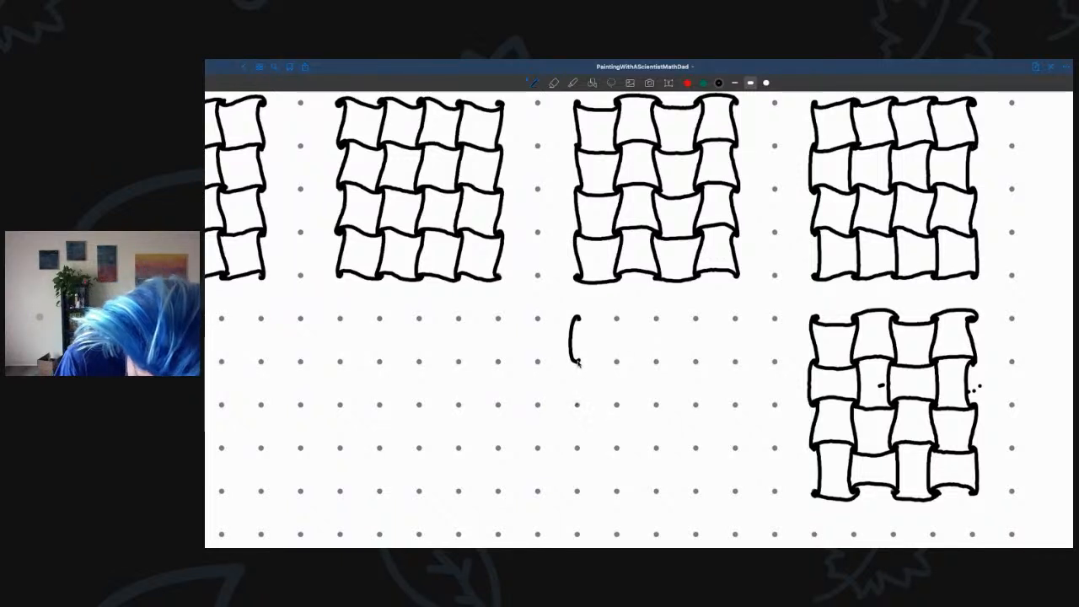
left_click_drag(577, 357, 577, 410)
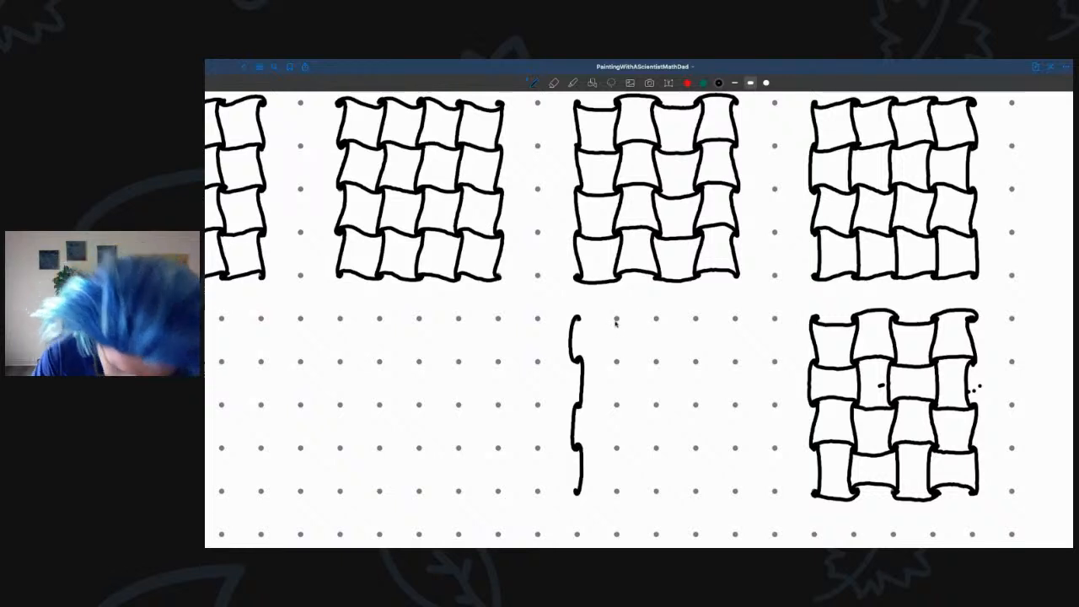
left_click_drag(615, 324, 613, 354)
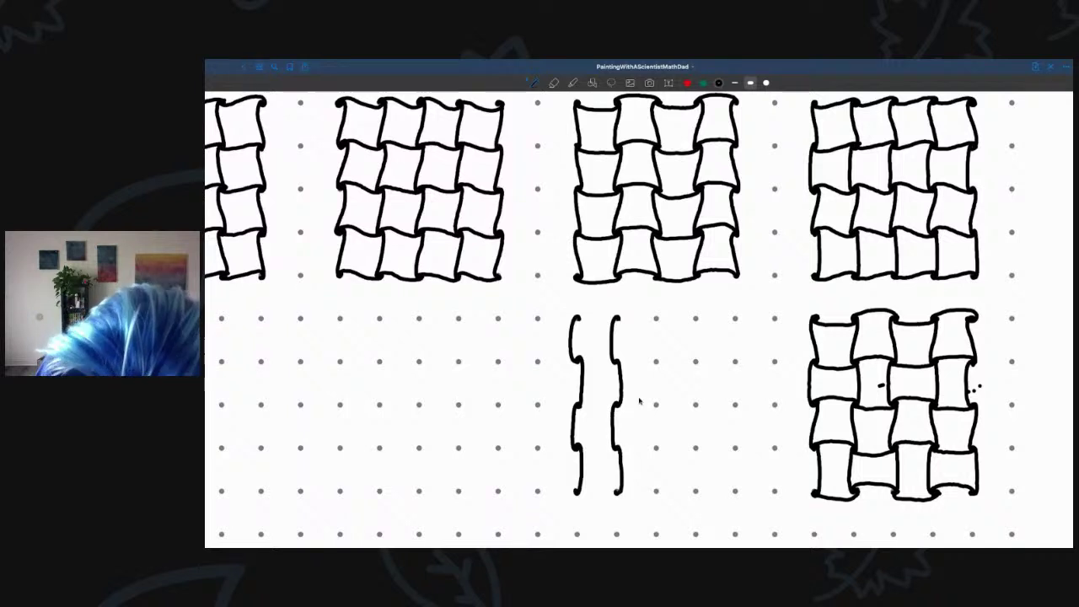
left_click_drag(657, 317, 654, 371)
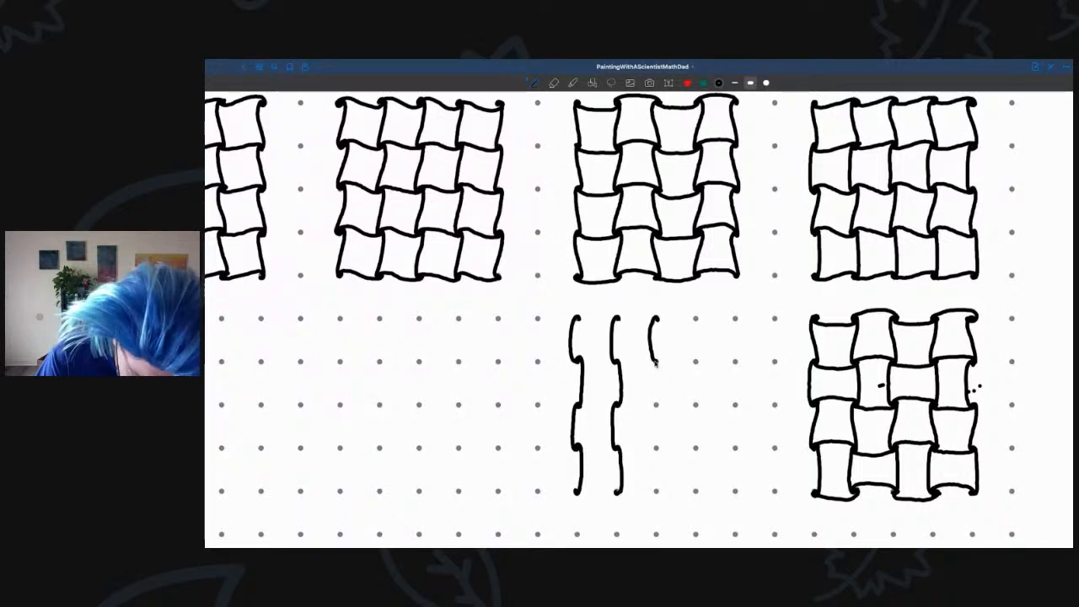
- Add the next wavy vertical strands to build up the row of five
left_click_drag(658, 321, 655, 410)
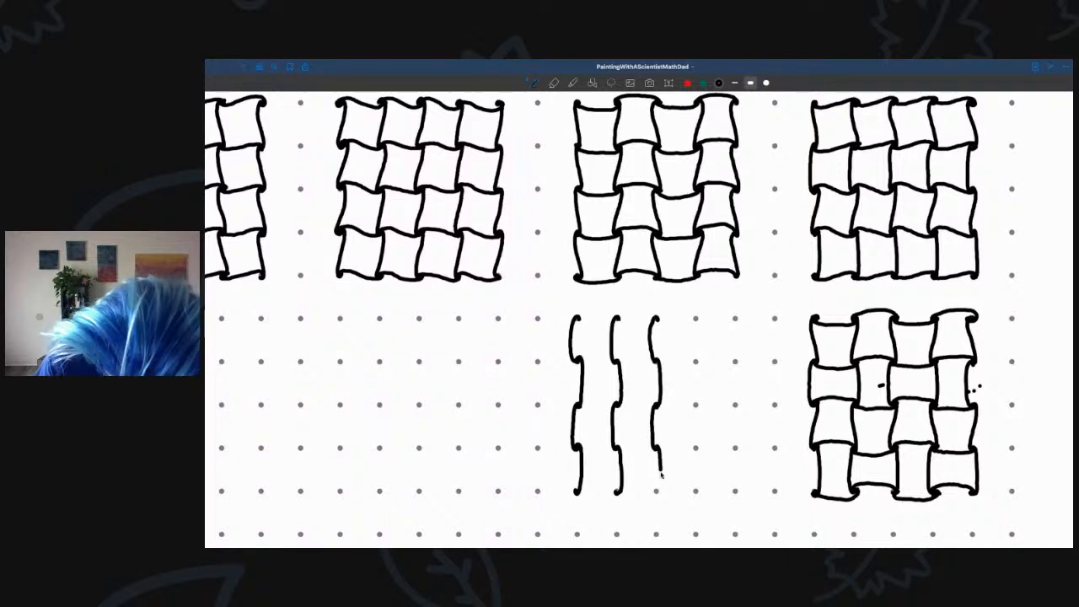
left_click_drag(691, 320, 692, 362)
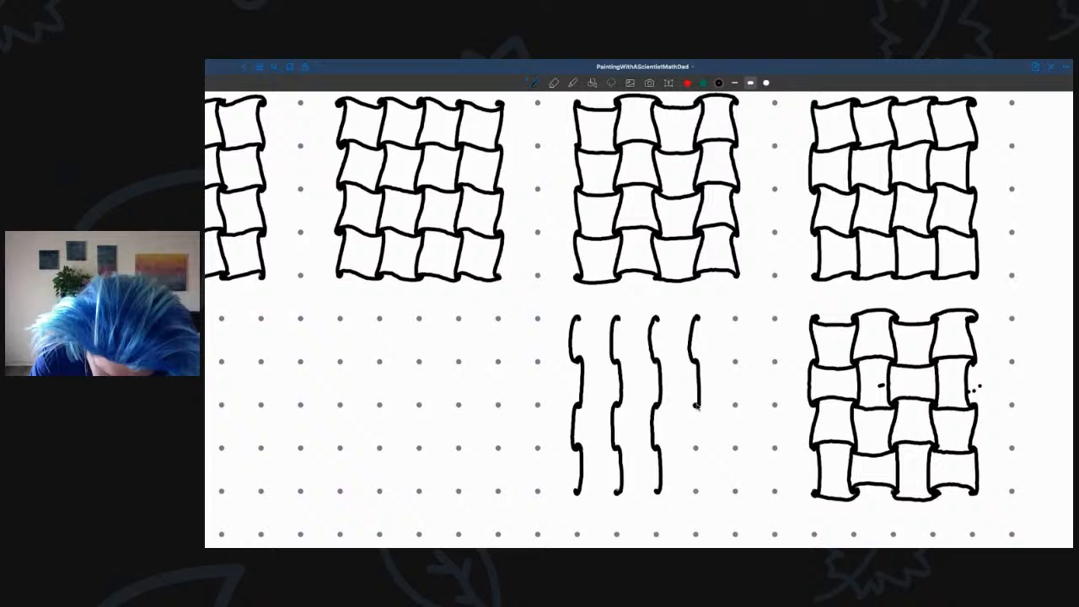
left_click_drag(695, 396, 700, 451)
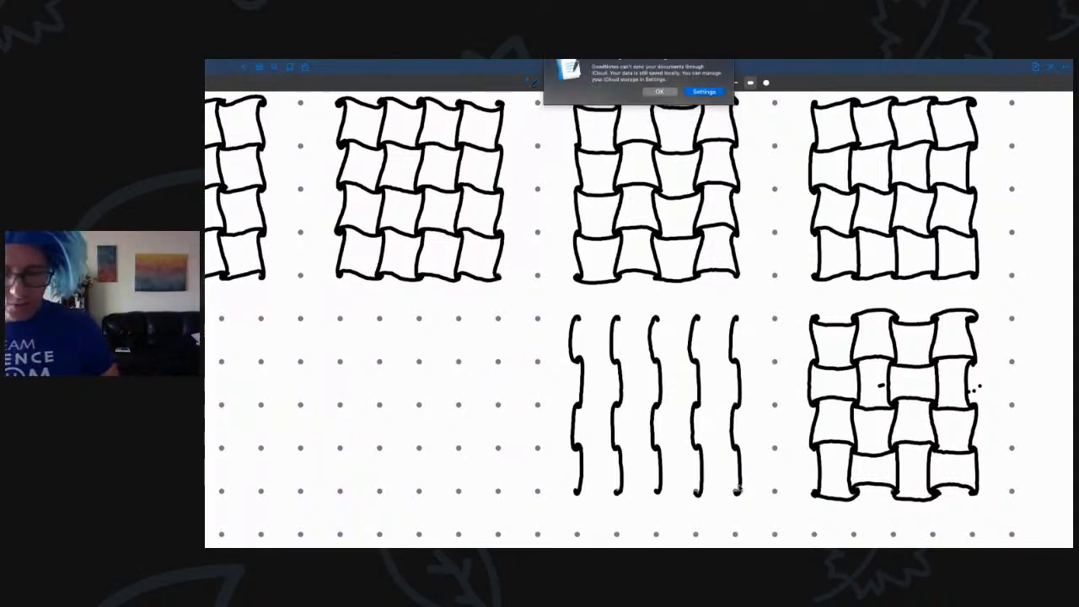
- Dismiss the iCloud storage notice and cap the strand ends with connecting curves
left_click(661, 91)
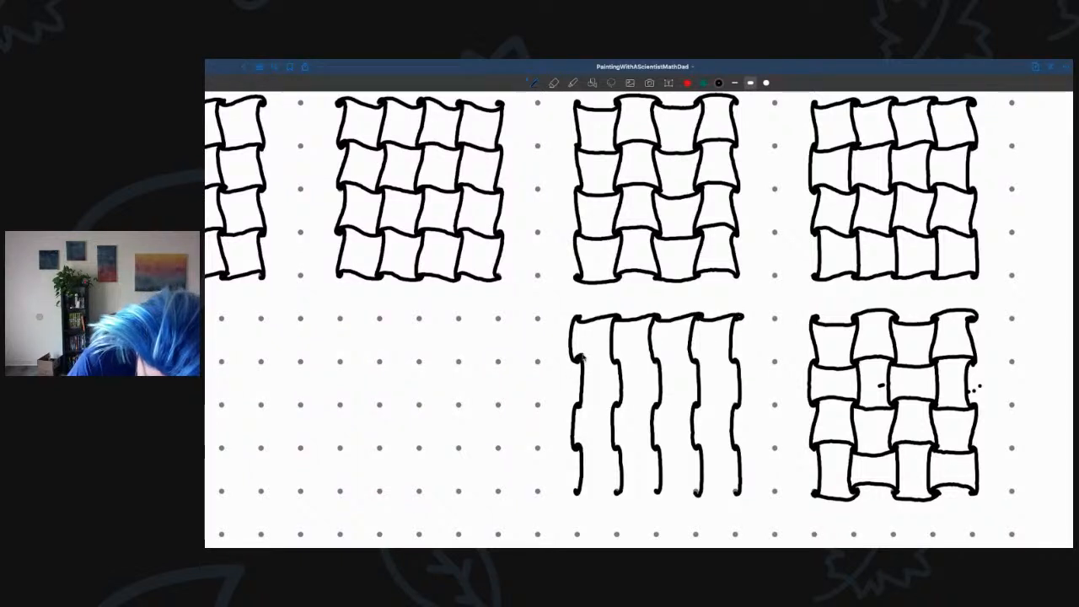
left_click_drag(576, 361, 641, 363)
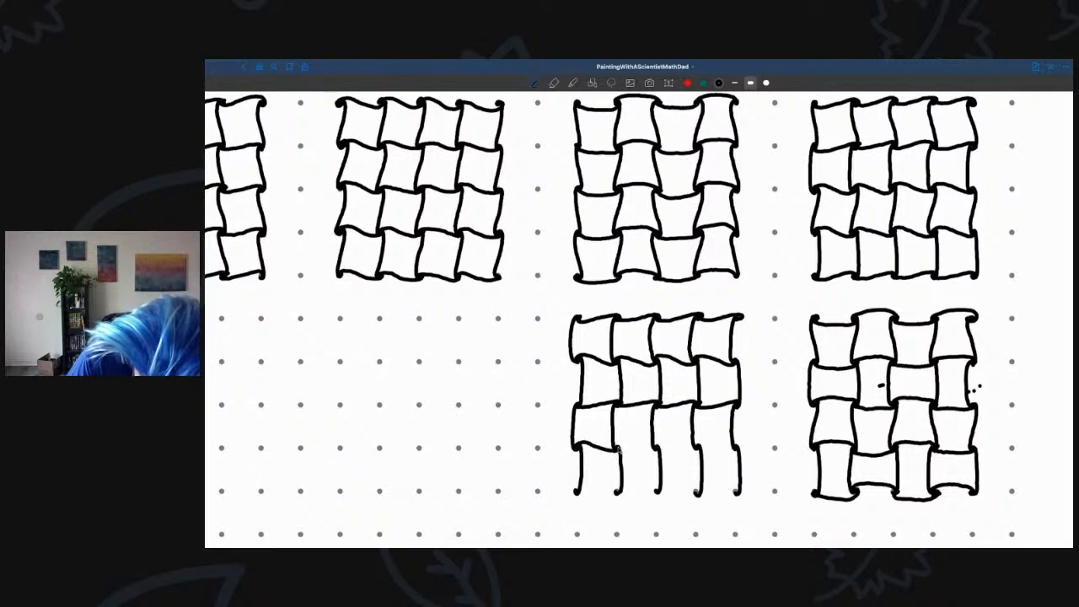
mouse_move(666, 451)
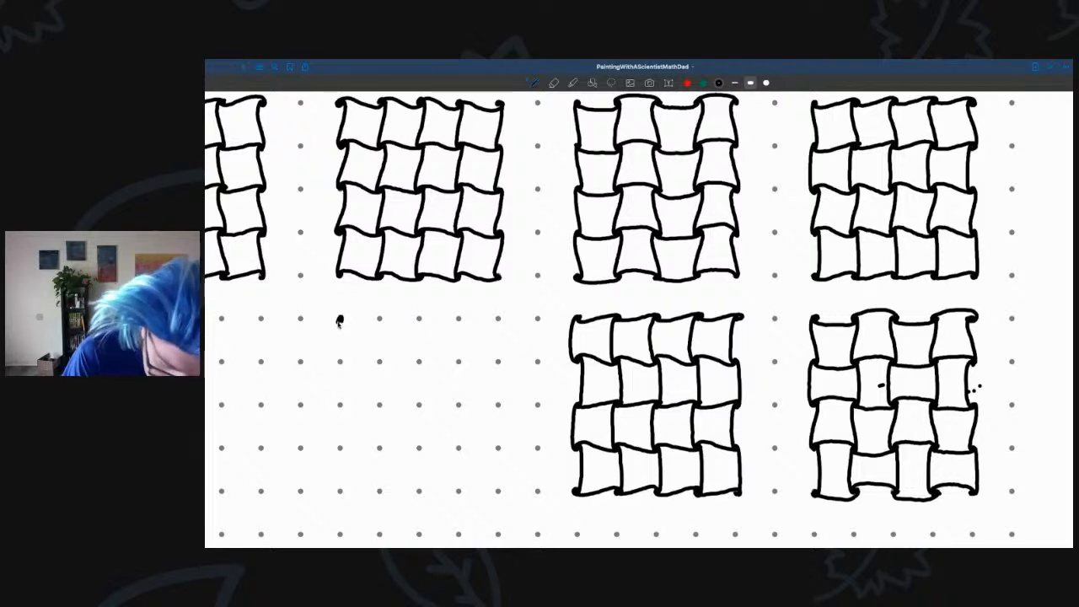
- Draw the first two wavy vertical strands below the second grid
left_click_drag(340, 319, 335, 362)
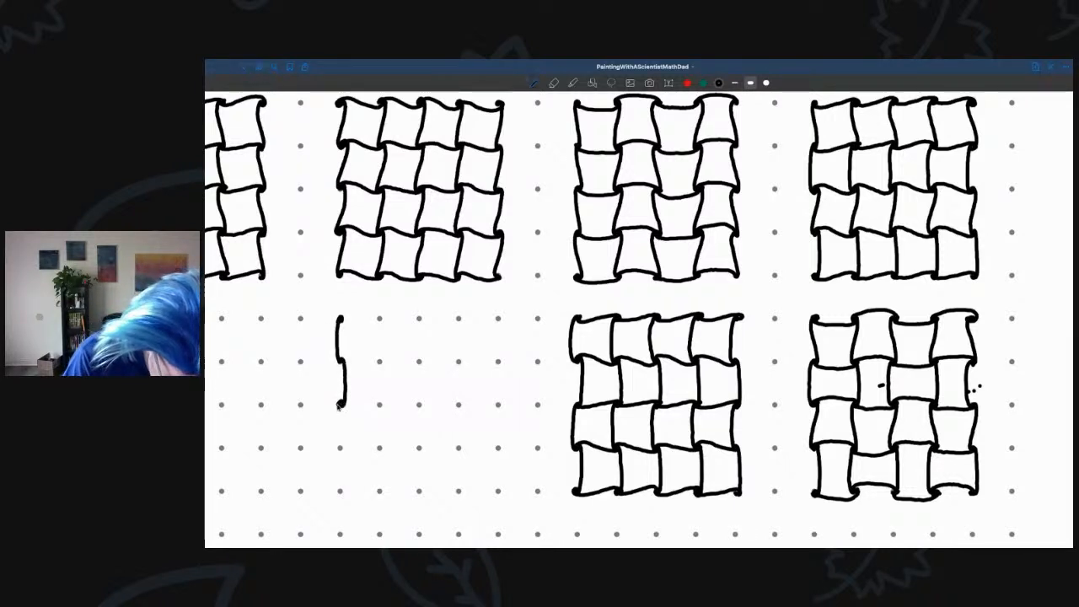
left_click_drag(339, 387, 340, 446)
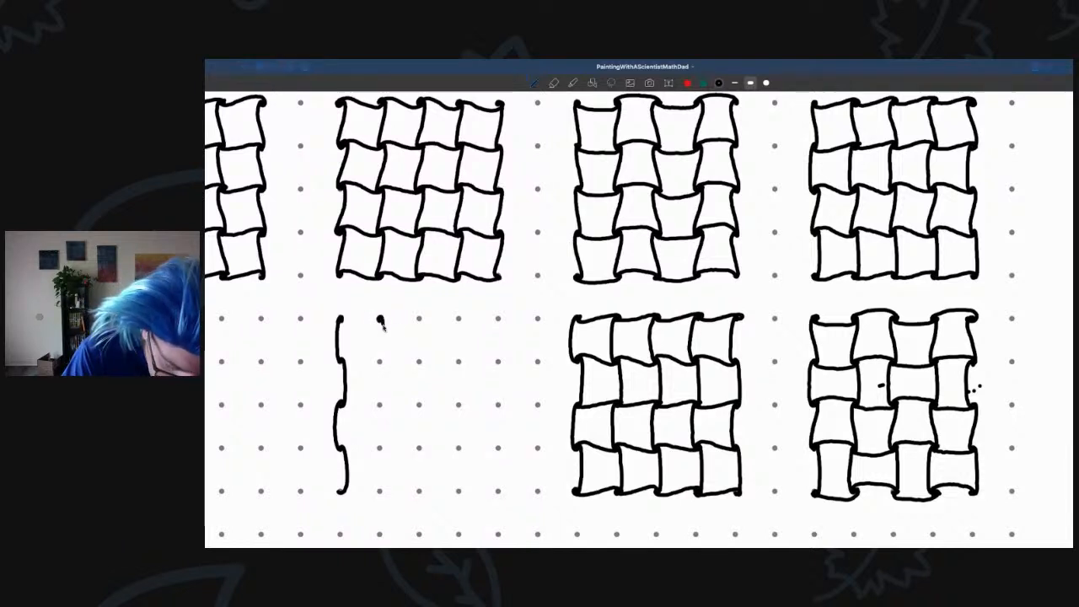
left_click_drag(371, 317, 368, 371)
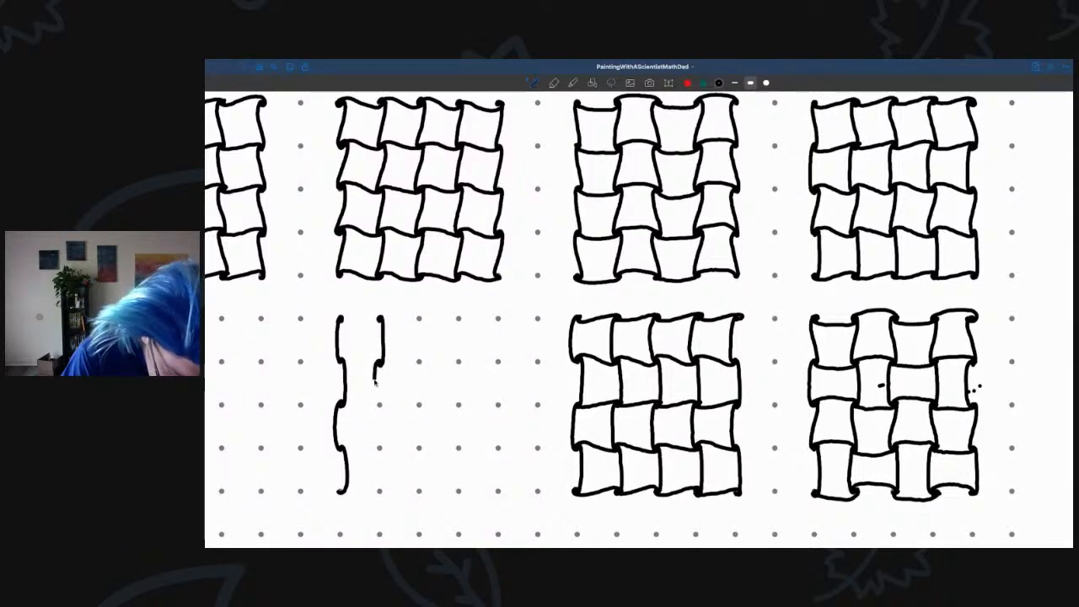
left_click_drag(379, 363, 379, 438)
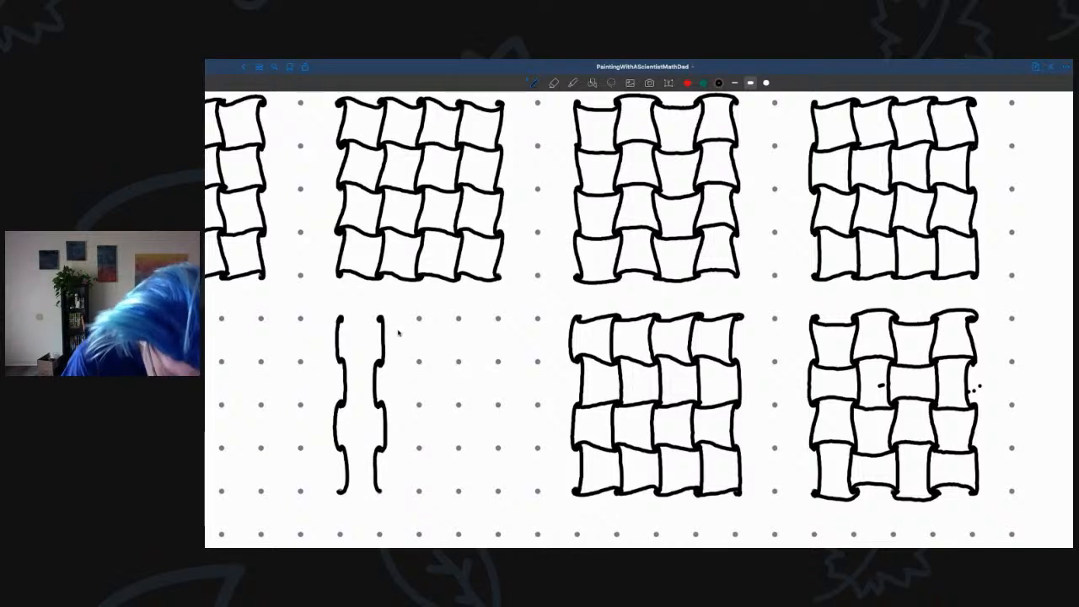
- Add three more wavy vertical strands to complete the row of five
left_click_drag(414, 324, 413, 368)
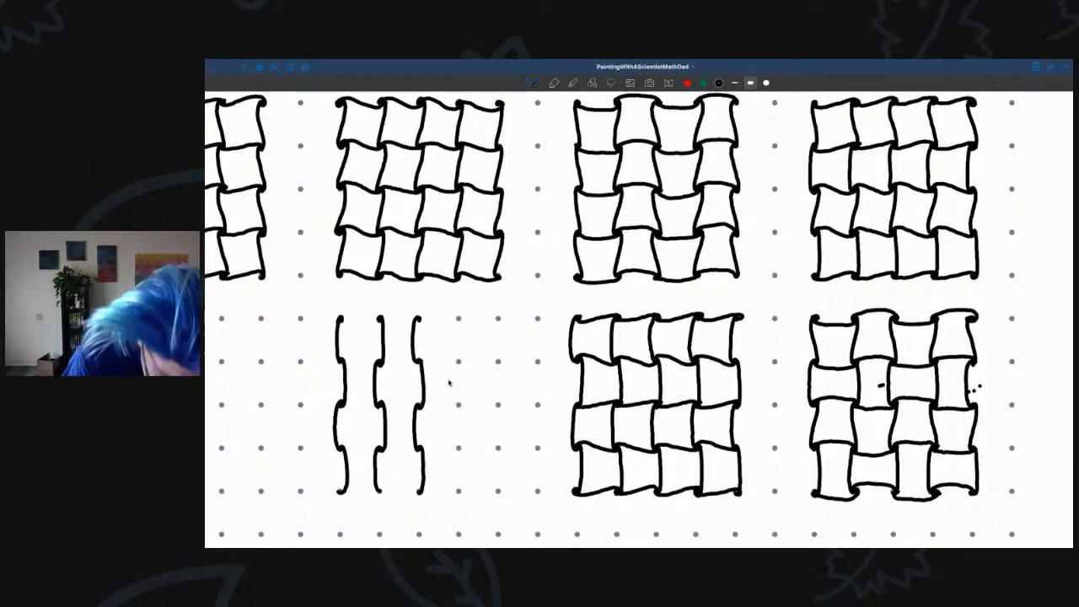
left_click_drag(455, 317, 455, 363)
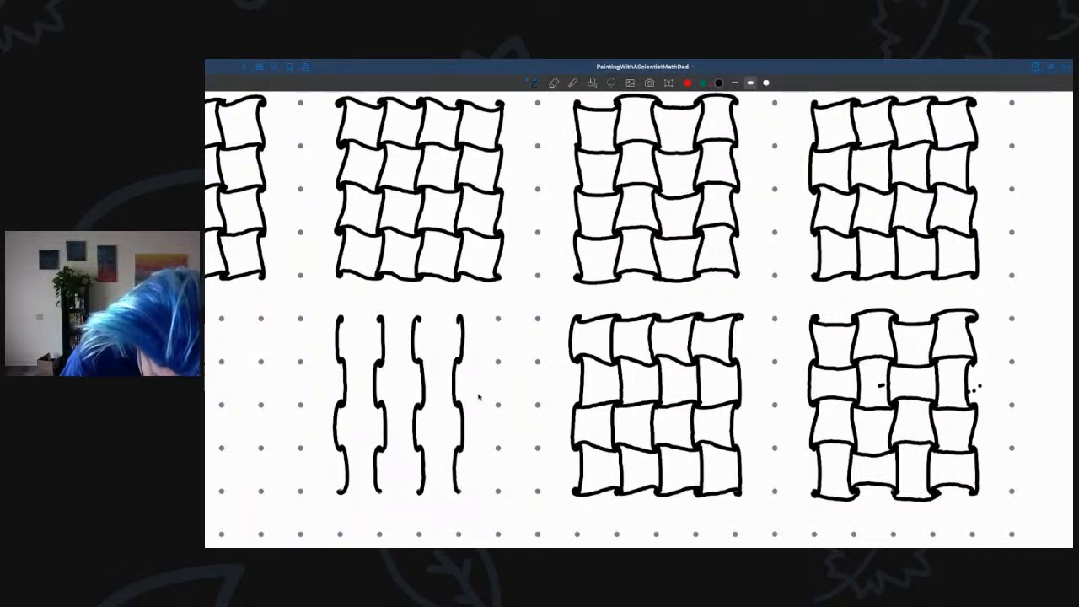
left_click_drag(503, 324, 498, 371)
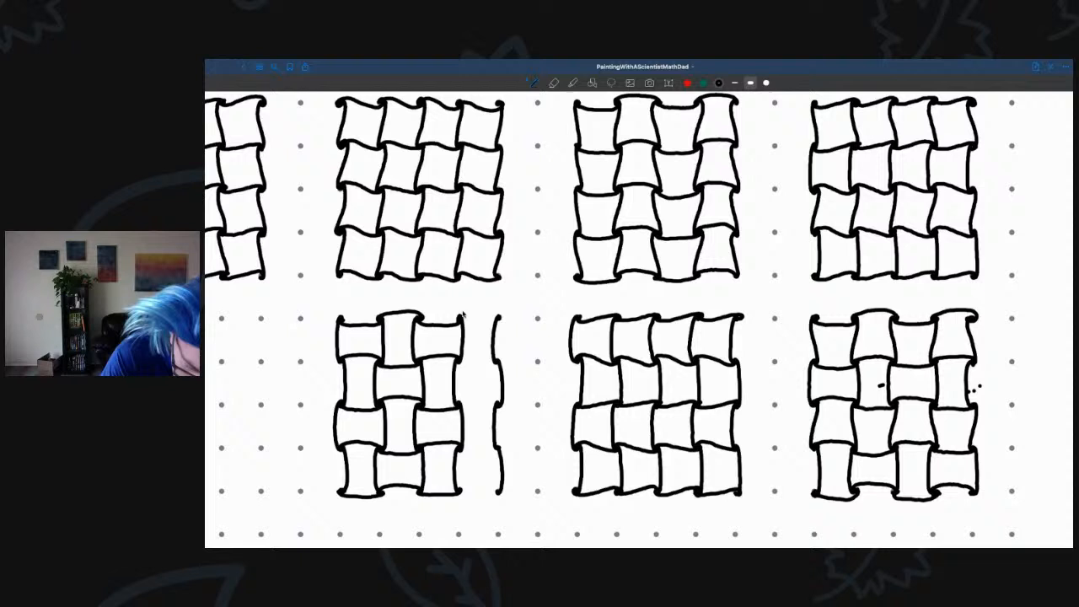
- Draw the last strand that finishes the weave below the second grid
left_click_drag(502, 317, 462, 362)
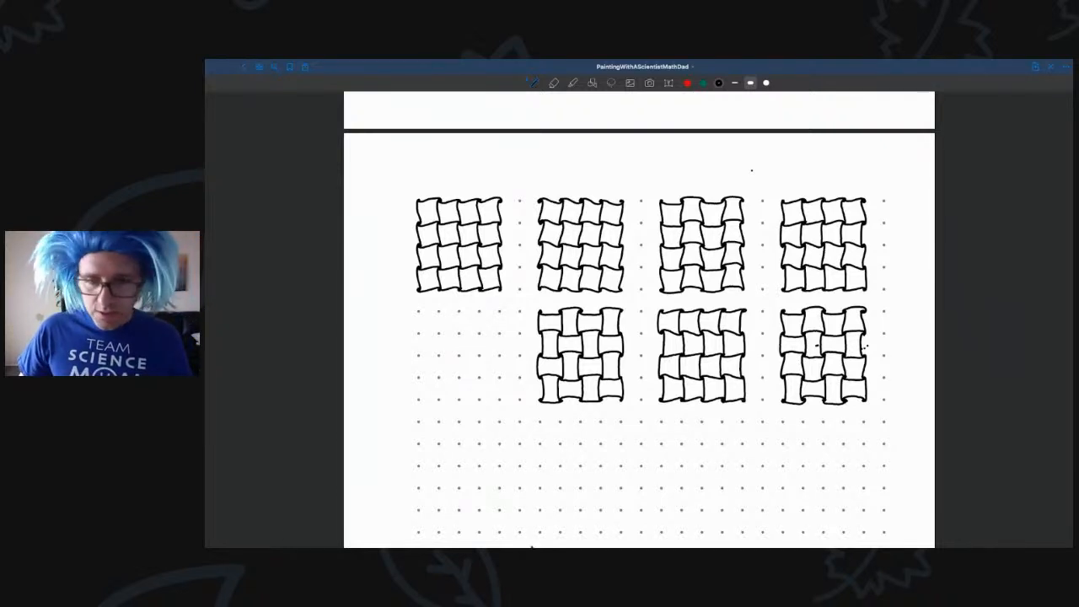
- Scroll down to the next blank dot-grid page
scroll("down", 3)
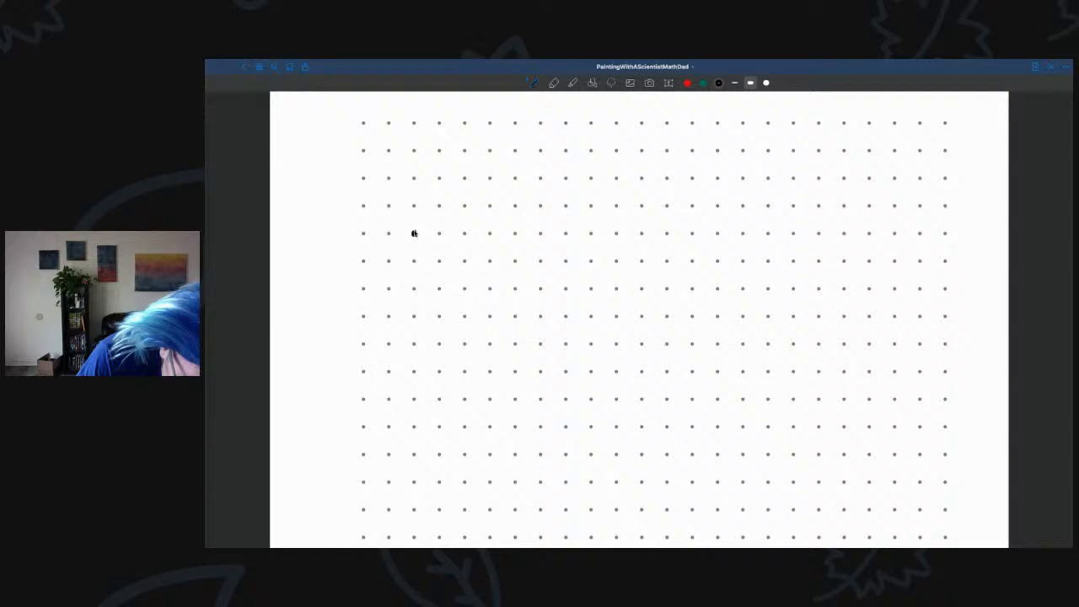
- Mark the guide dots of the diamond and begin the first curved stroke at its top
left_click_drag(413, 233, 466, 179)
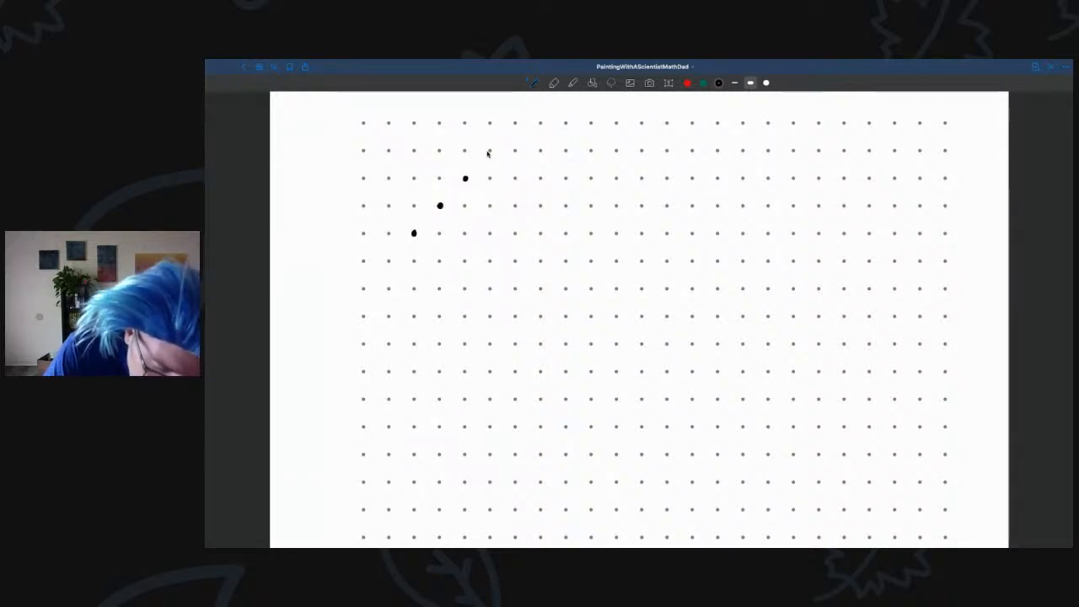
left_click(489, 150)
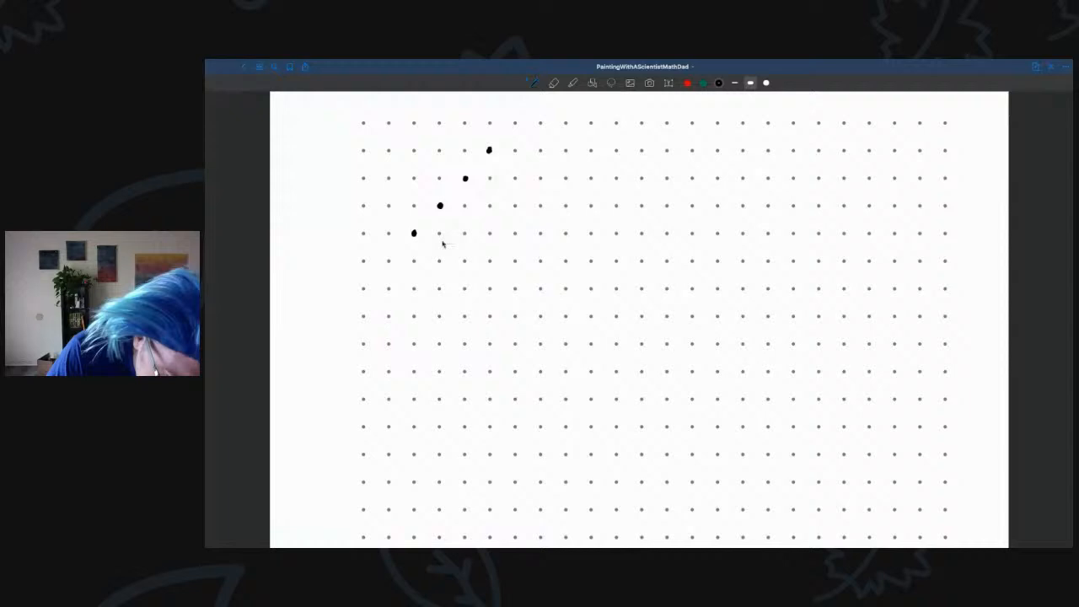
left_click(438, 261)
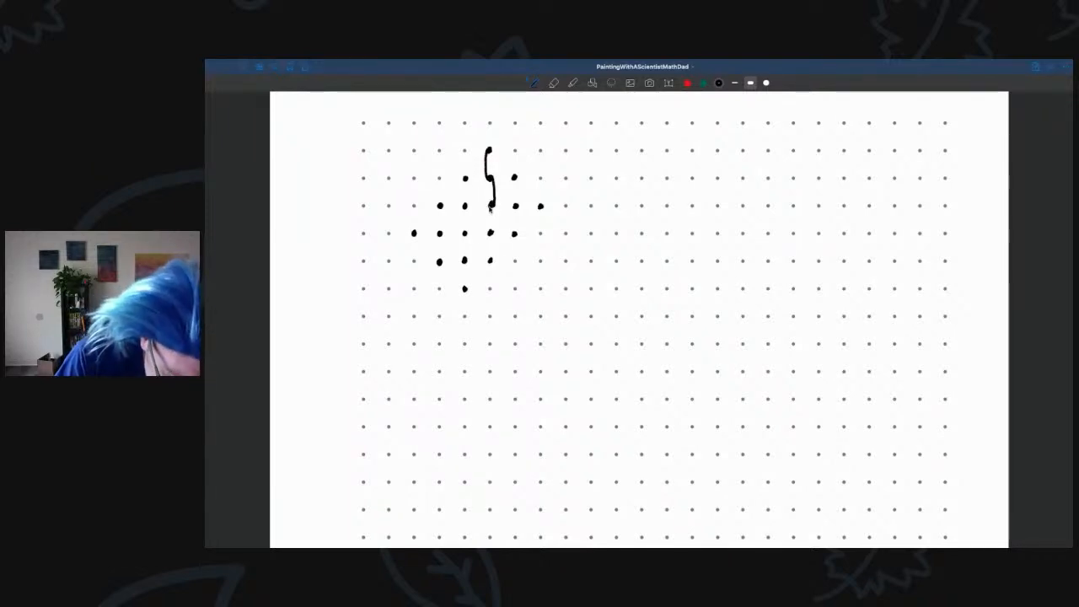
- Draw the central and left wavy vertical strokes through the diamond, dismissing the iCloud warning
left_click_drag(491, 205, 491, 266)
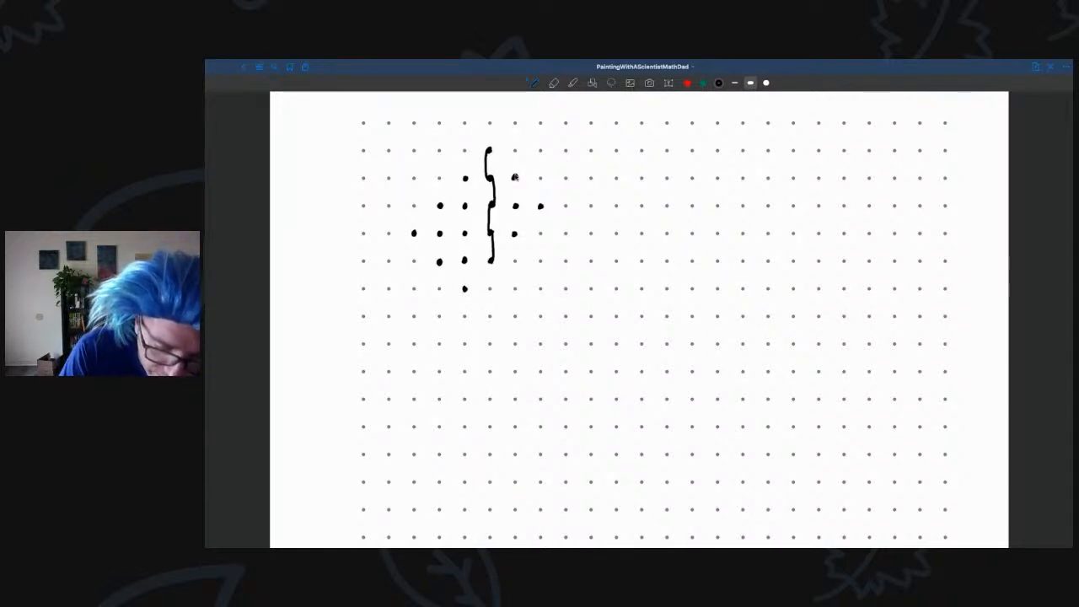
left_click_drag(519, 178, 509, 203)
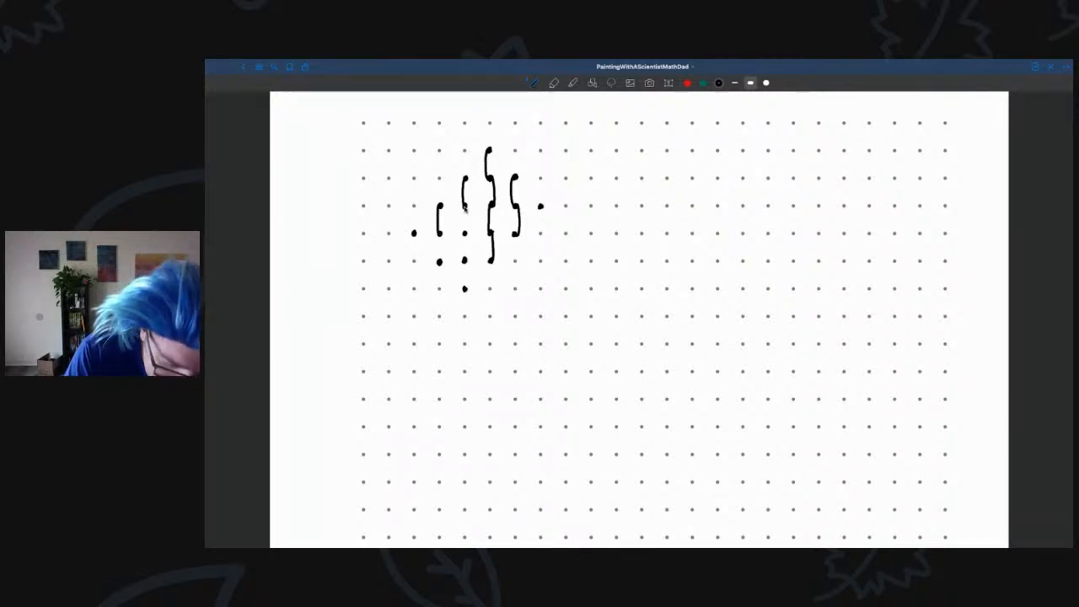
left_click_drag(462, 211, 462, 236)
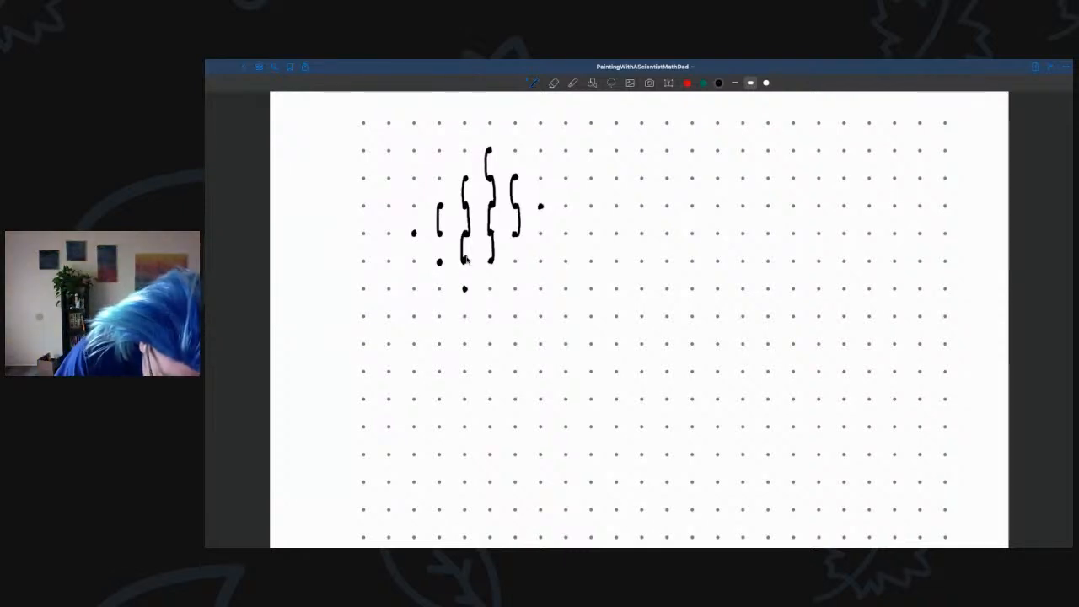
left_click_drag(463, 253, 469, 283)
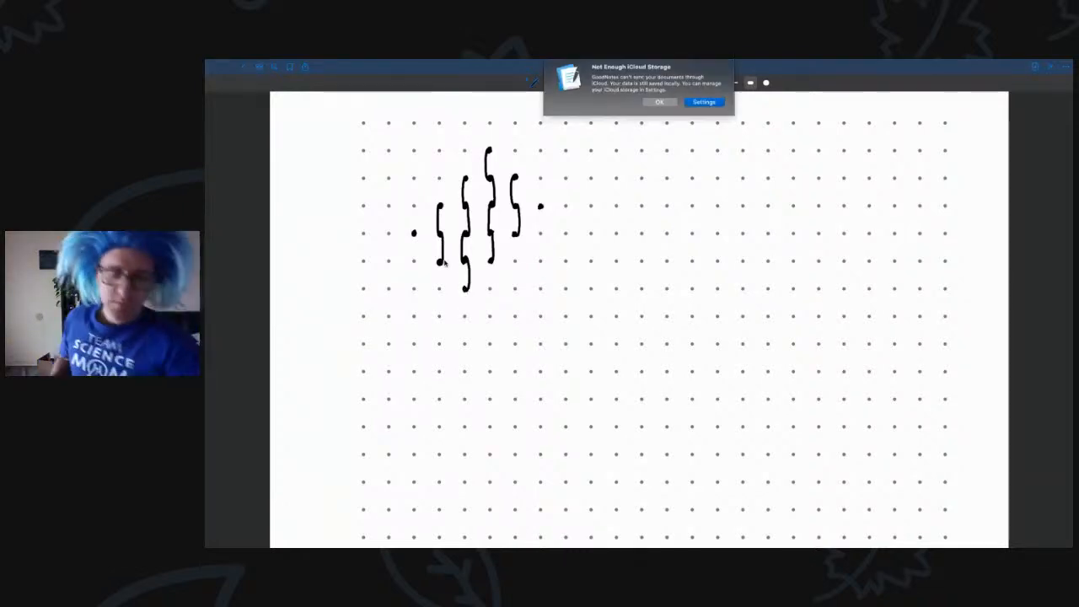
left_click(659, 103)
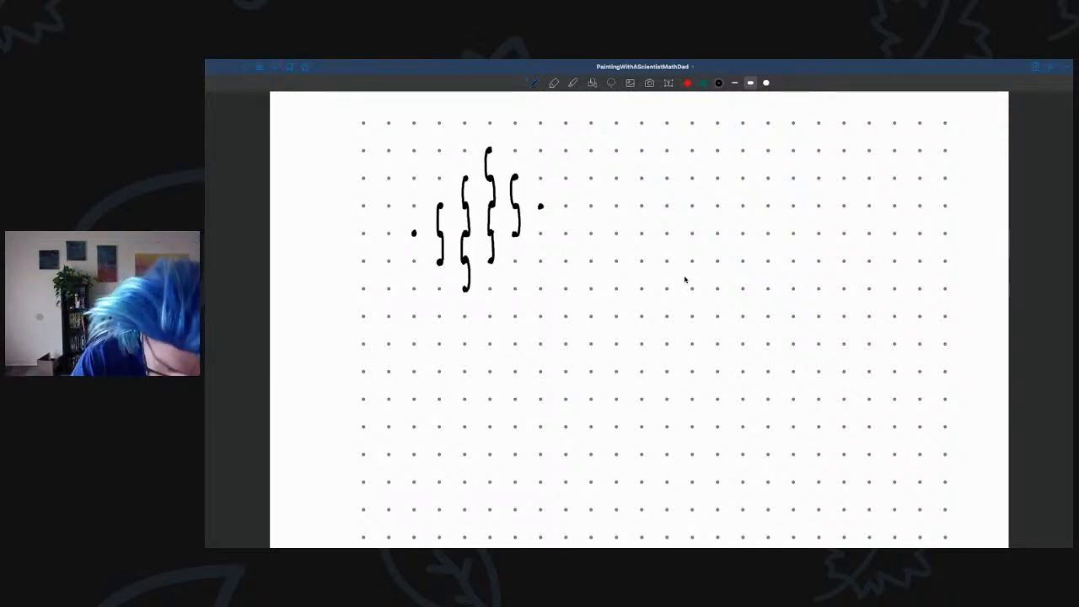
mouse_move(472, 223)
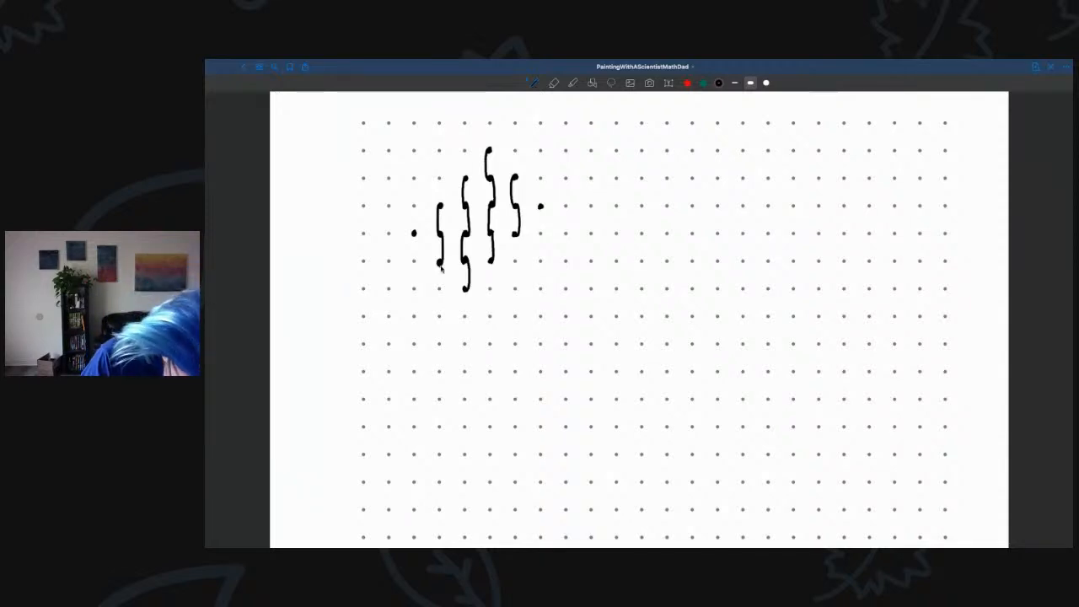
left_click_drag(438, 263, 462, 263)
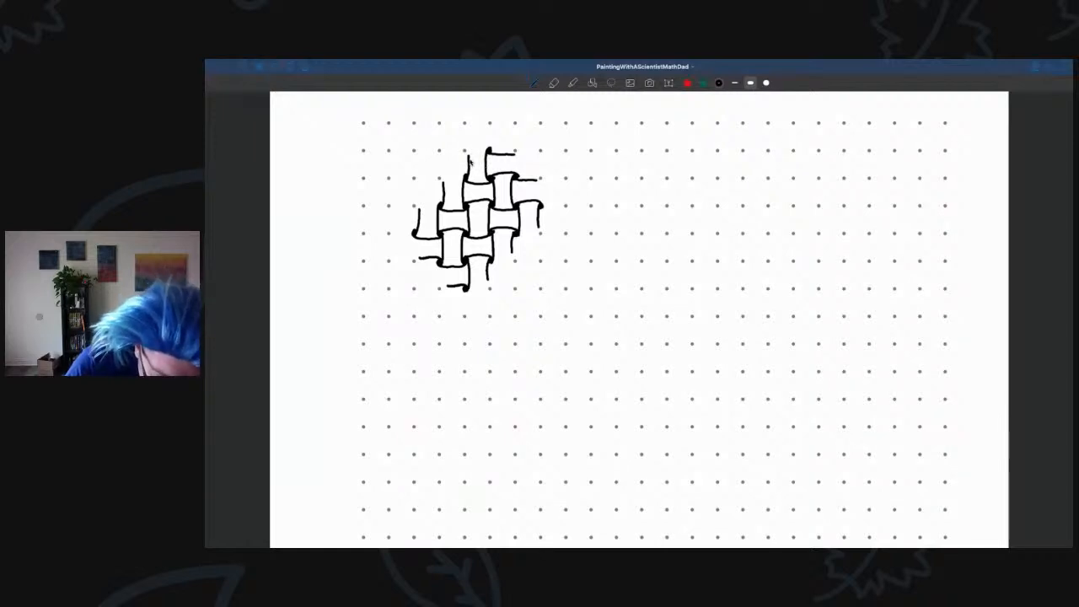
- Draw the rounded outer loops at the top and right side of the 3x3 knot
left_click_drag(473, 165, 480, 135)
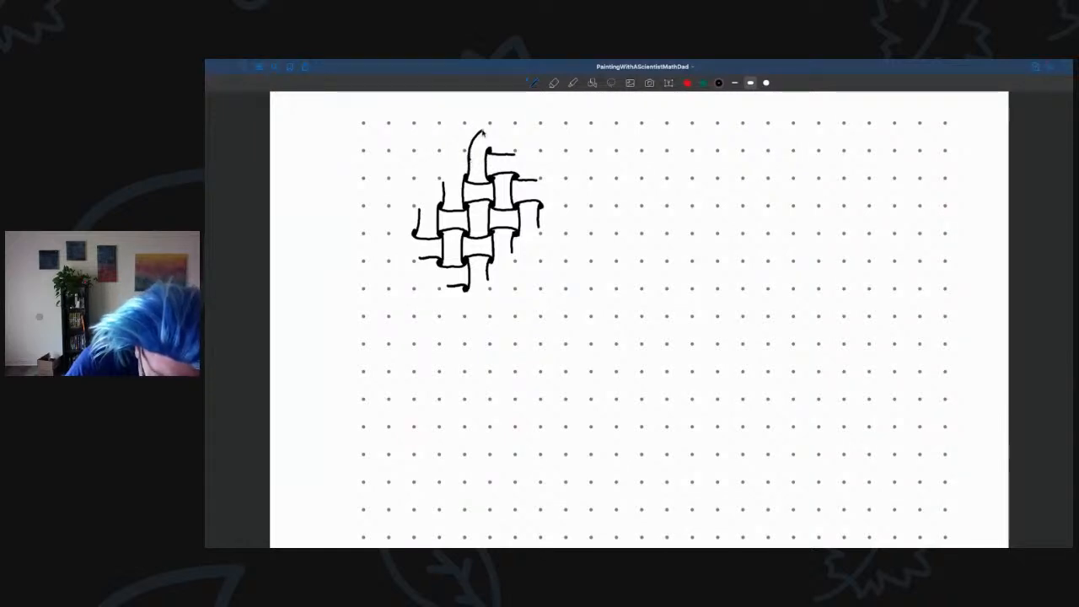
left_click_drag(479, 127, 509, 152)
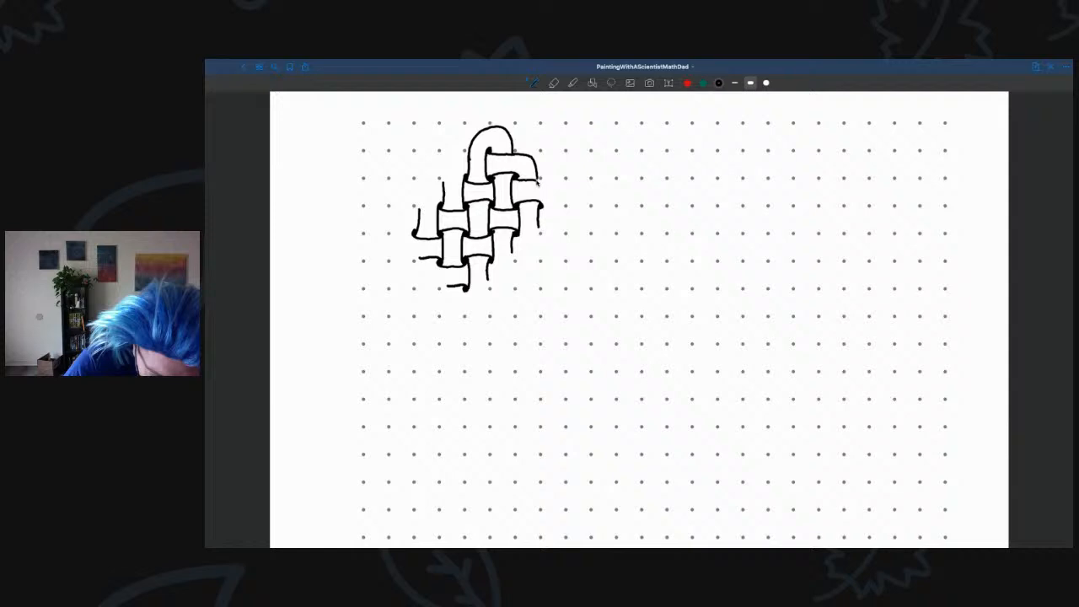
left_click_drag(536, 168, 556, 219)
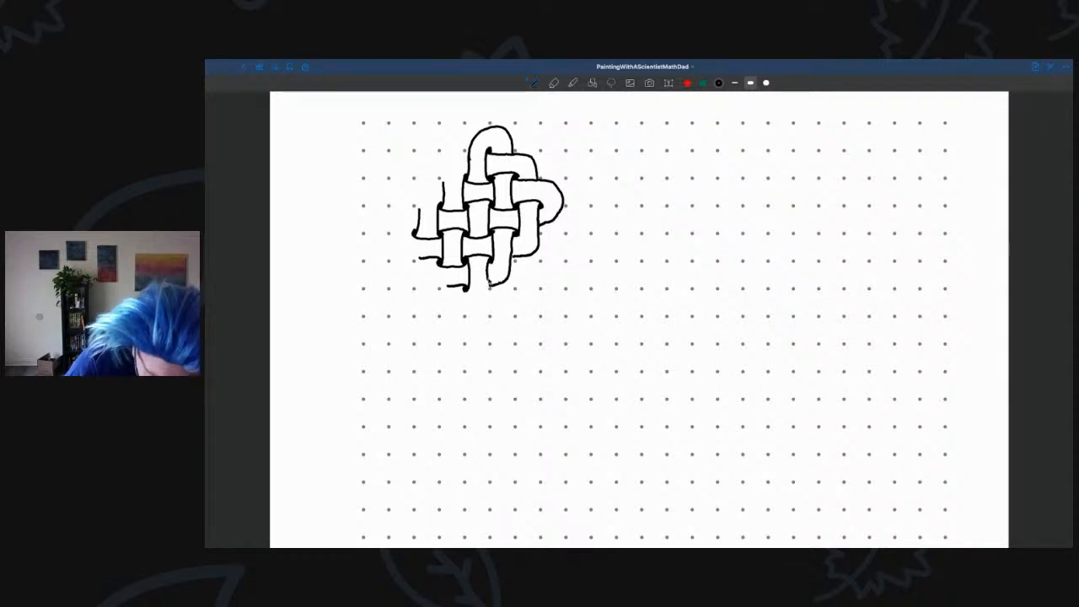
- Draw the outer loops around the bottom and lower-left corner of the knot
left_click_drag(493, 270, 455, 307)
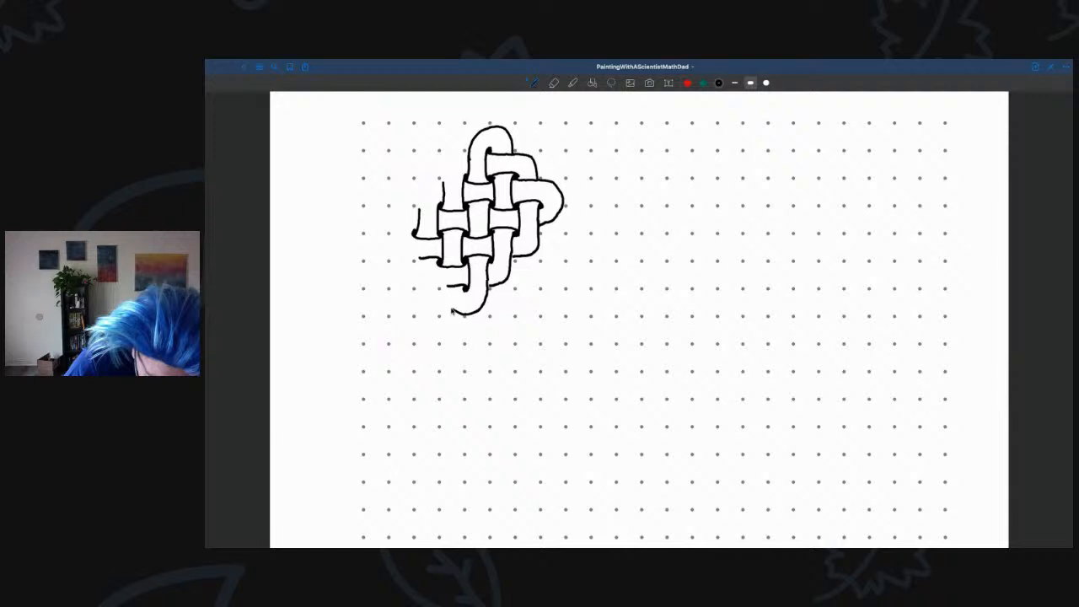
left_click_drag(455, 312, 452, 290)
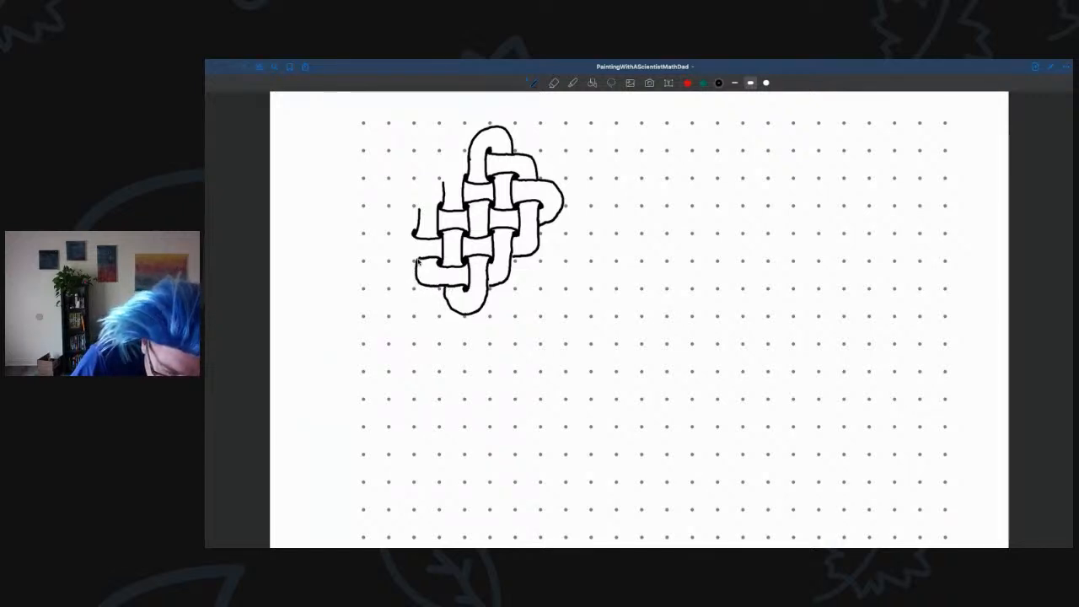
left_click_drag(418, 261, 391, 239)
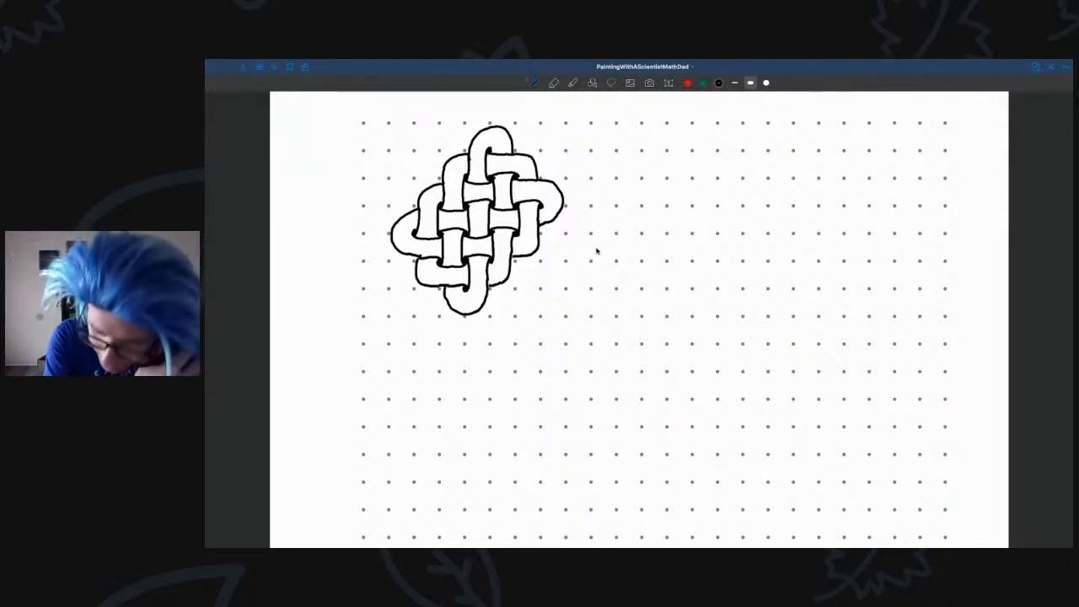
mouse_move(678, 168)
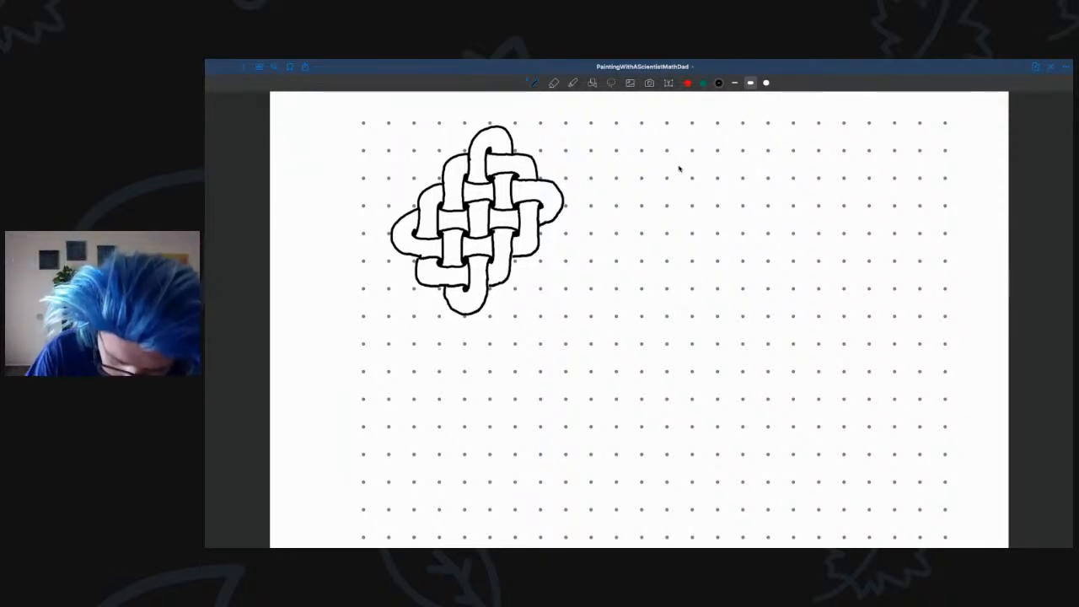
mouse_move(751, 152)
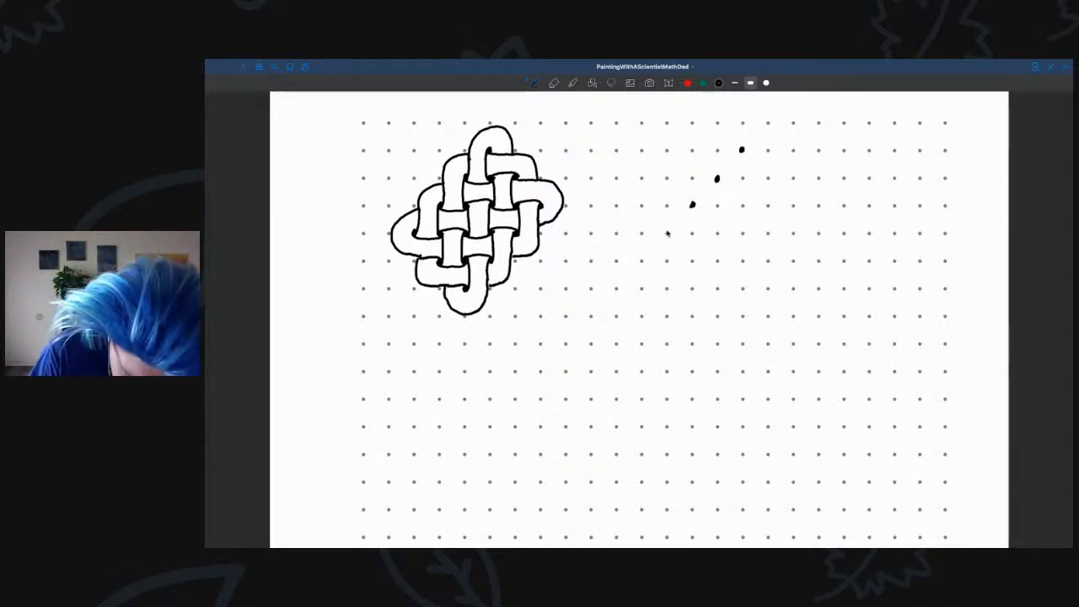
- Place enlarged guide dots right of the first knot for the second knot's grid
left_click(533, 82)
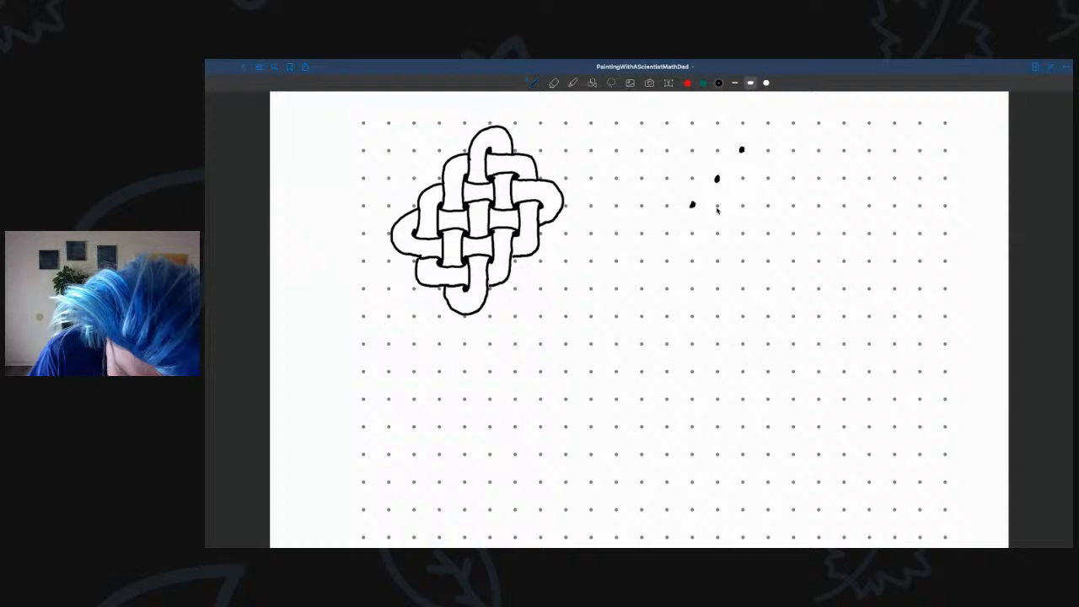
left_click(666, 232)
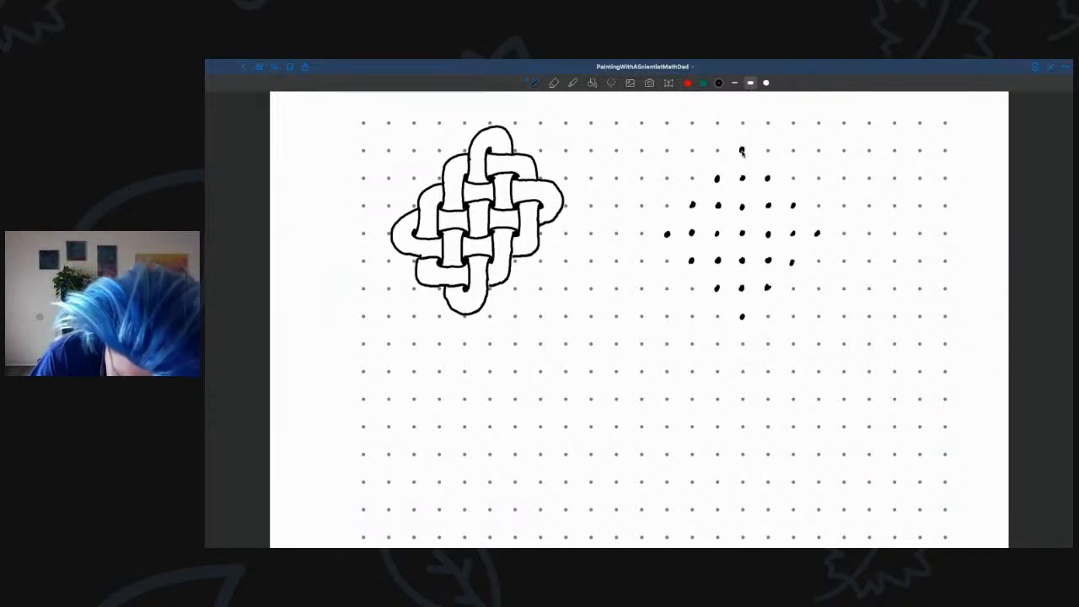
- Draw wavy vertical strands down the dot columns of the second knot
left_click_drag(741, 150, 742, 168)
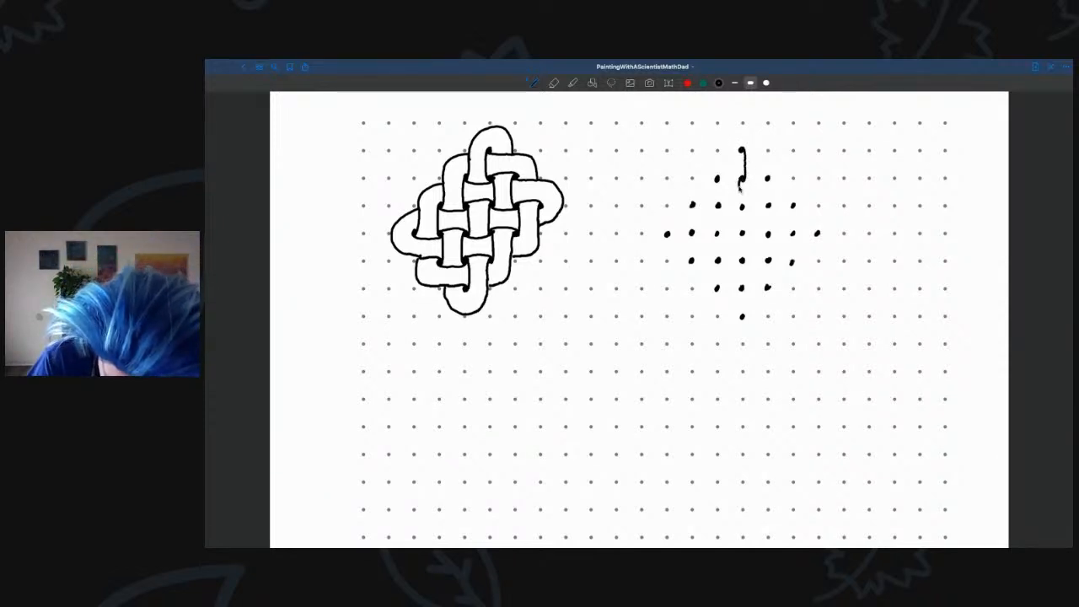
left_click_drag(742, 169, 742, 219)
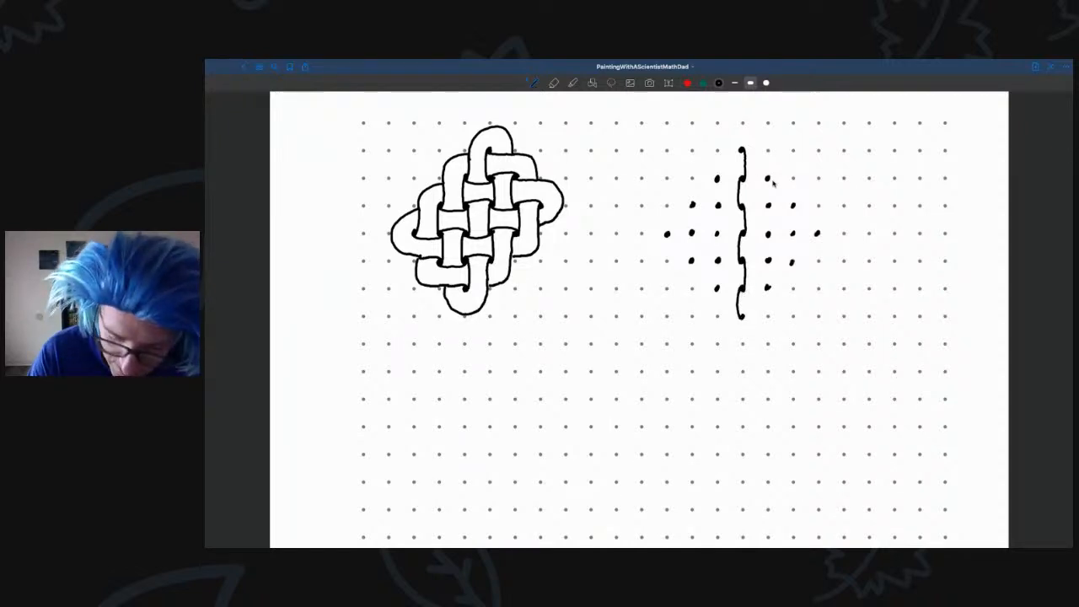
left_click_drag(767, 169, 779, 203)
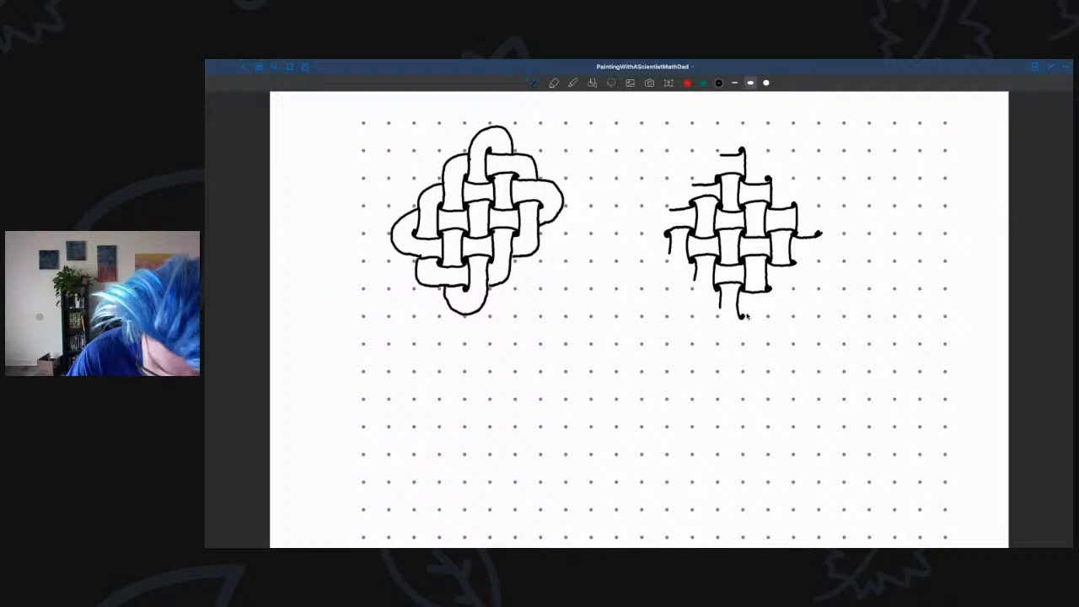
- Draw a curved outer loop from the bottom tip of the second knot
left_click_drag(741, 303, 762, 314)
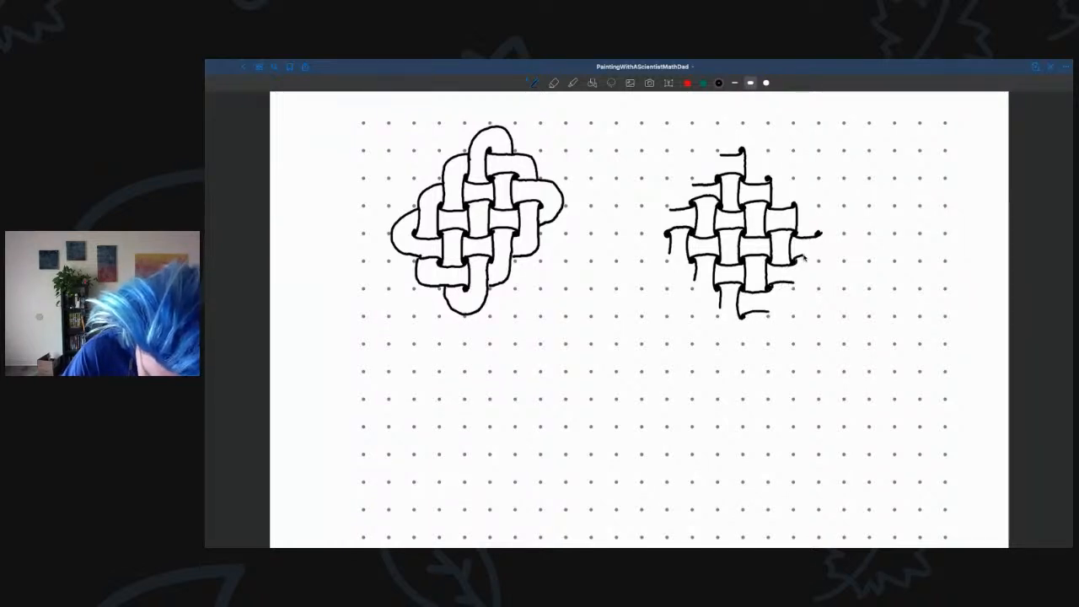
mouse_move(818, 219)
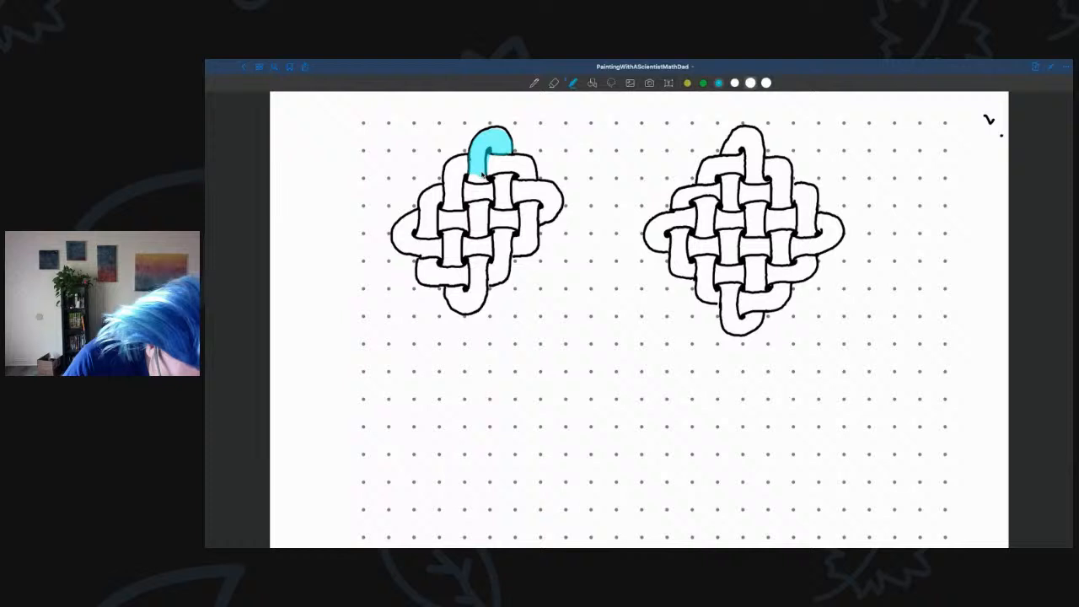
- Paint the top loop and central sections of the first knot's strand light blue
left_click_drag(489, 149, 498, 189)
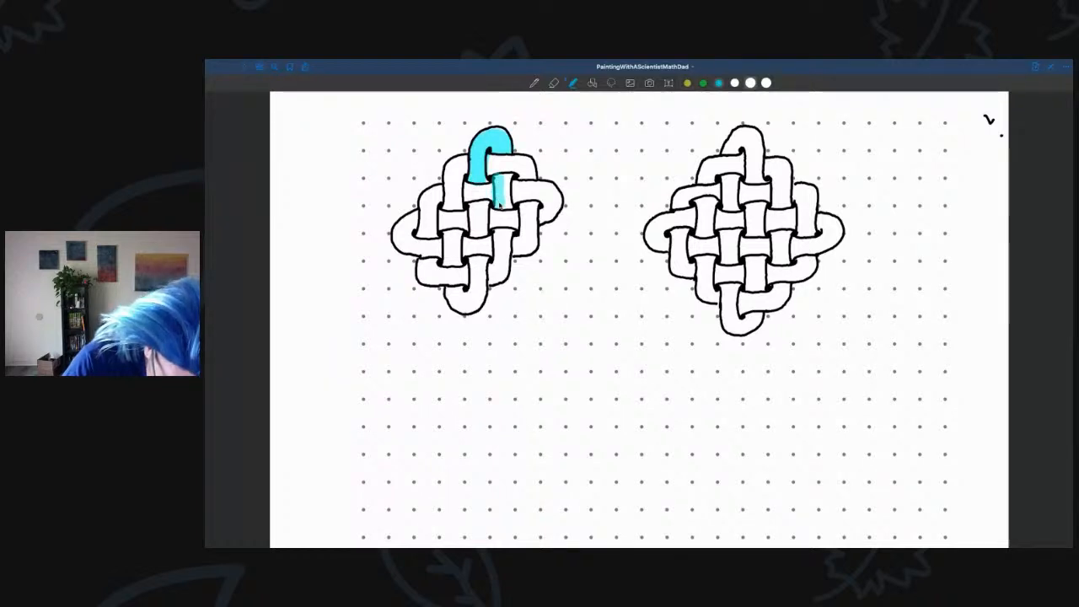
left_click_drag(498, 186, 496, 261)
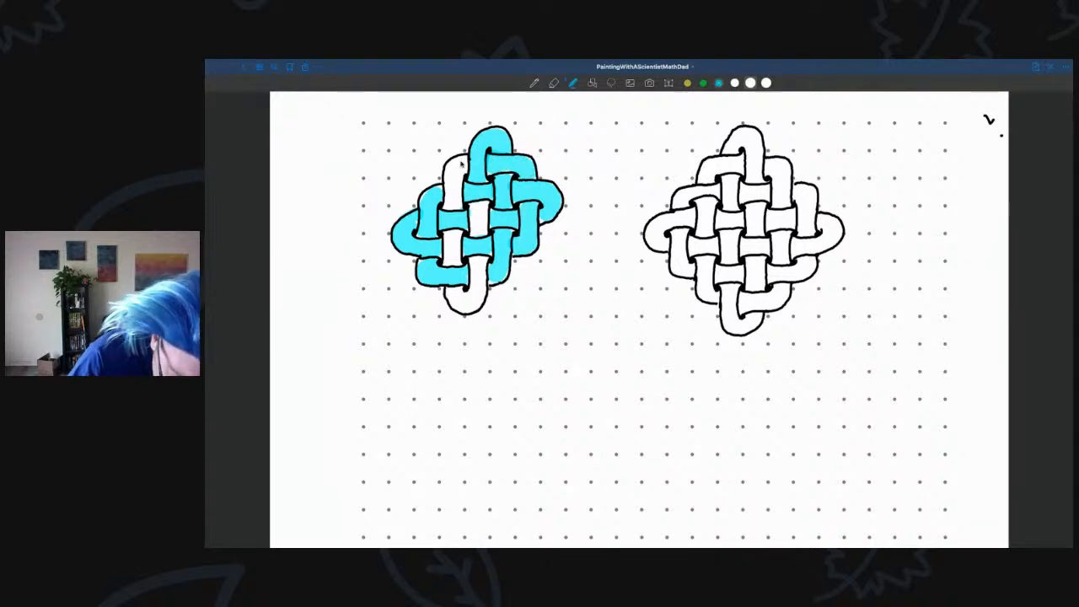
left_click(455, 182)
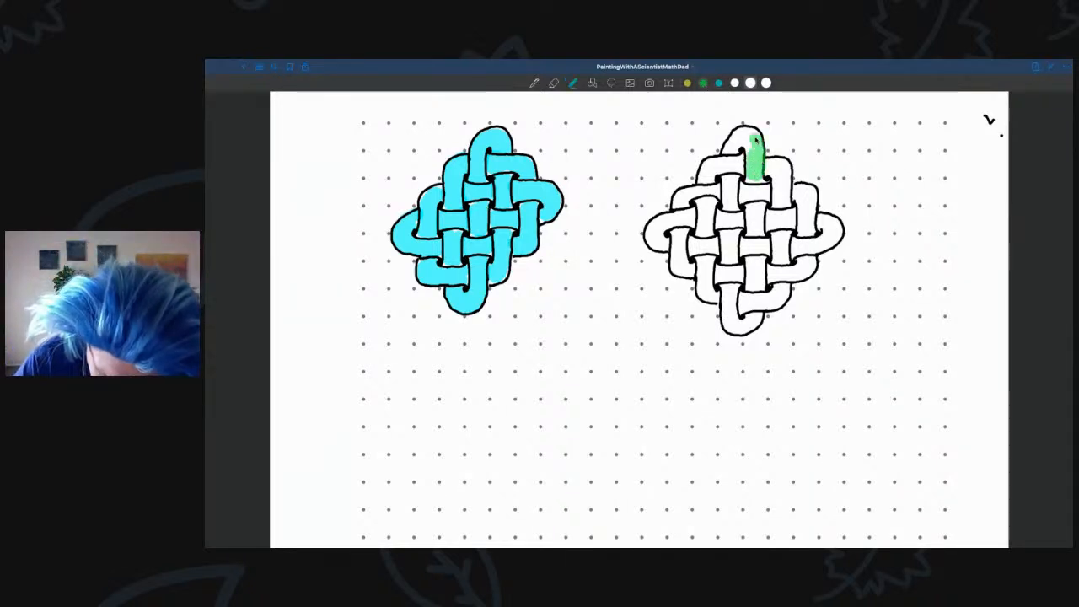
- Paint the centre strand of the 4x4 knot green from the top loop downward
left_click_drag(752, 151, 742, 138)
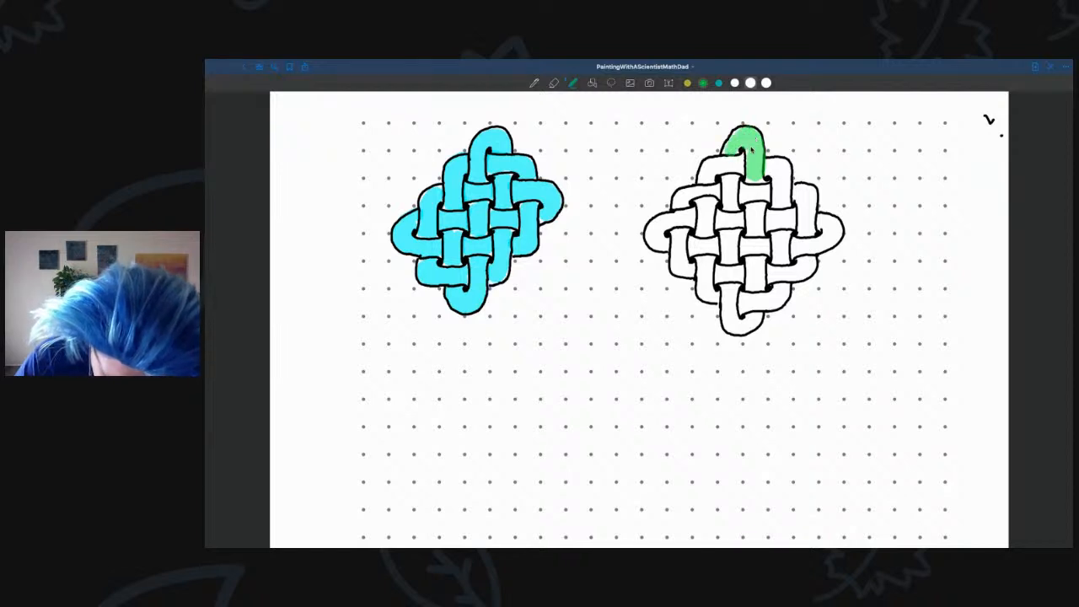
left_click_drag(748, 152, 749, 222)
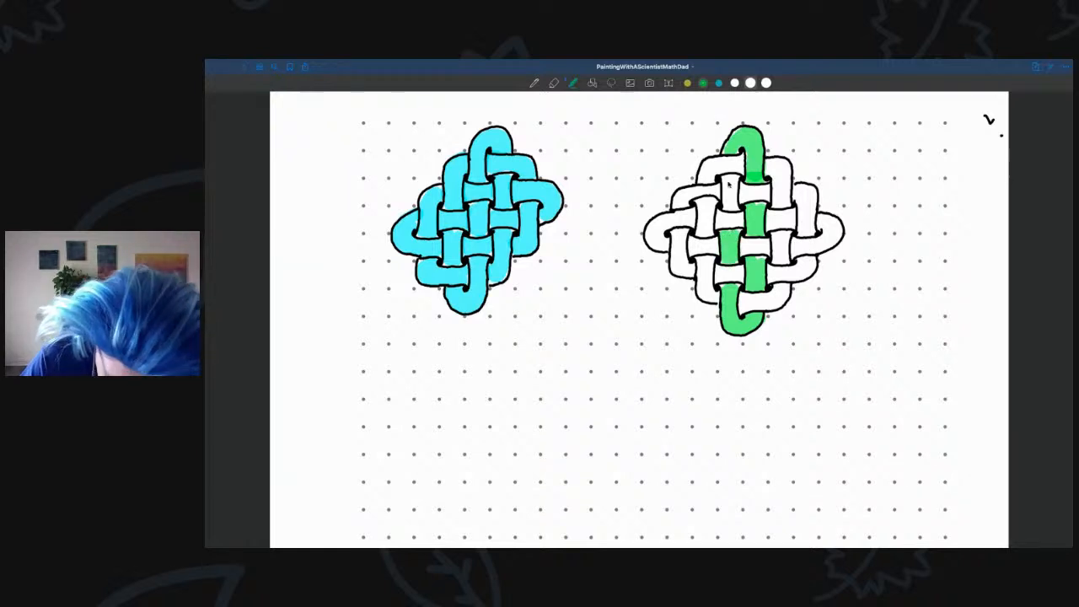
- Switch to yellow and colour sections of the strands flanking the green band
left_click(729, 187)
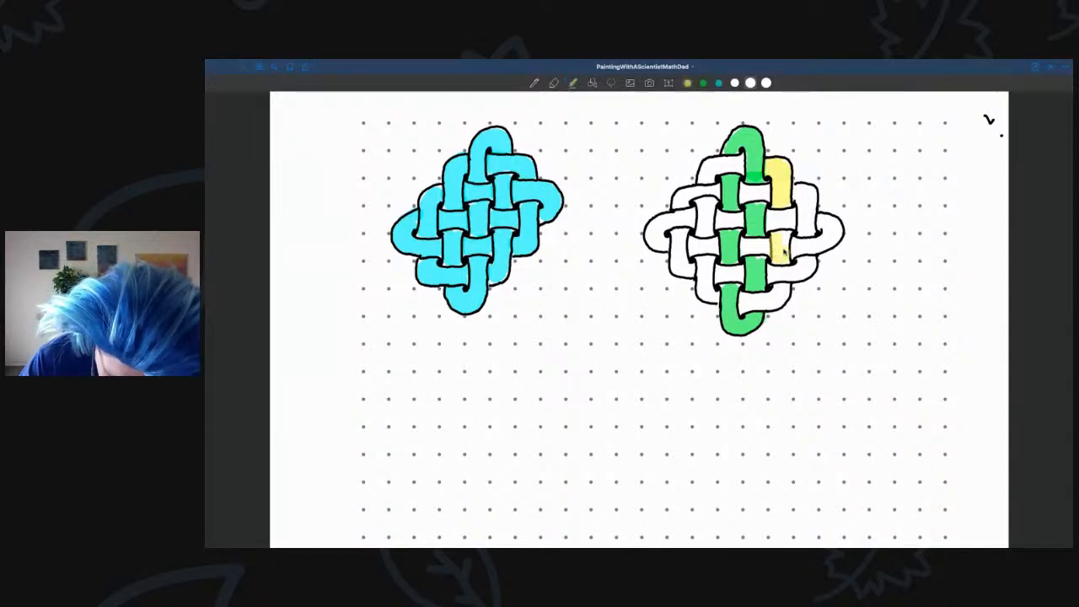
left_click(749, 307)
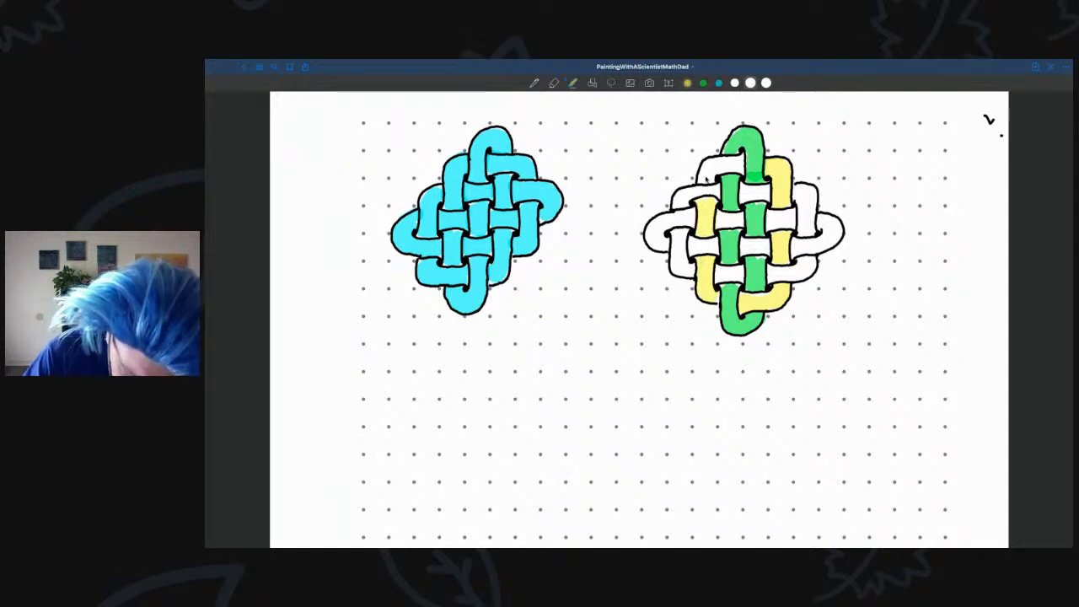
left_click(722, 165)
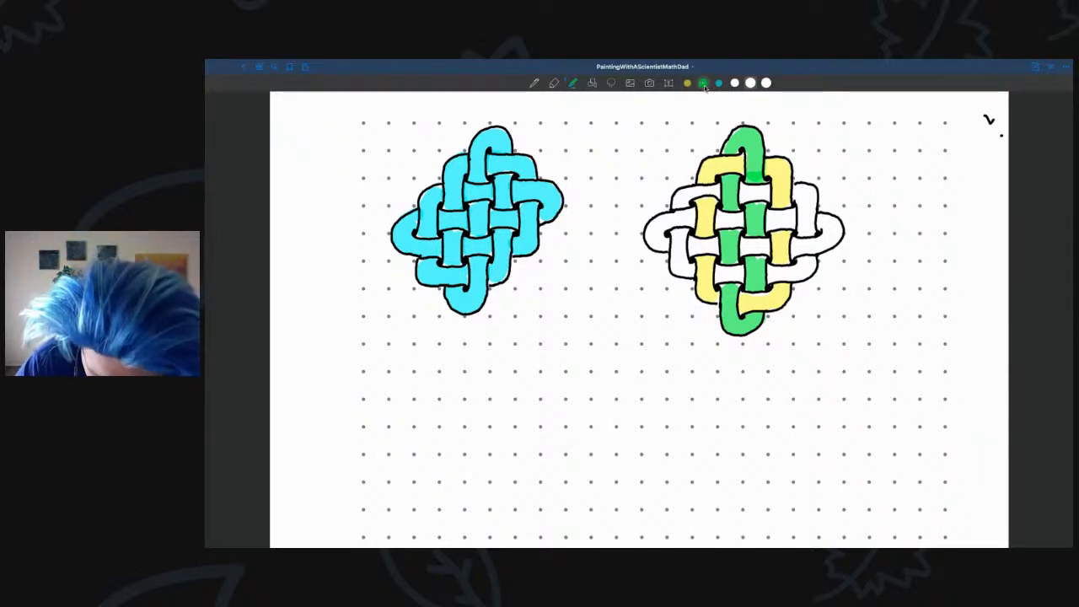
- Switch to pink and start colouring a section of the third strand
left_click(705, 83)
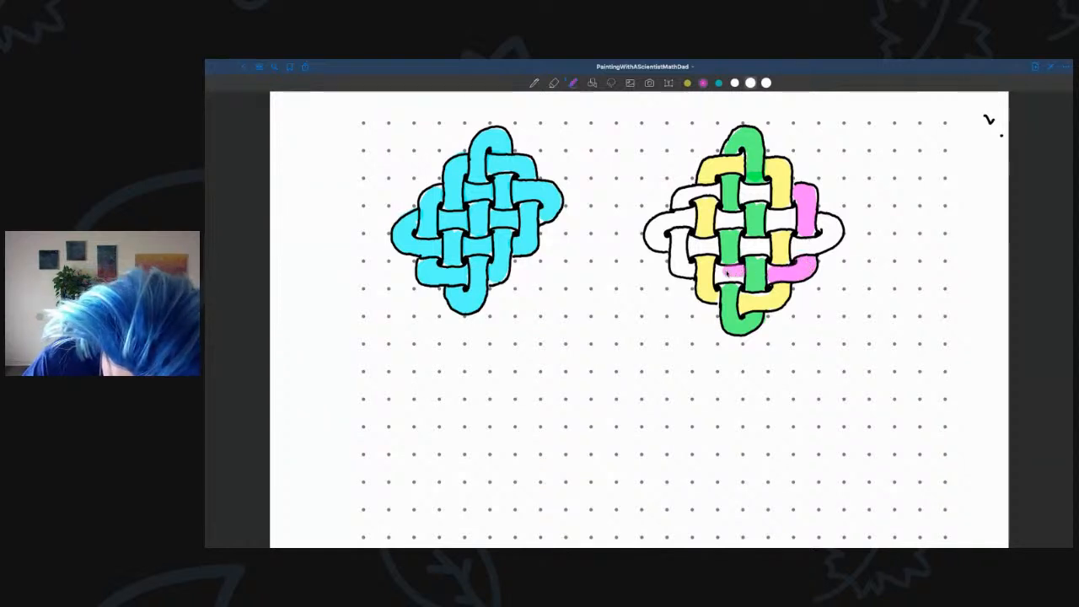
left_click(687, 261)
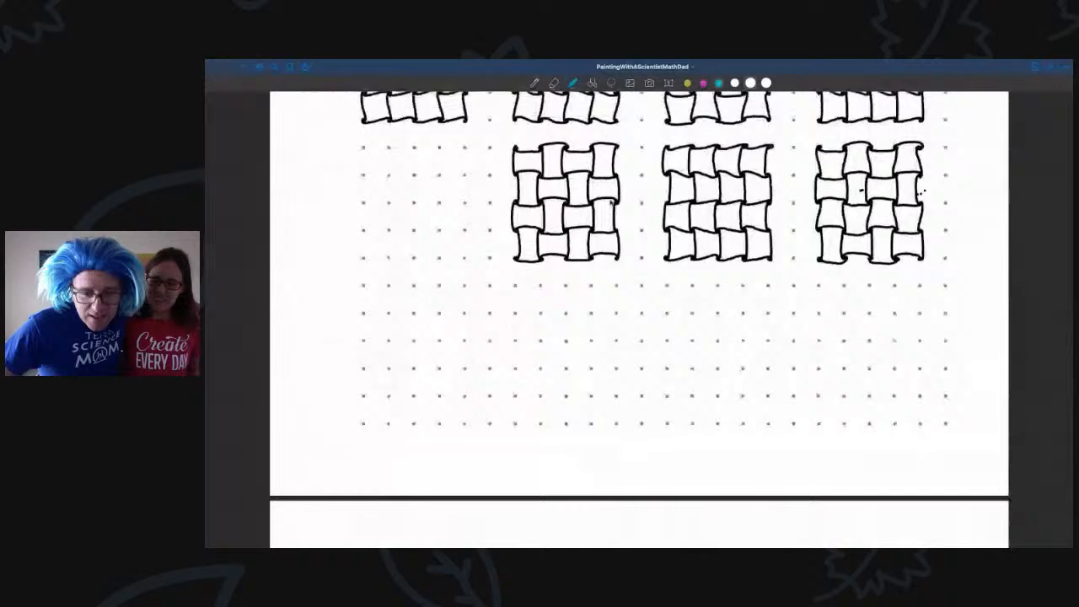
- Scroll up to the earlier page showing all seven woven square grid sketches
scroll("up", 3)
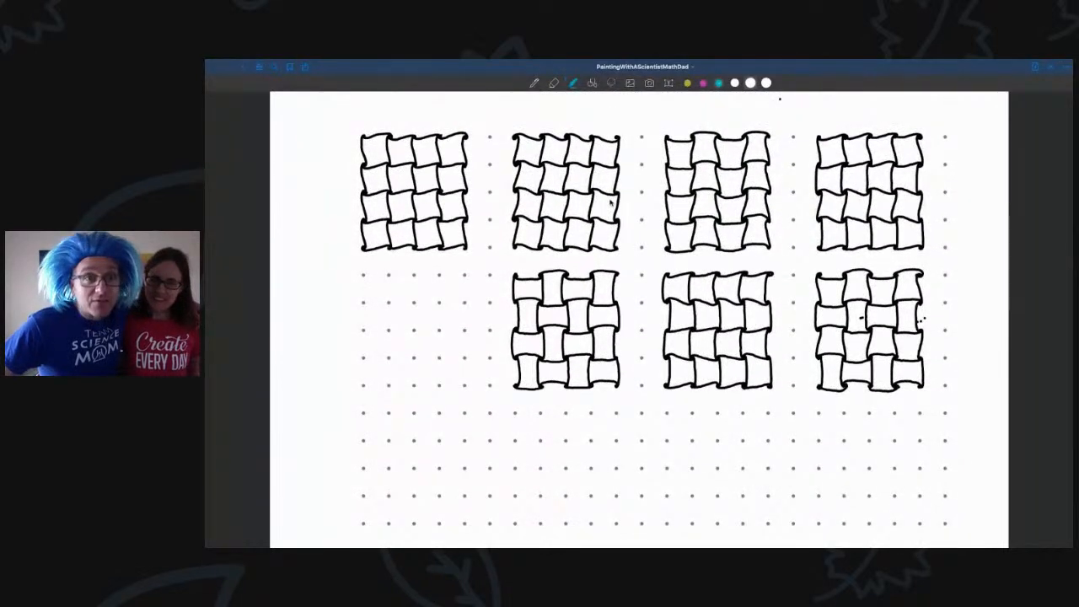